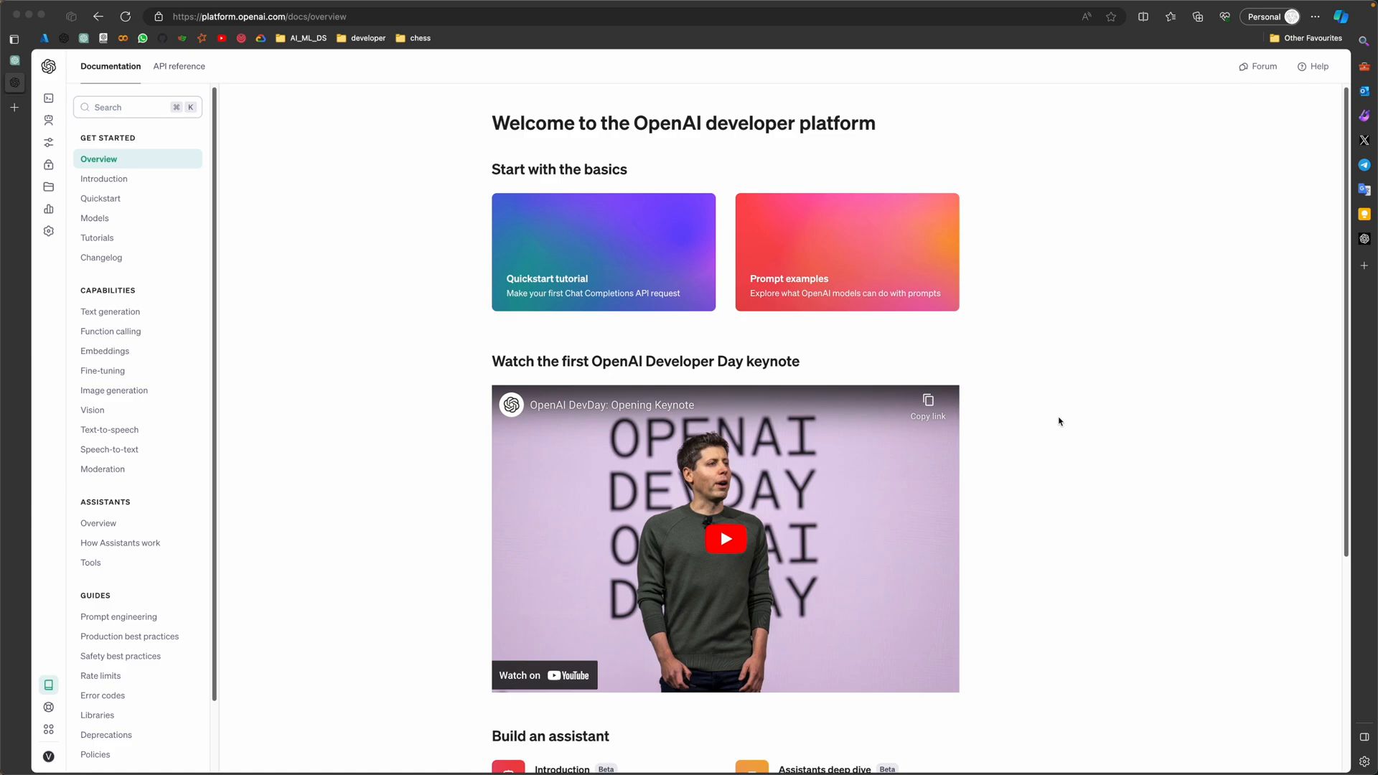
pyautogui.moveTo(370, 244)
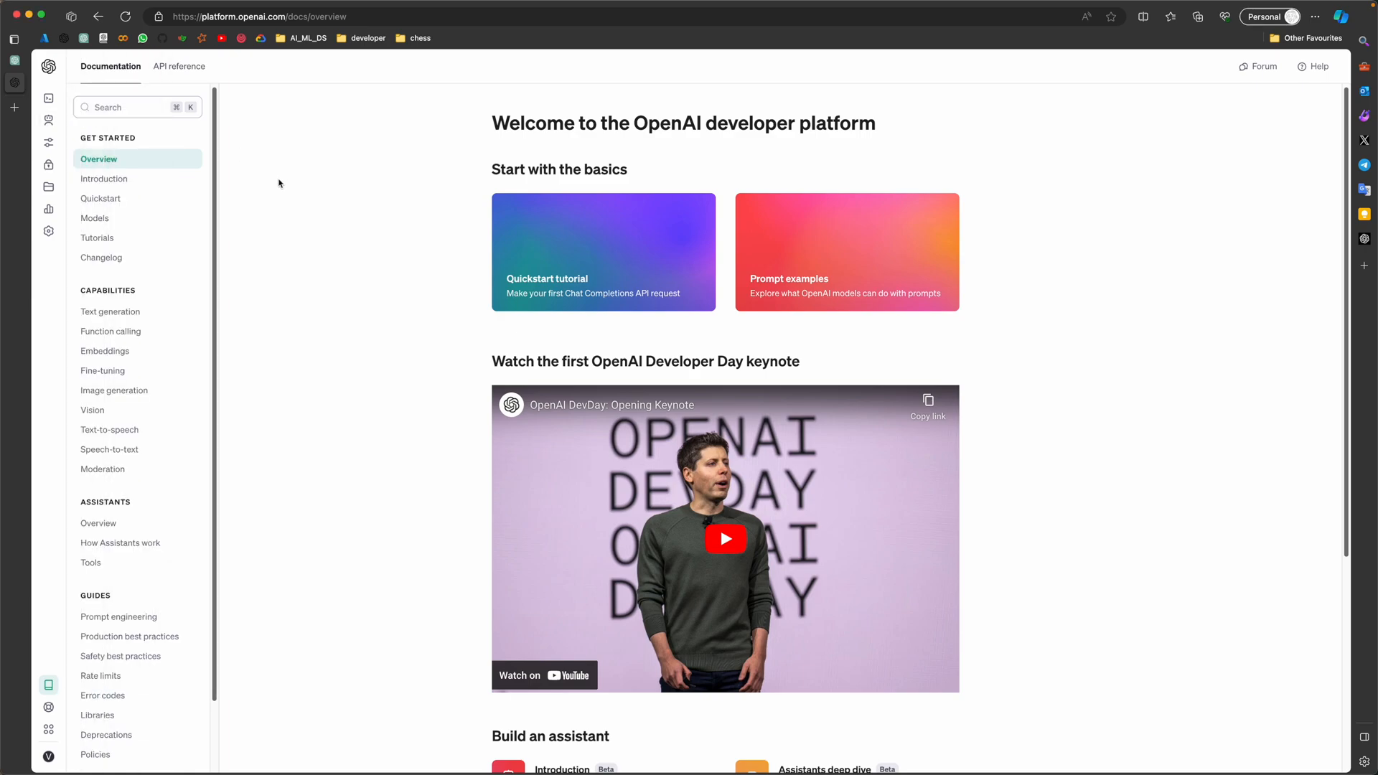
# Leave the developer docs and go to the Assistants page from the platform sidebar.
pyautogui.click(48, 66)
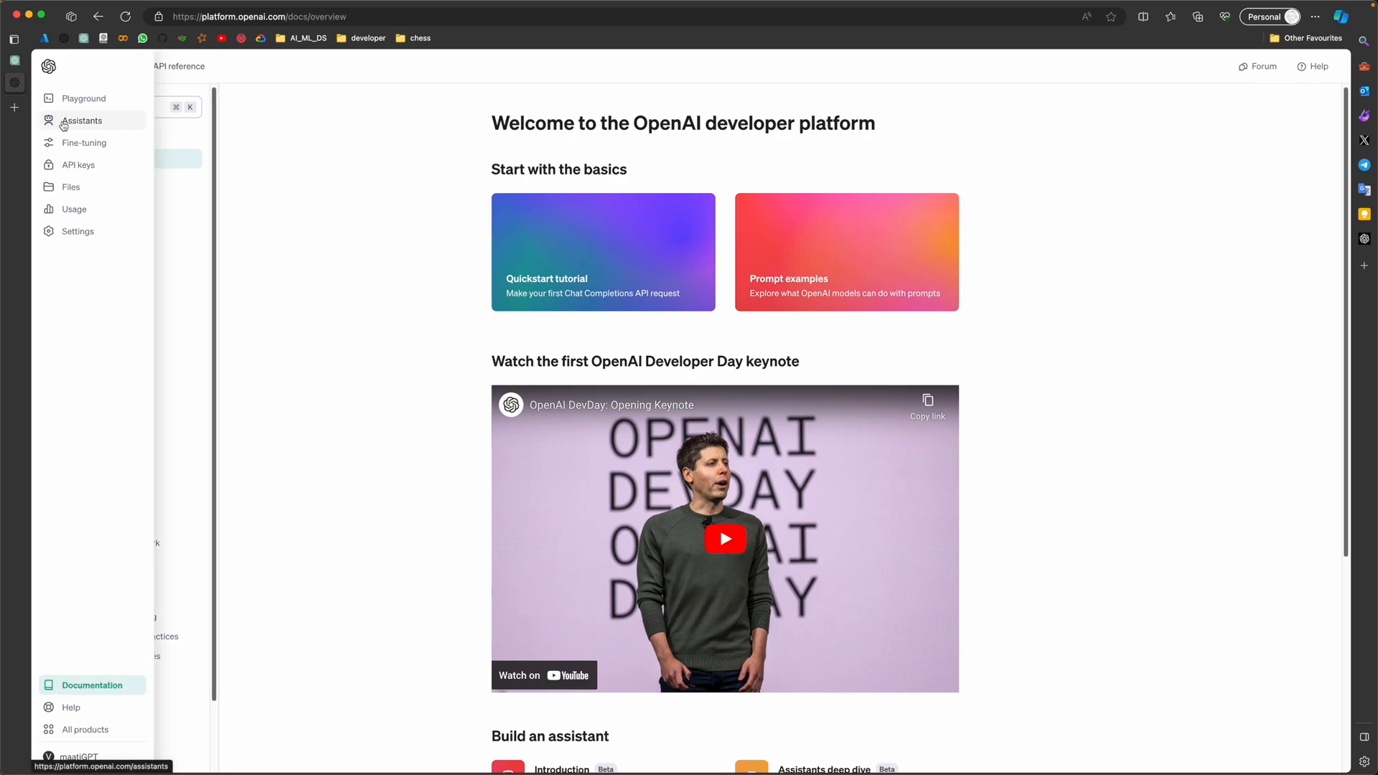
pyautogui.rightClick(260, 16)
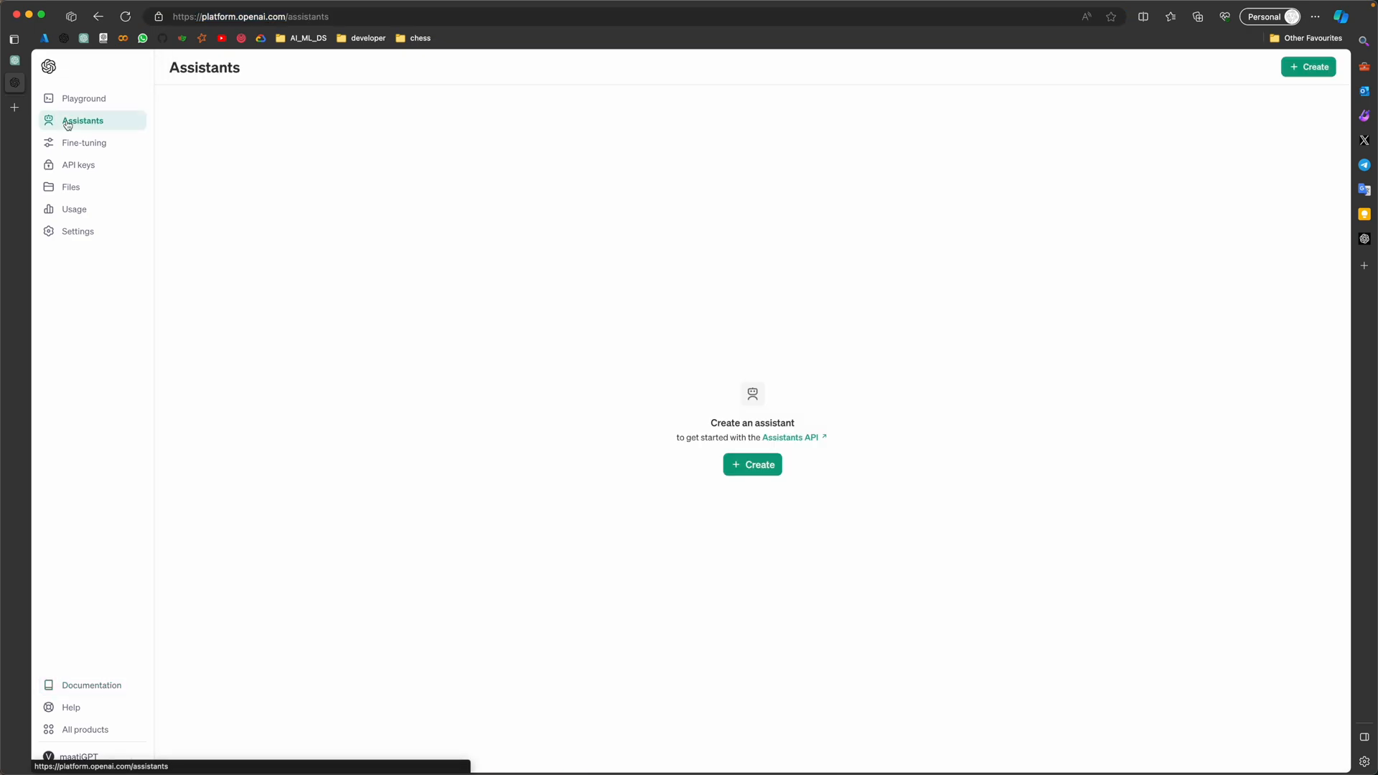
pyautogui.moveTo(698, 435)
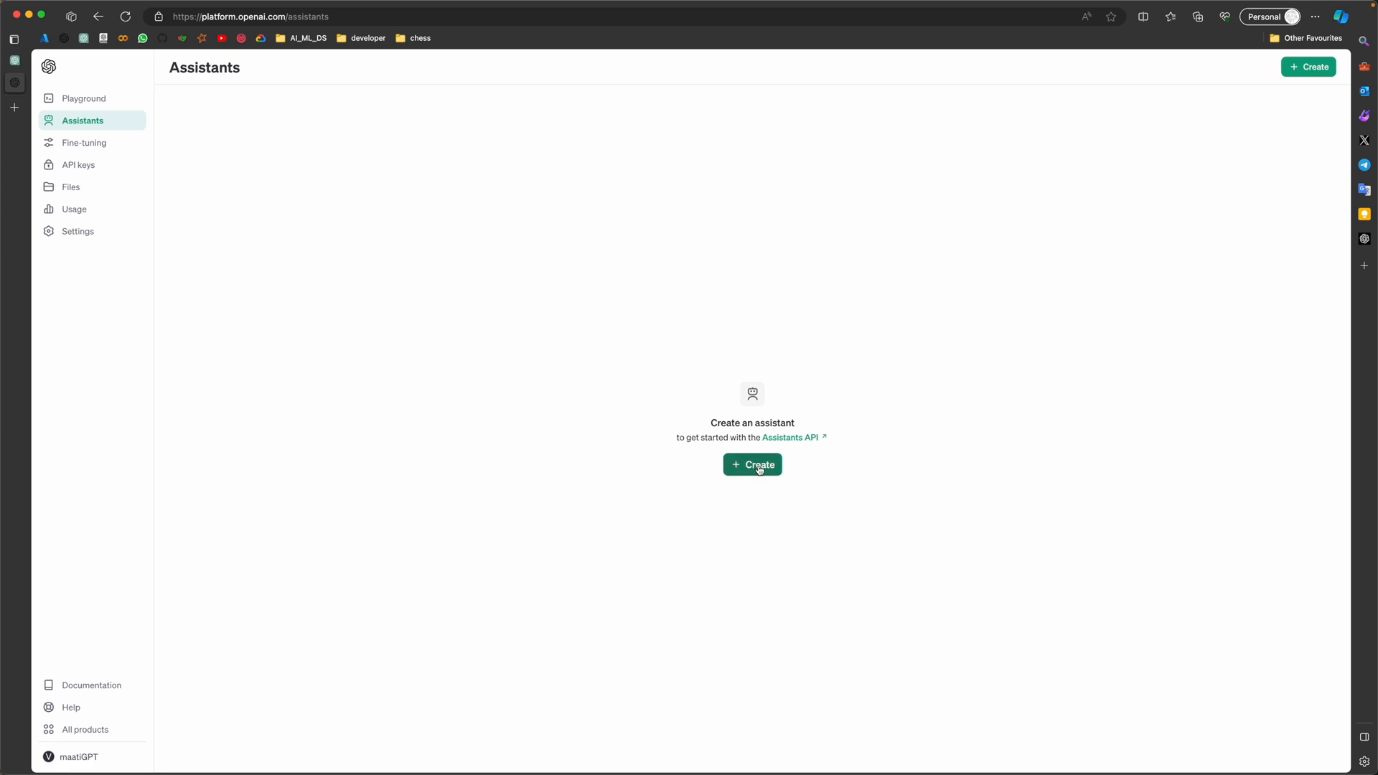
# Create a new assistant named study_buddy and begin its instructions to help students answer questions from attached files.
pyautogui.click(752, 463)
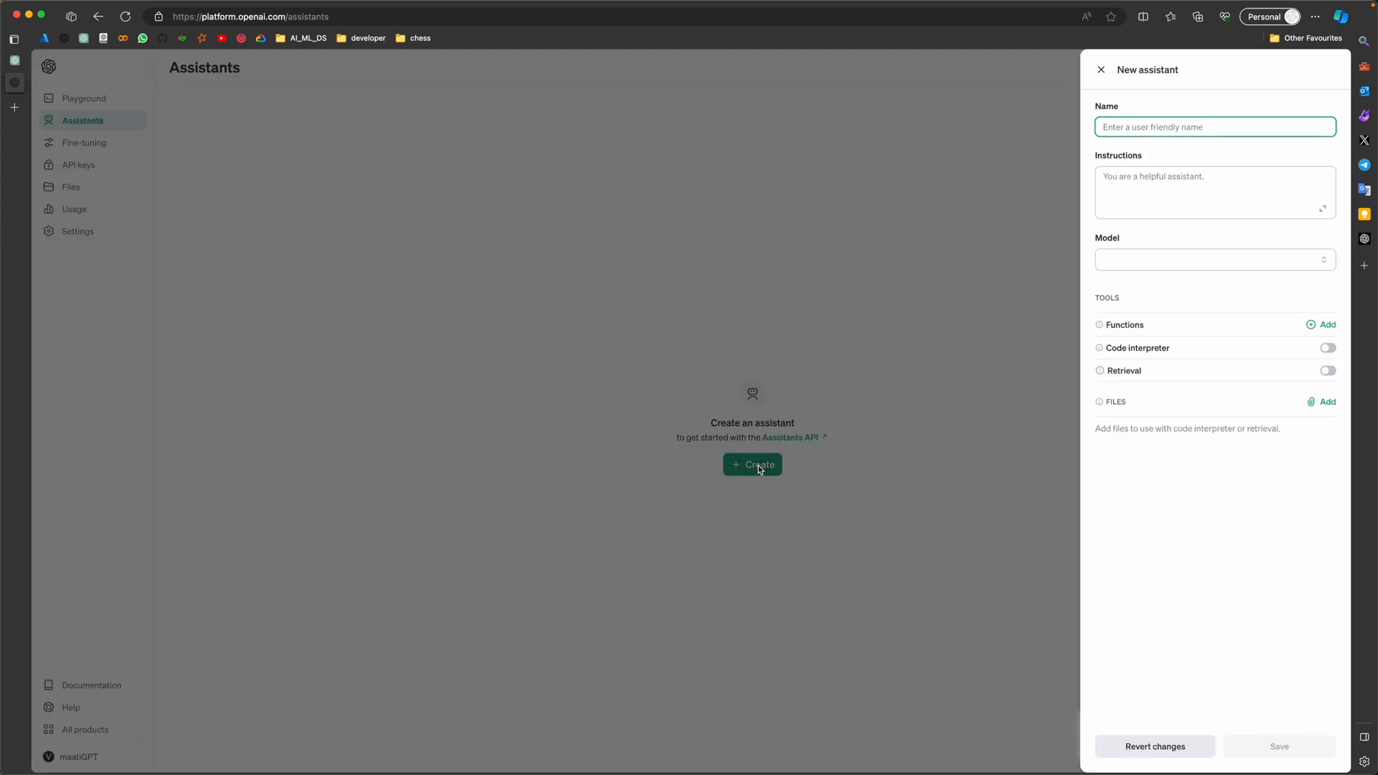
pyautogui.write('st')
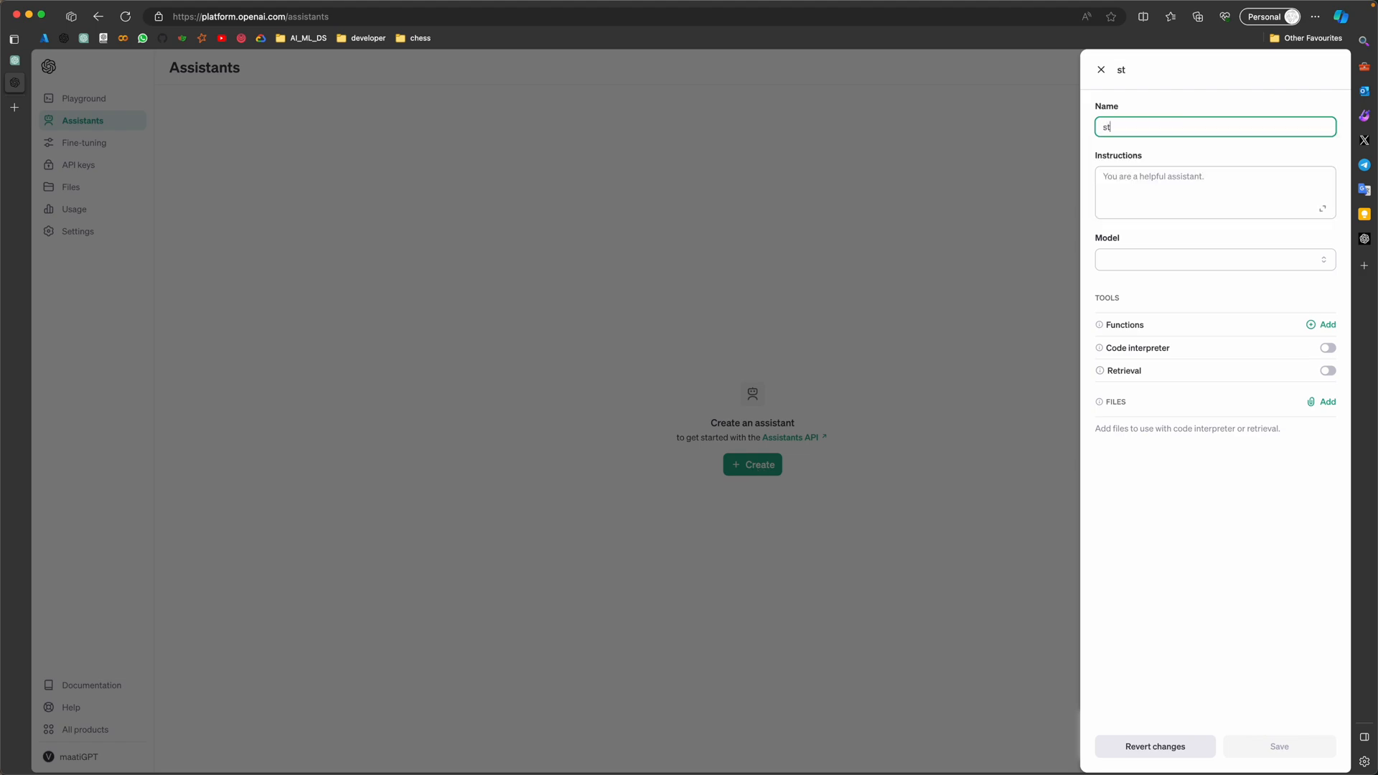
pyautogui.write('udy')
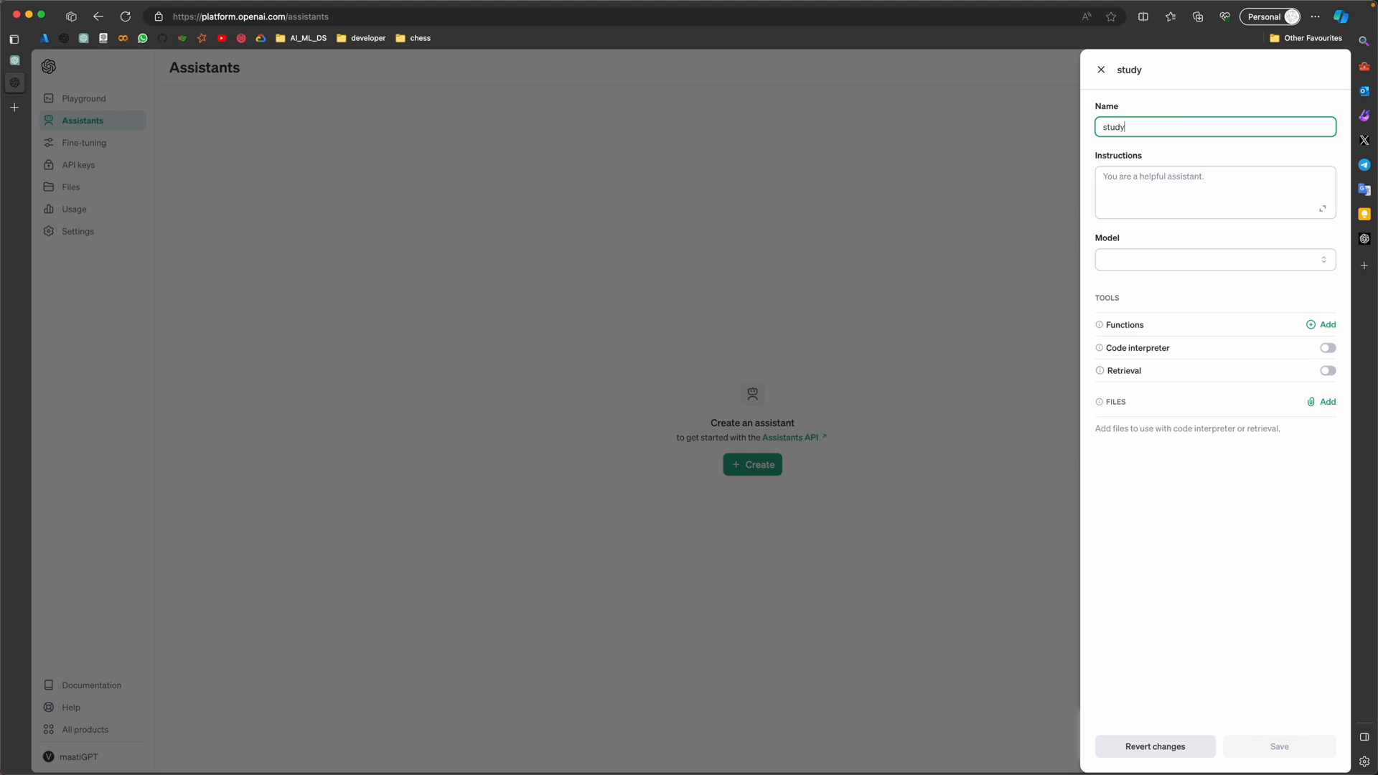
pyautogui.write('_buddy')
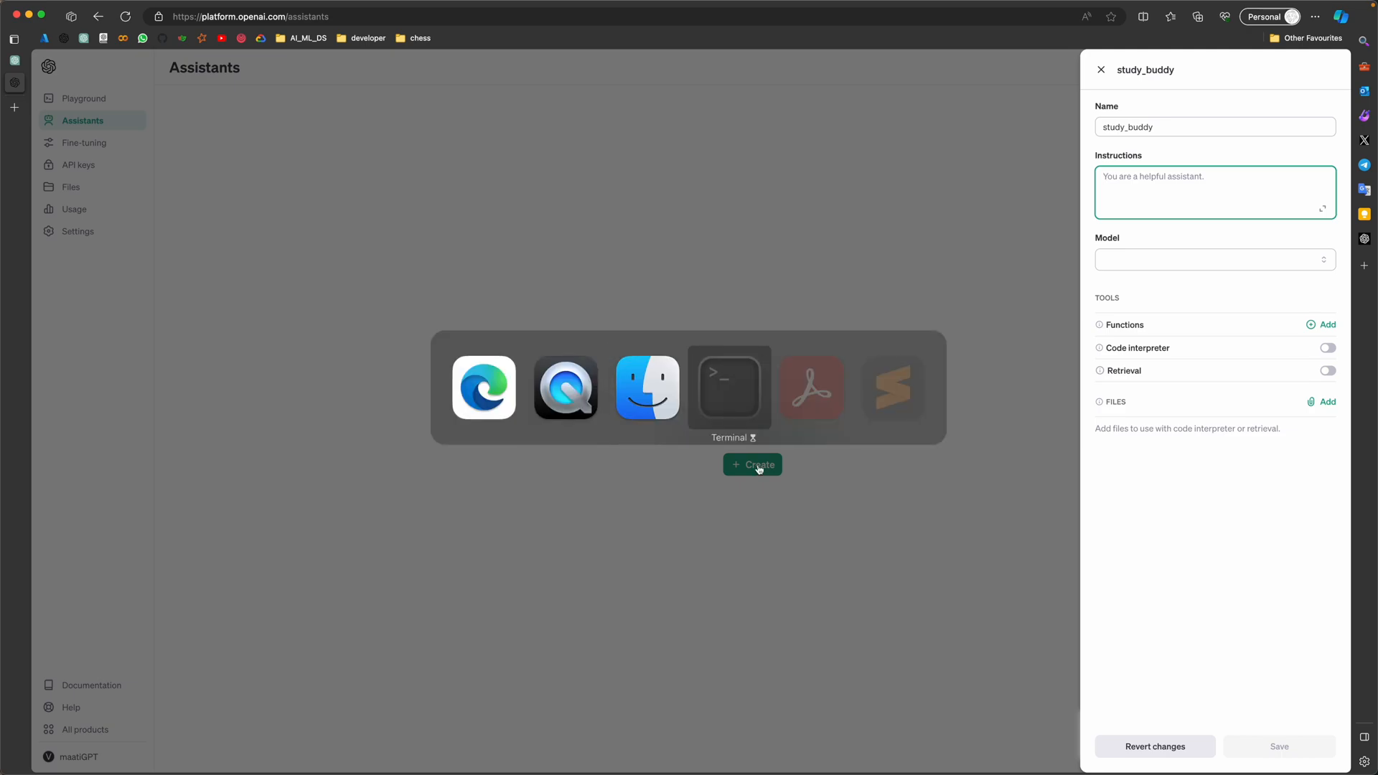
pyautogui.click(894, 389)
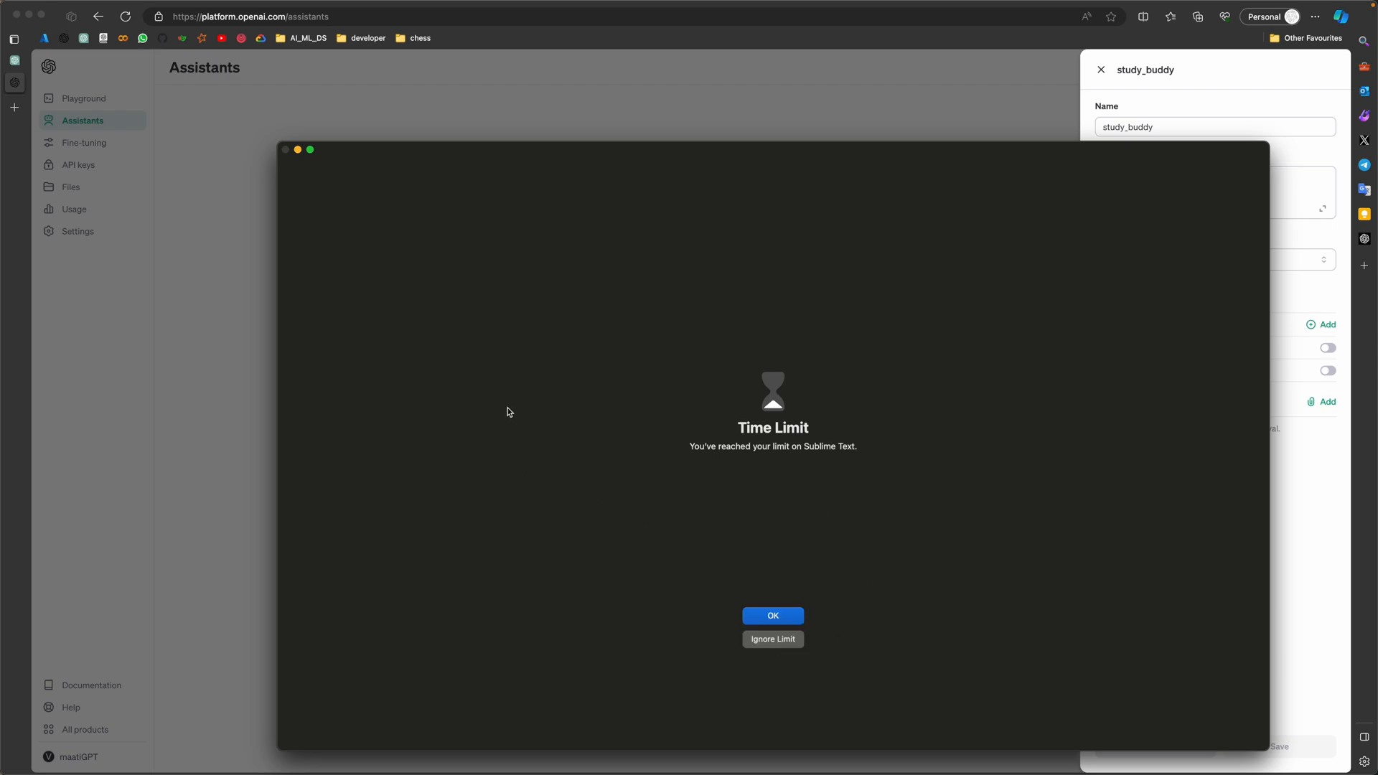
pyautogui.click(772, 615)
pyautogui.write('you are helpful assistant who can read and understand given text in the attached files and helps students answer the questions')
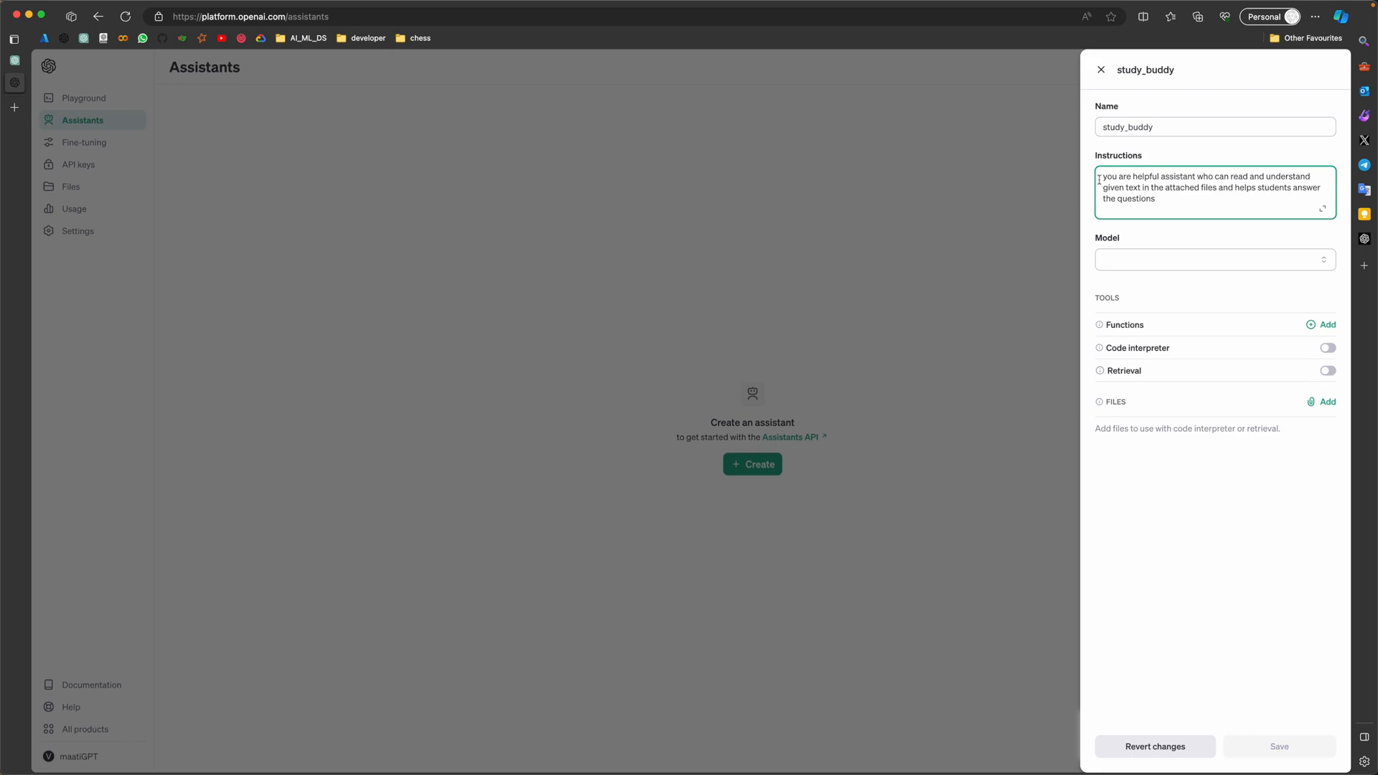
# Choose gpt-4-1106-preview as study_buddy's model and switch Retrieval on.
pyautogui.click(1212, 259)
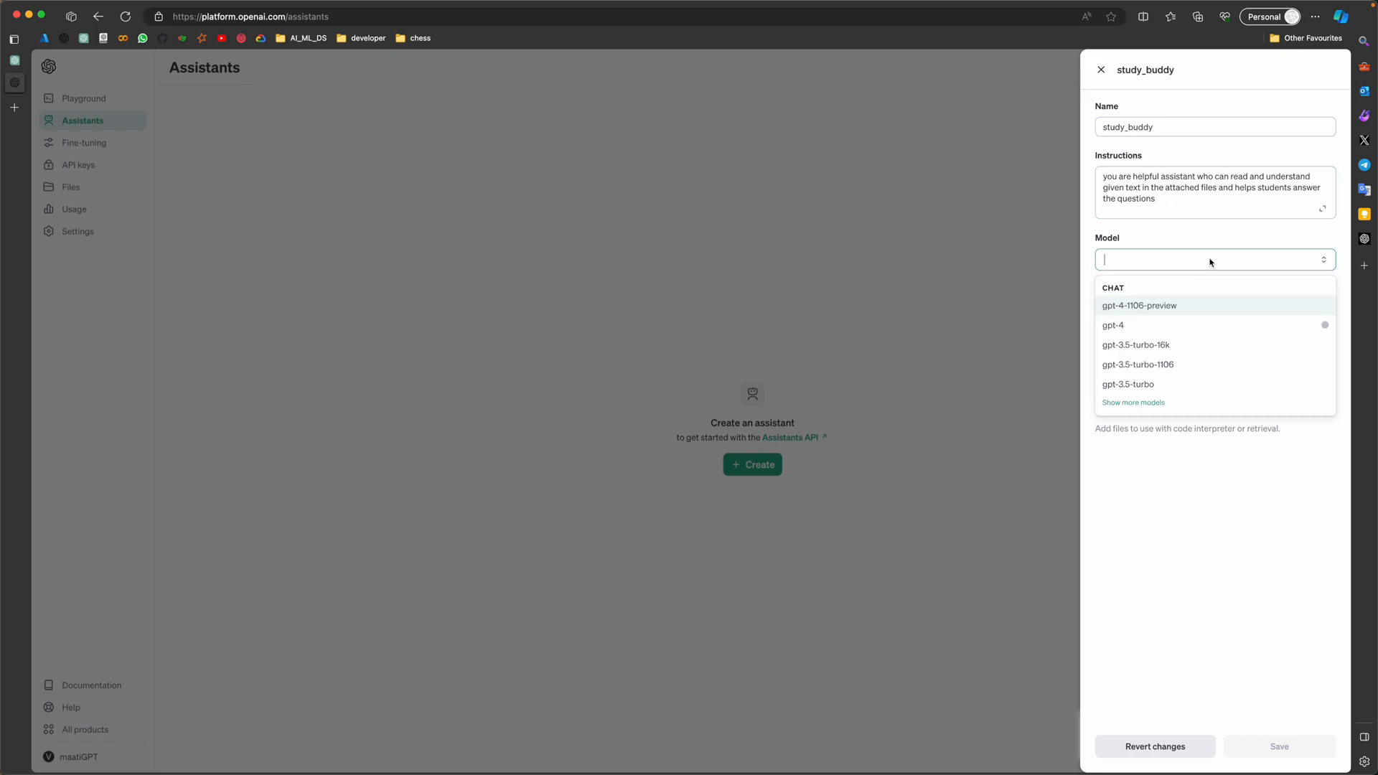
pyautogui.moveTo(1202, 297)
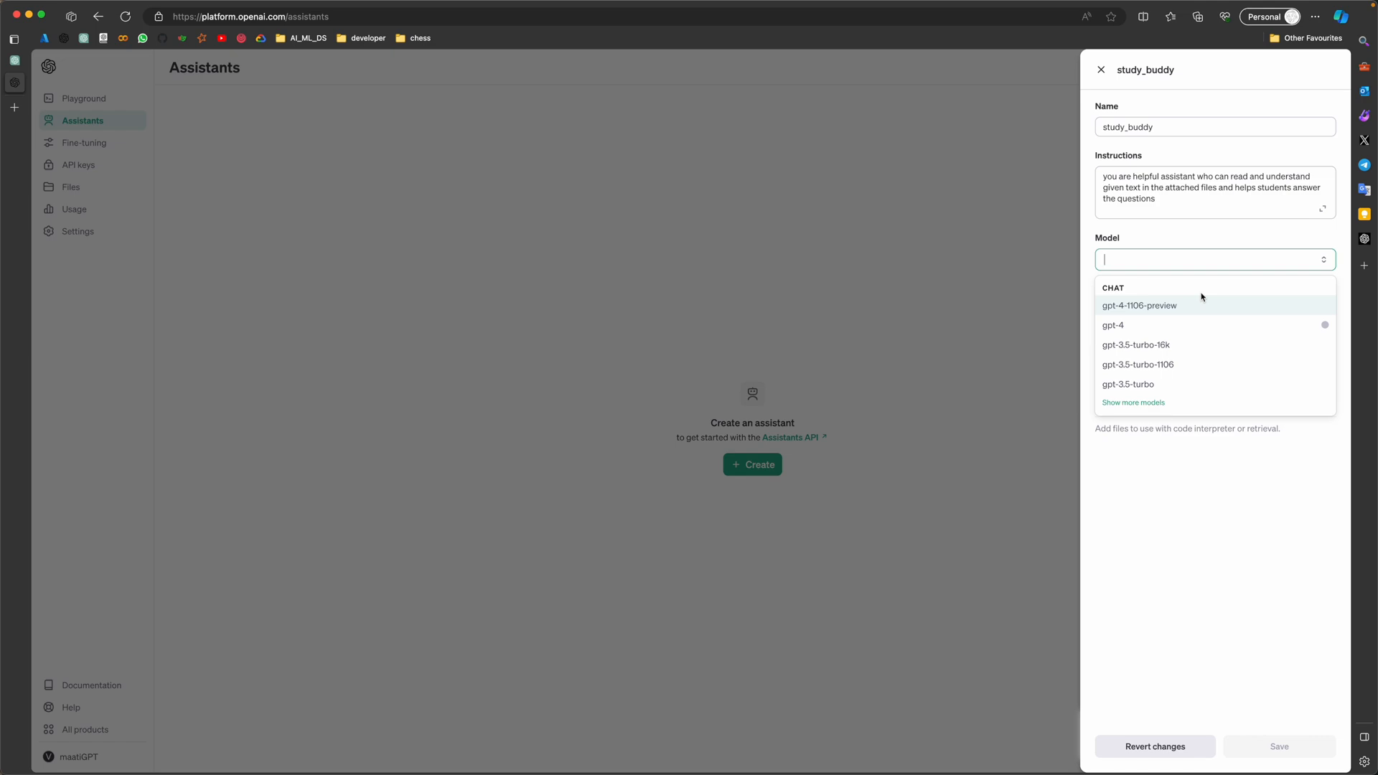
pyautogui.moveTo(1141, 307)
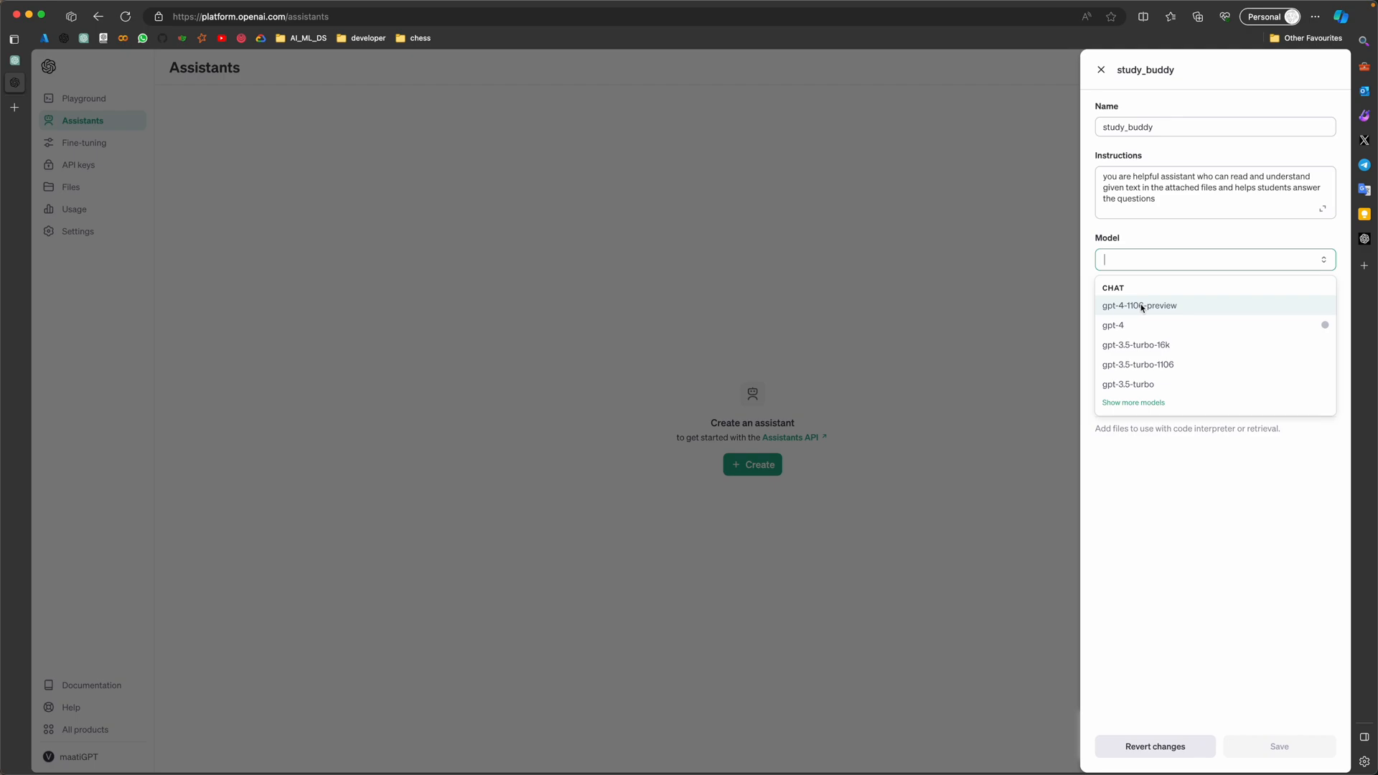
pyautogui.click(1138, 304)
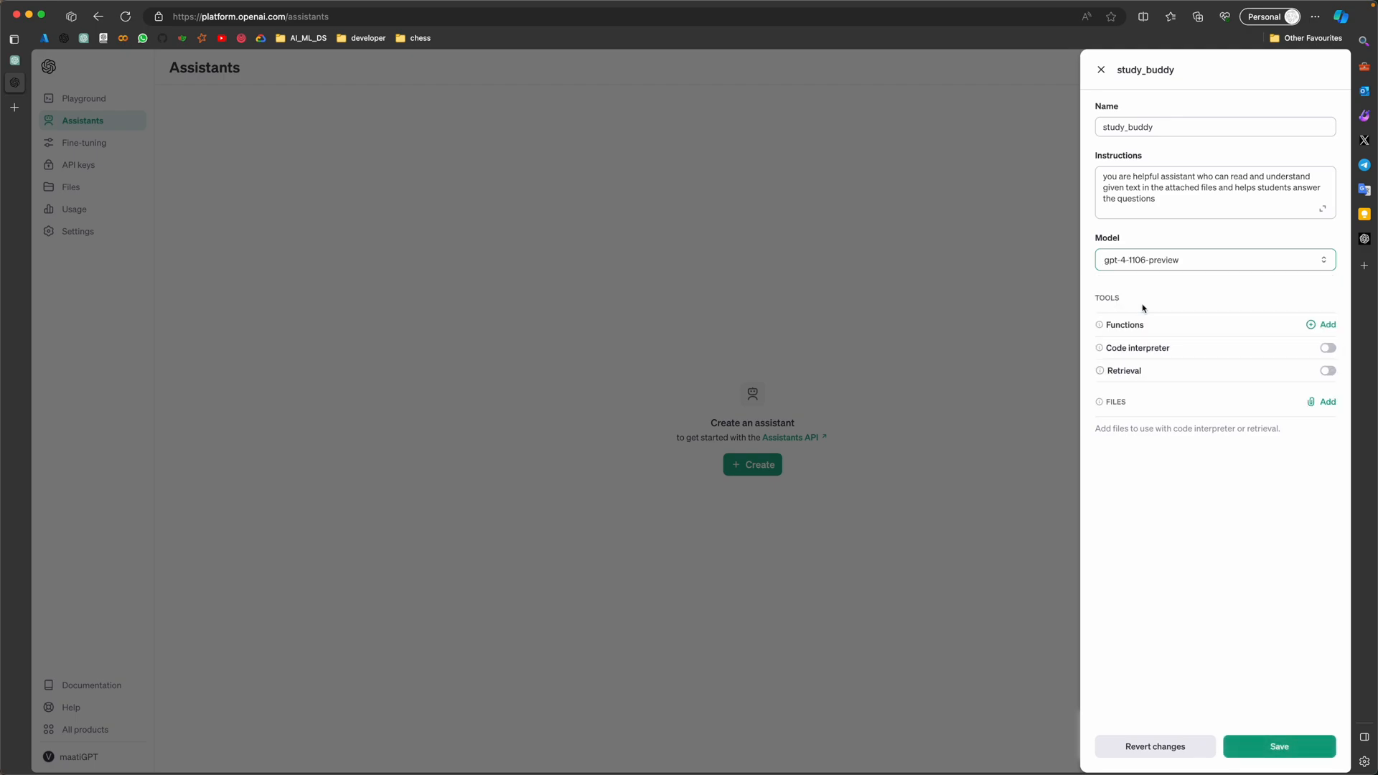
pyautogui.moveTo(1175, 262)
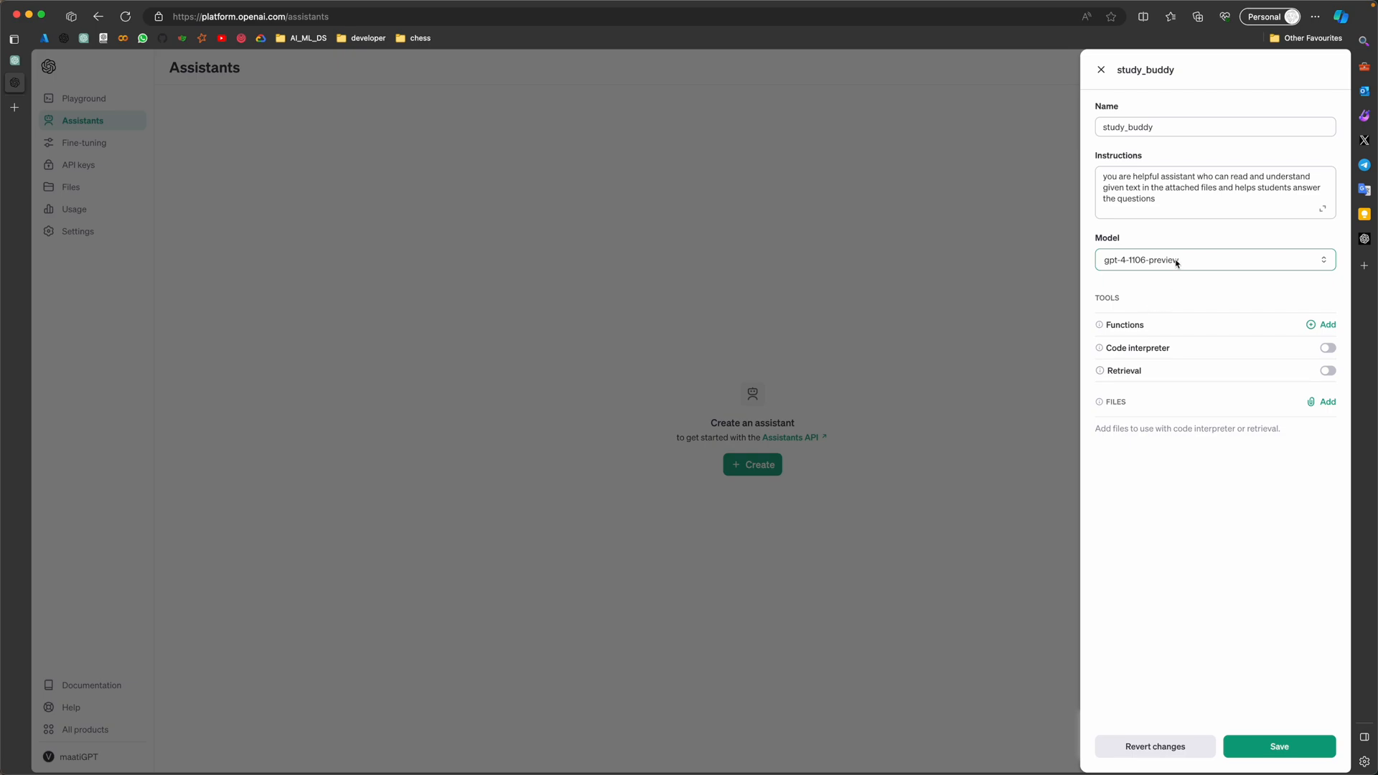
pyautogui.click(1214, 259)
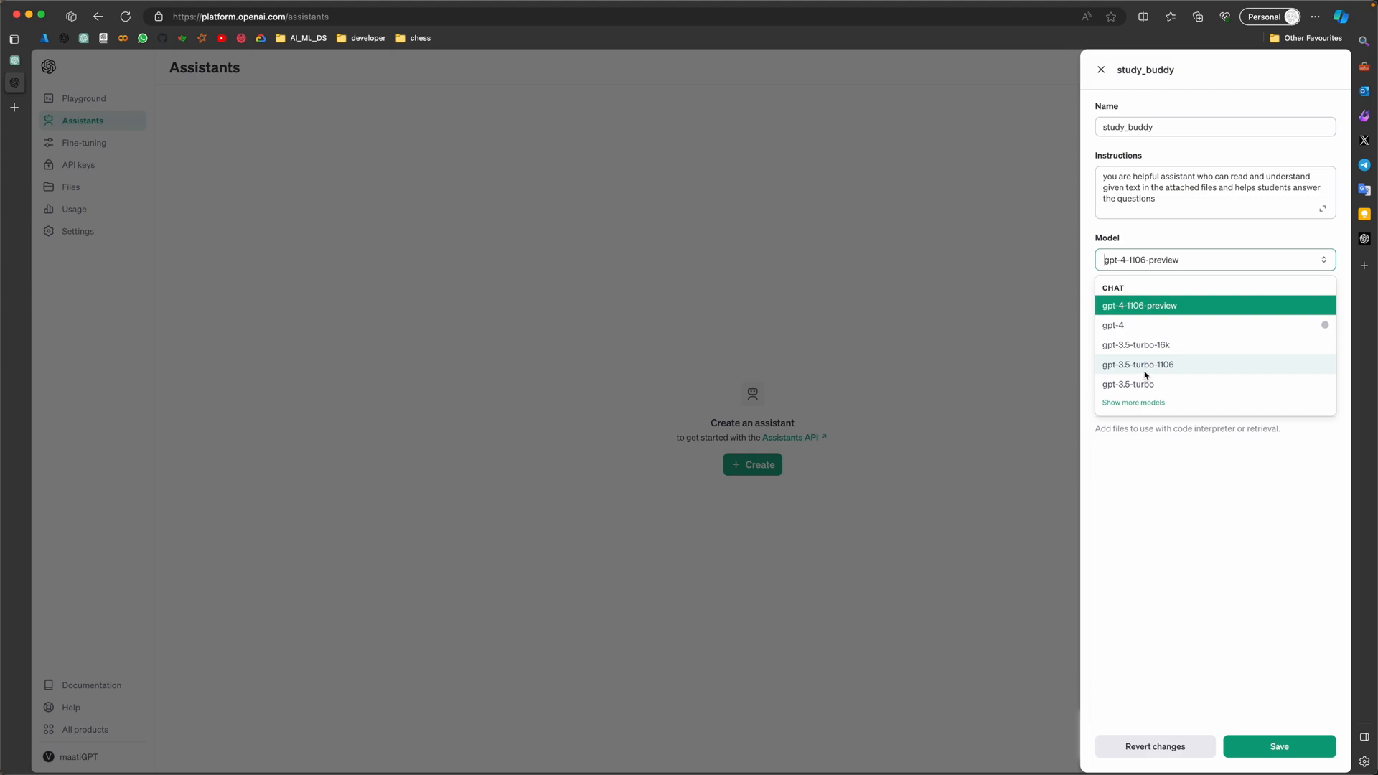
pyautogui.moveTo(1175, 280)
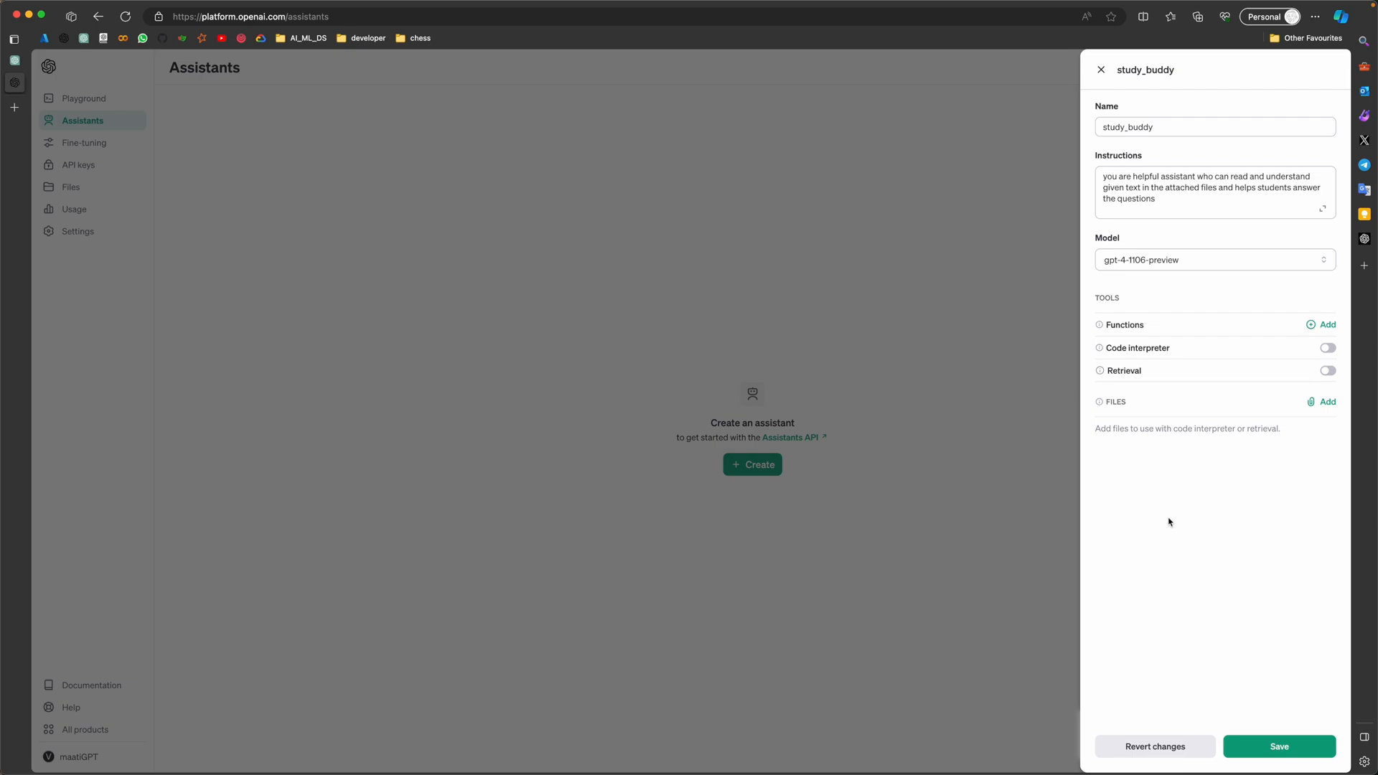
pyautogui.moveTo(1251, 379)
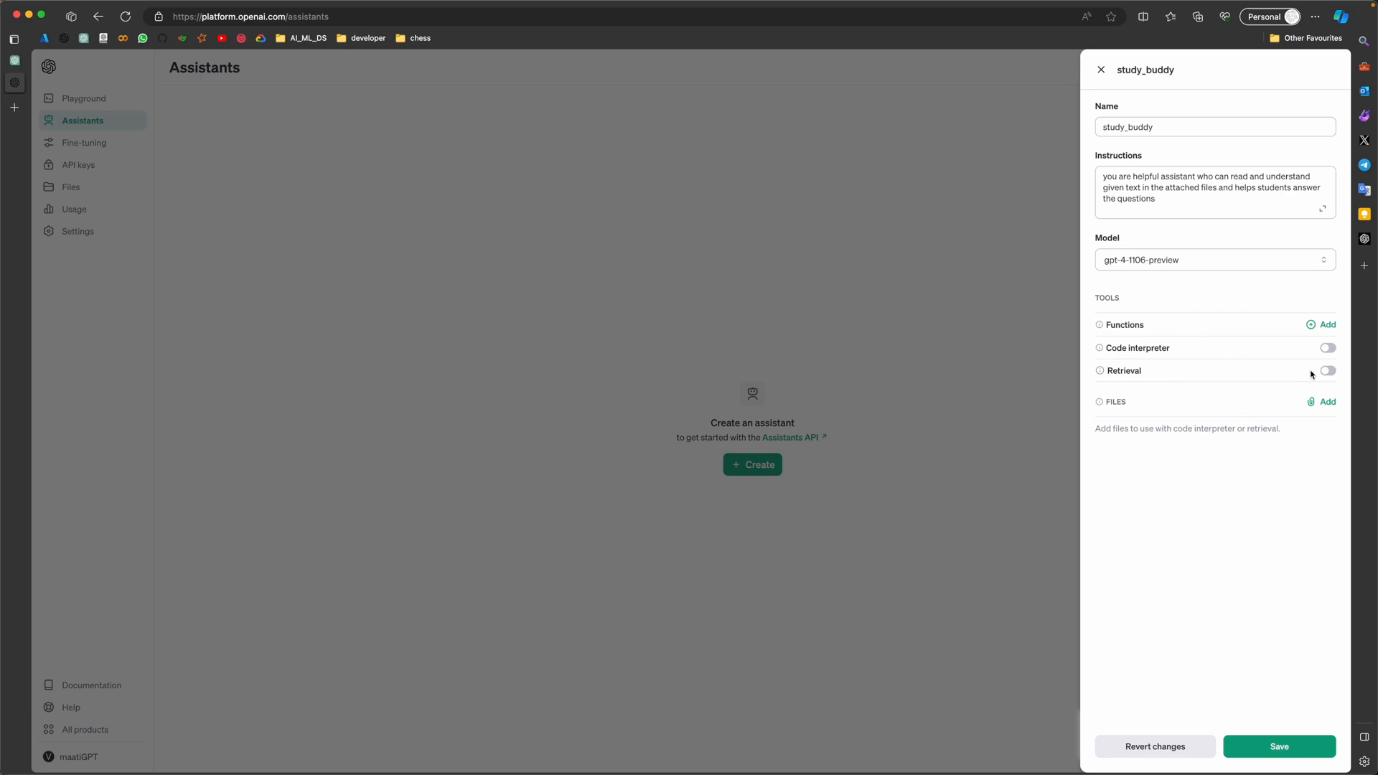
pyautogui.click(1327, 370)
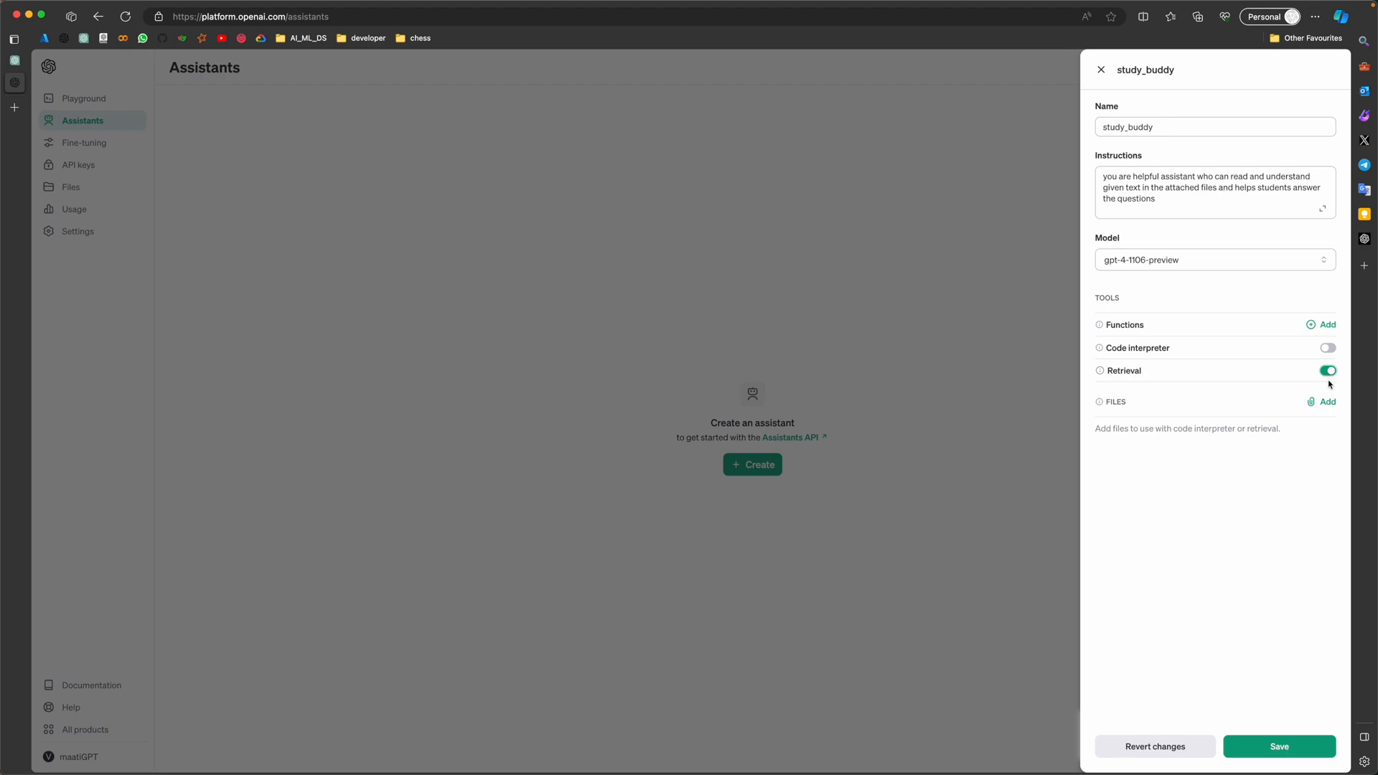
pyautogui.moveTo(1248, 548)
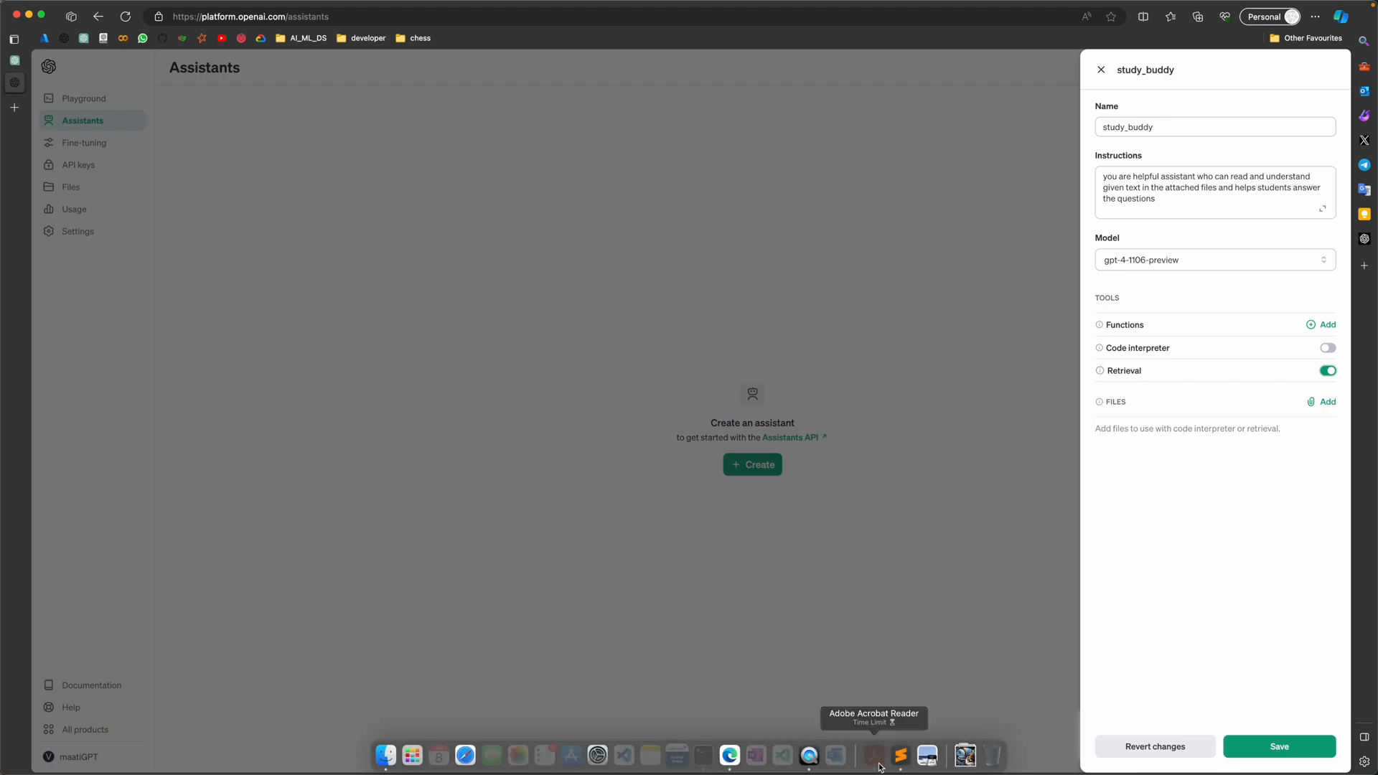
pyautogui.click(873, 755)
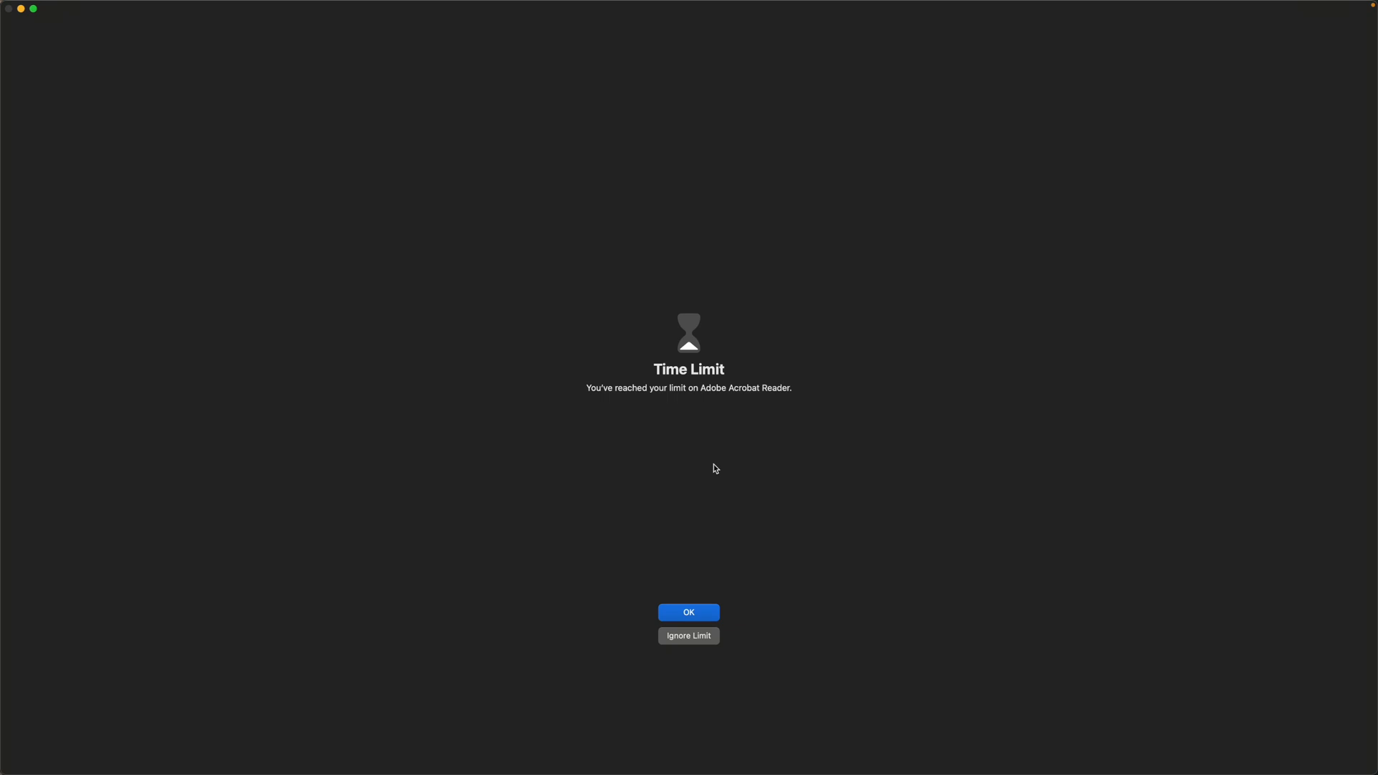
pyautogui.click(687, 612)
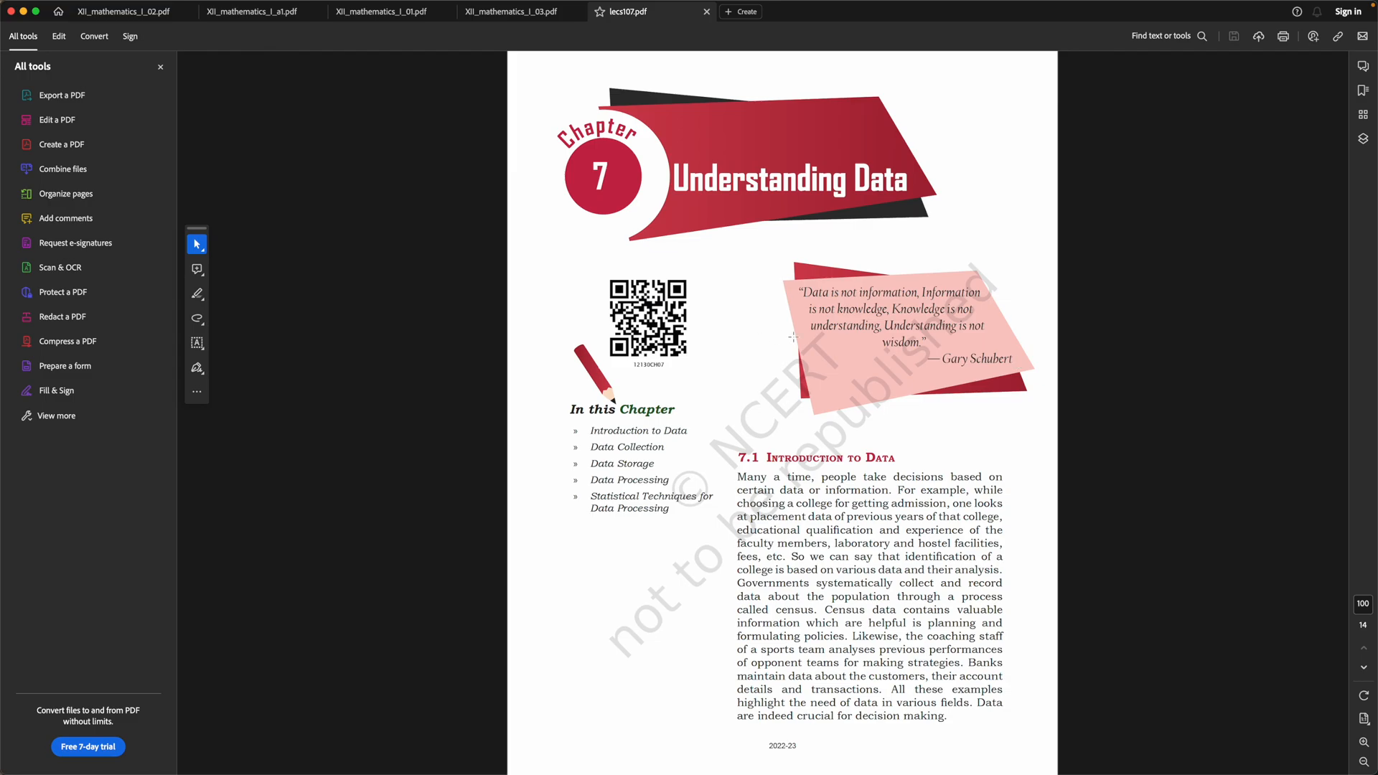
pyautogui.moveTo(1249, 280)
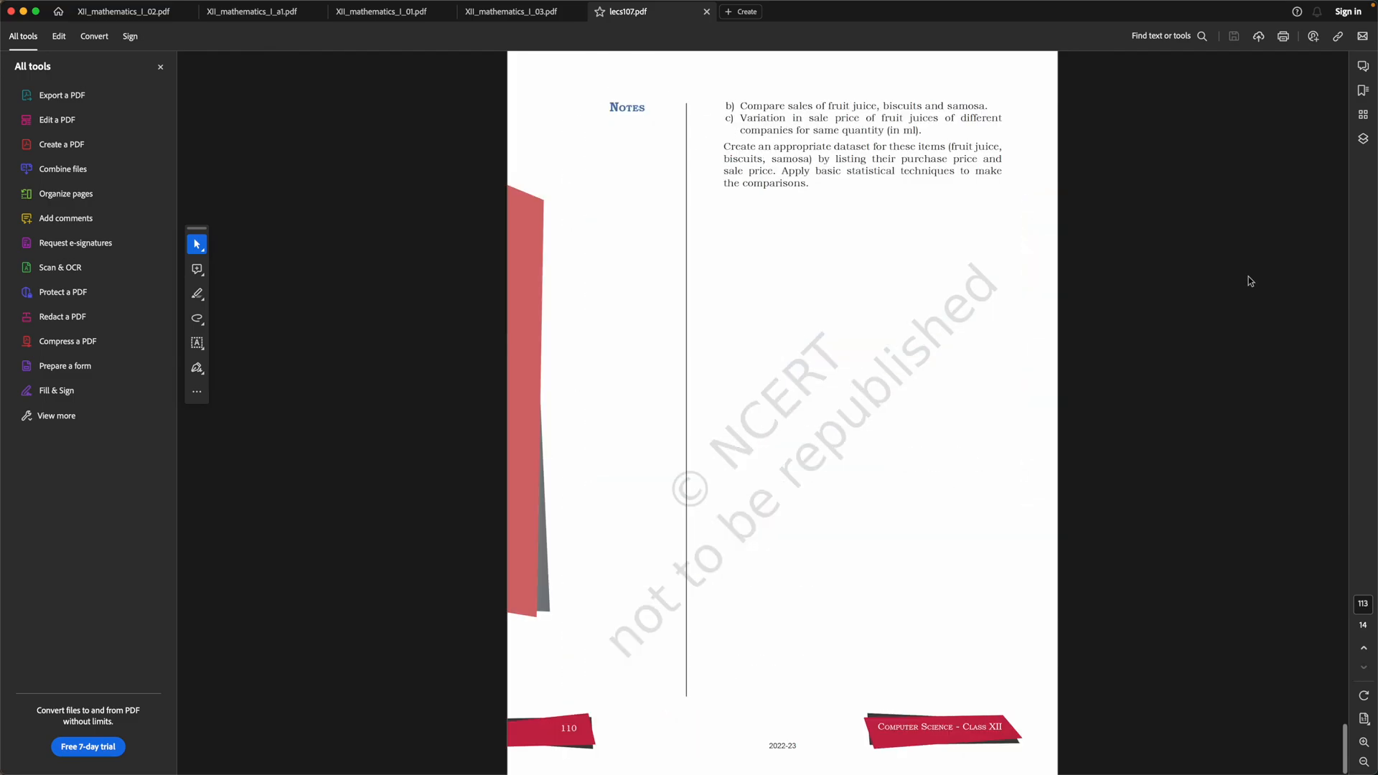
pyautogui.moveTo(1364, 609)
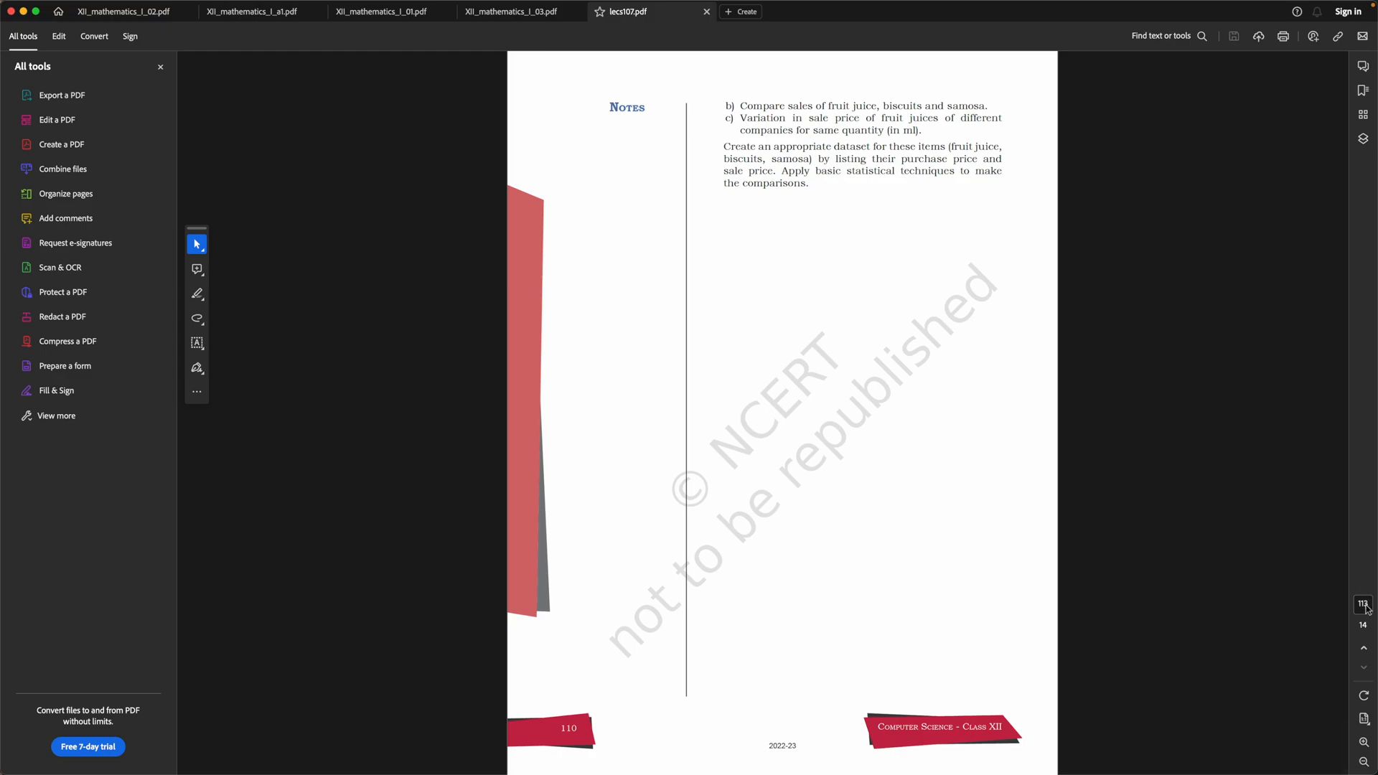
pyautogui.scroll(3)
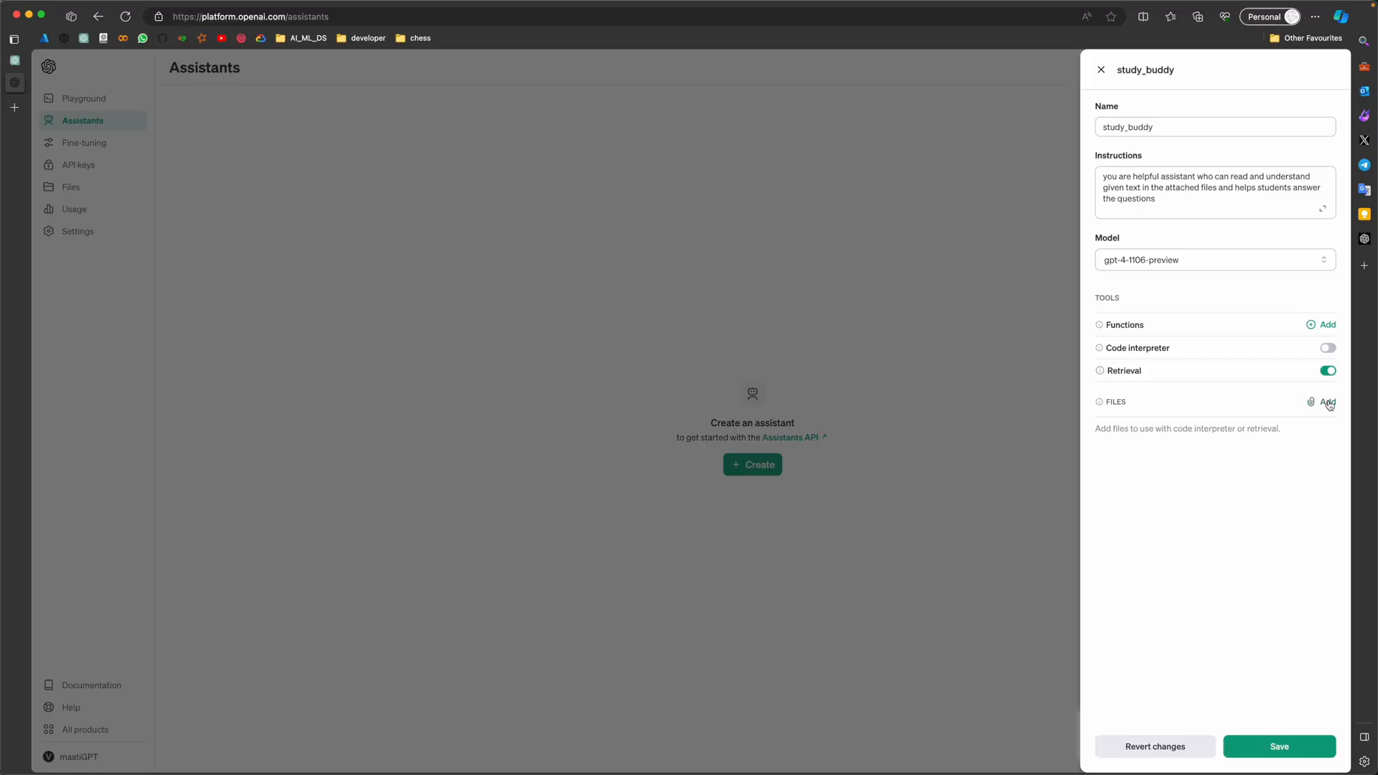
# Attach lecs107.pdf from iCloud Drive's 031_education / class_XII / XII_computer_science folder to the assistant's files.
pyautogui.click(1326, 402)
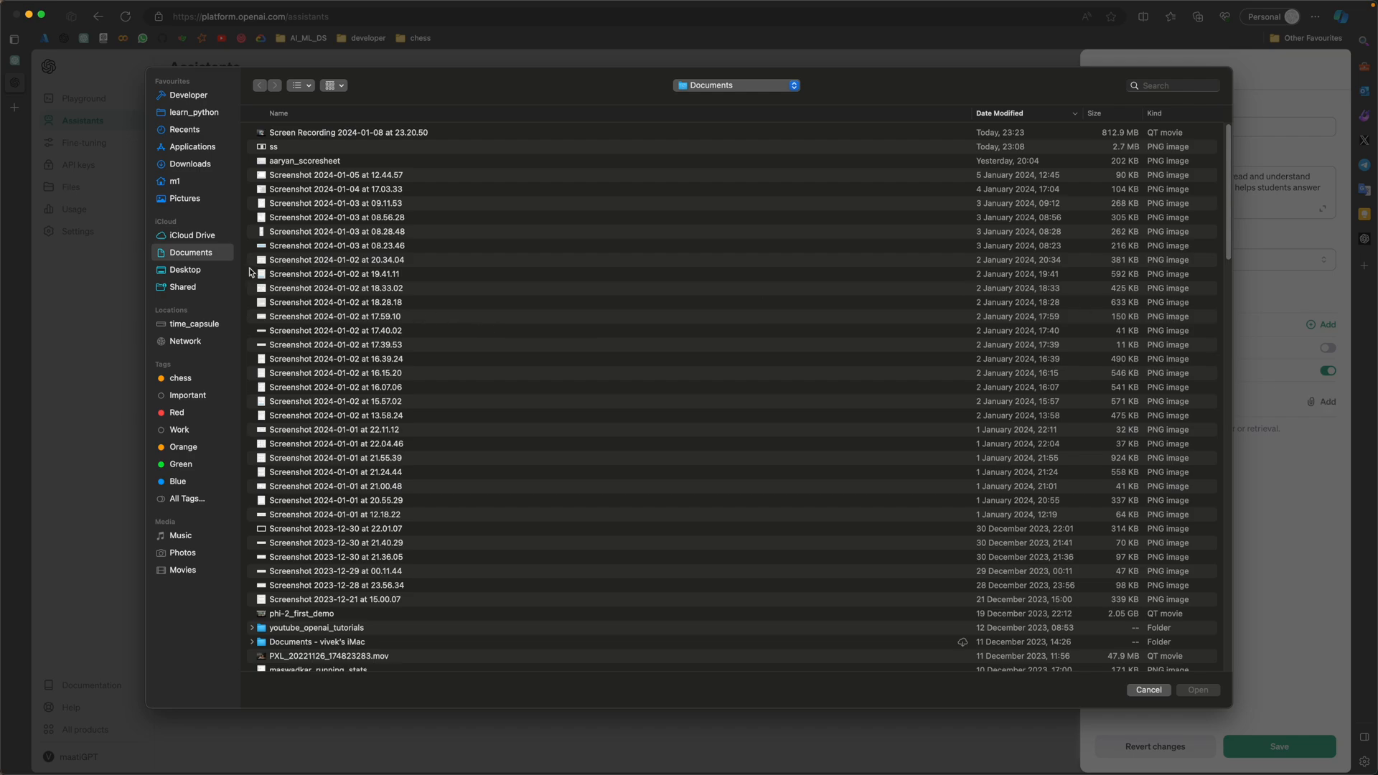
pyautogui.click(193, 234)
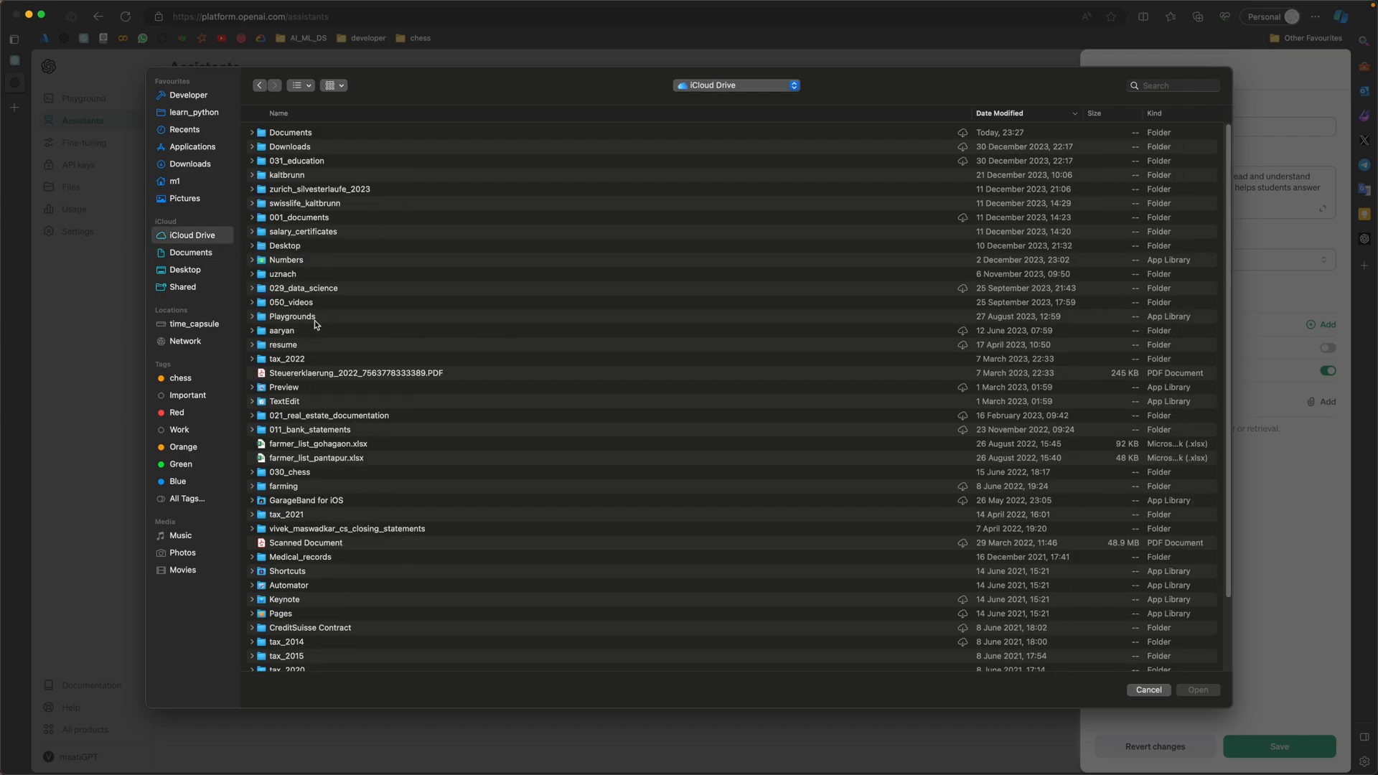
pyautogui.click(295, 161)
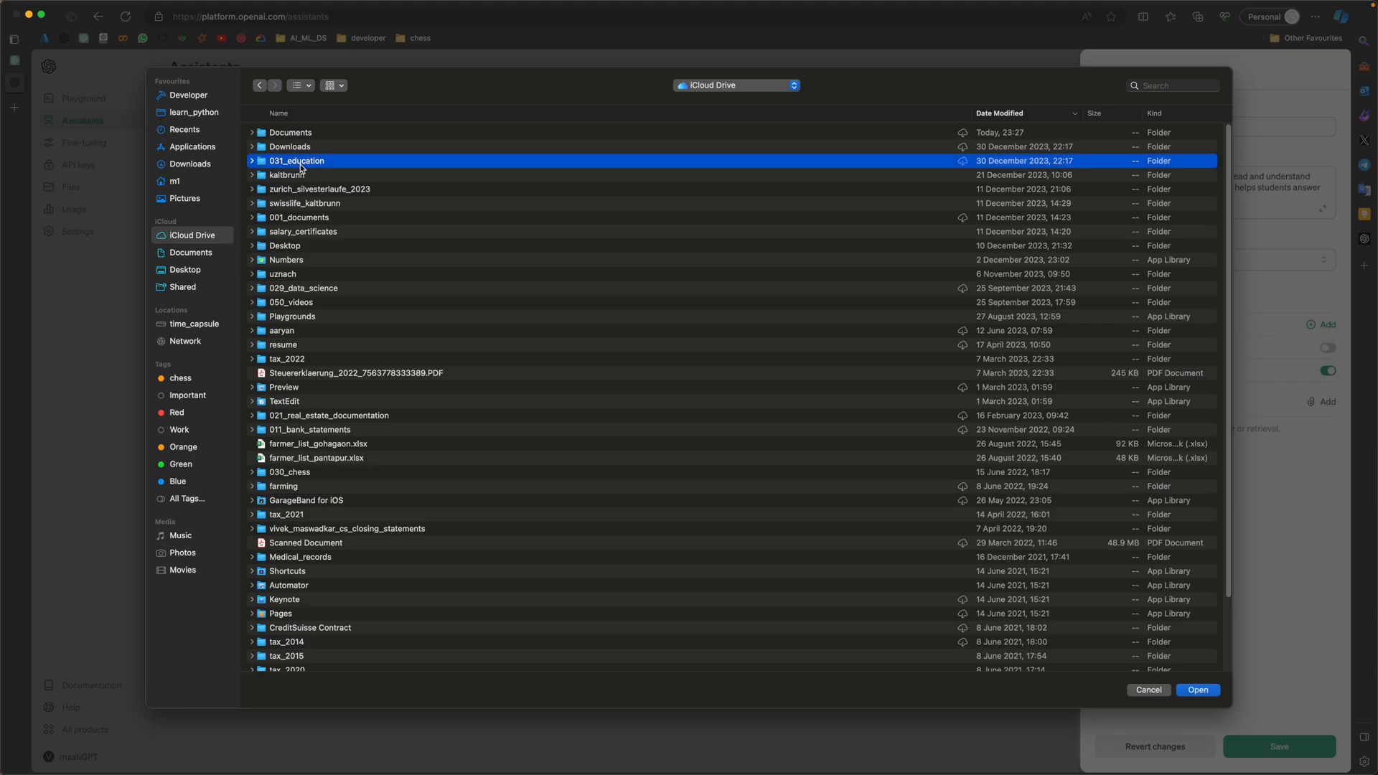
pyautogui.doubleClick(295, 161)
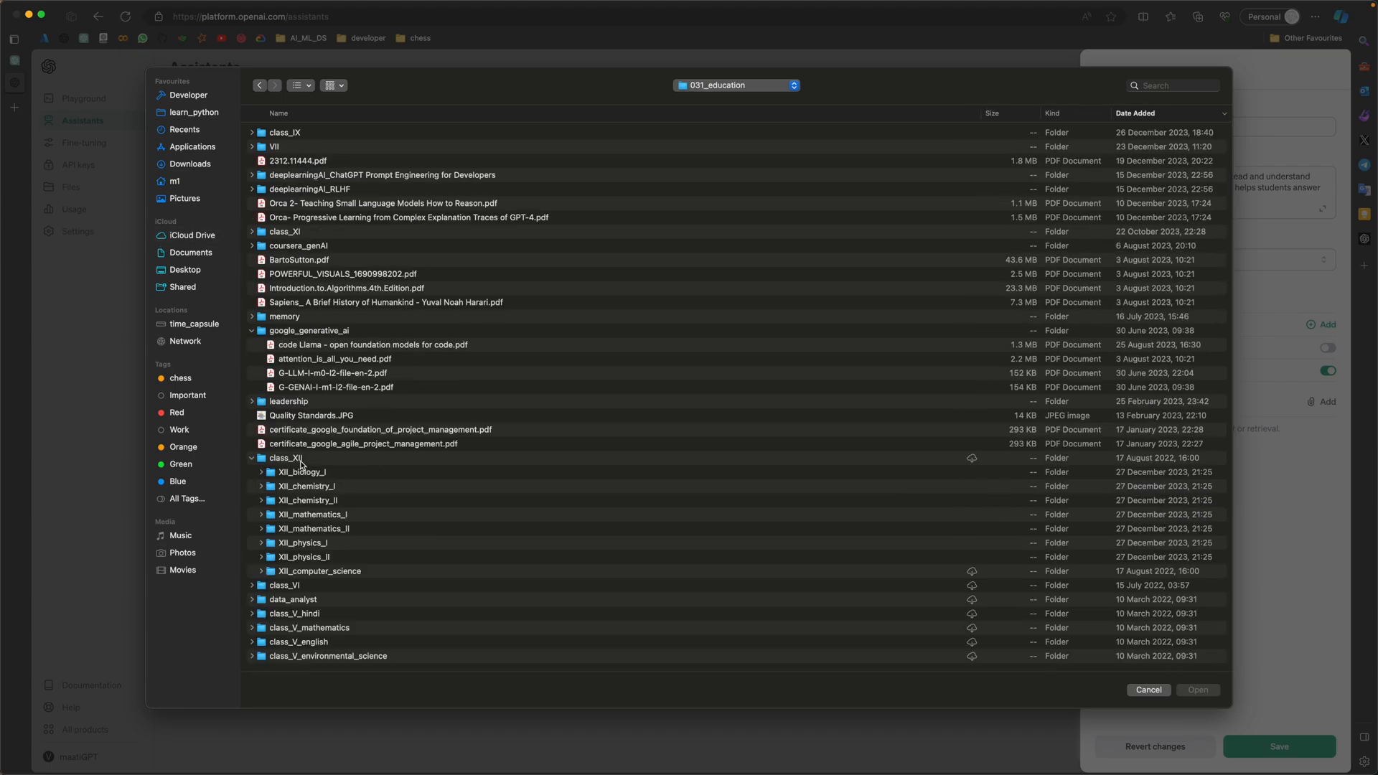
pyautogui.doubleClick(284, 456)
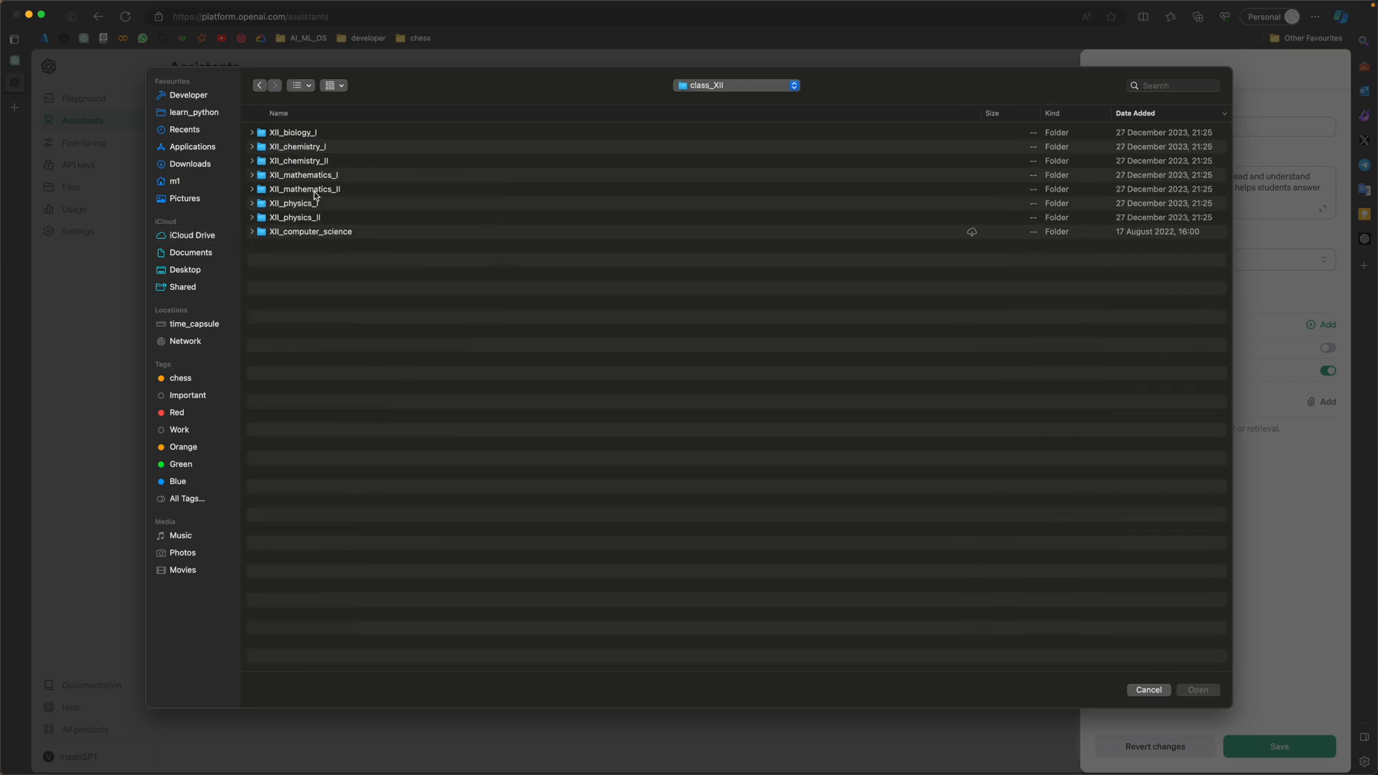
pyautogui.doubleClick(310, 231)
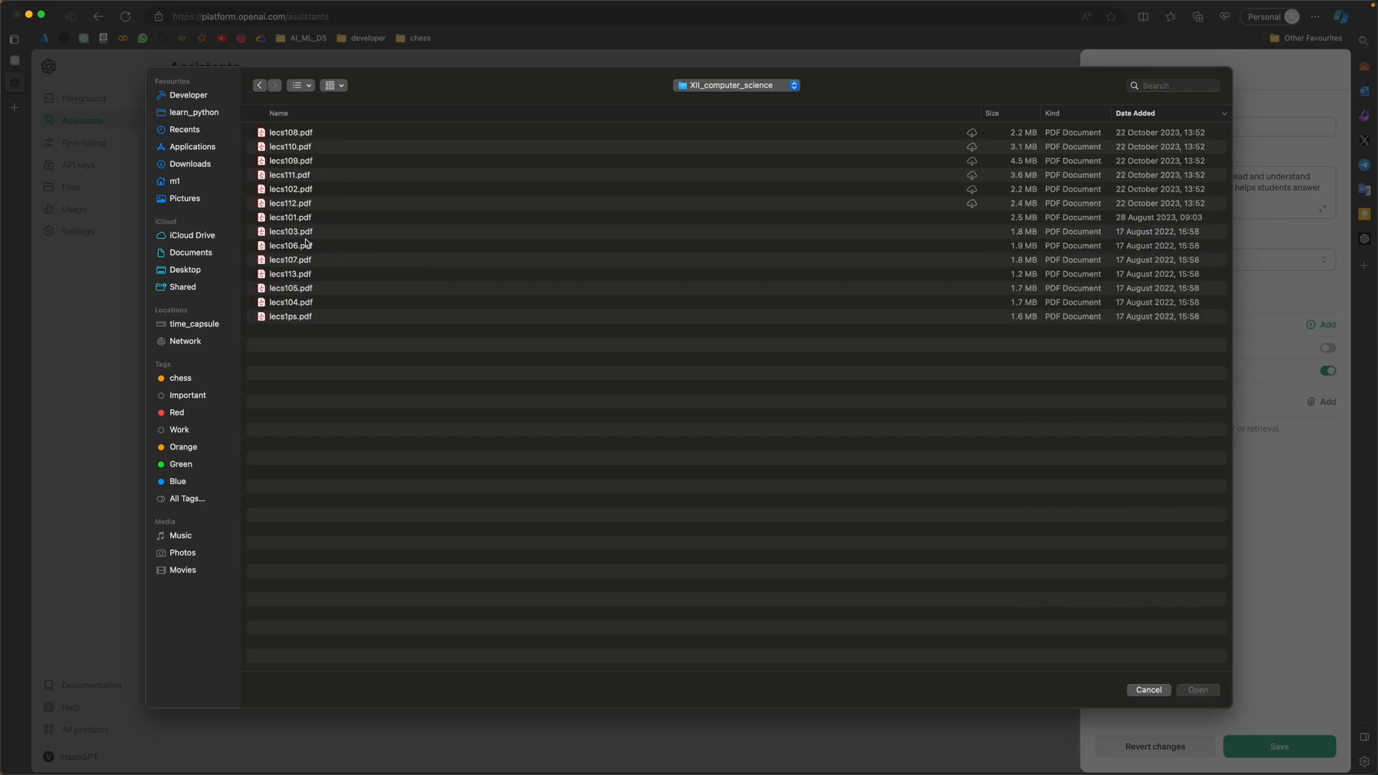
pyautogui.click(290, 260)
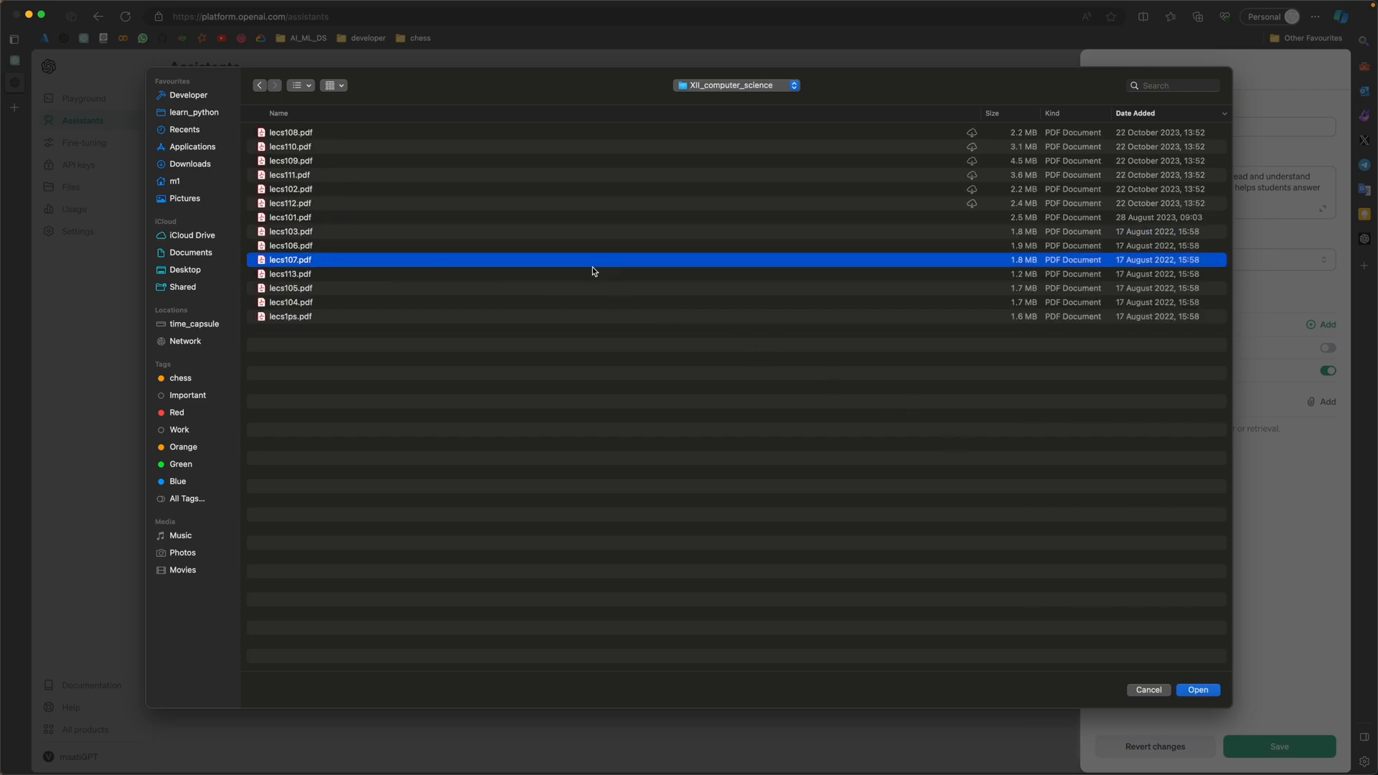
pyautogui.click(1197, 689)
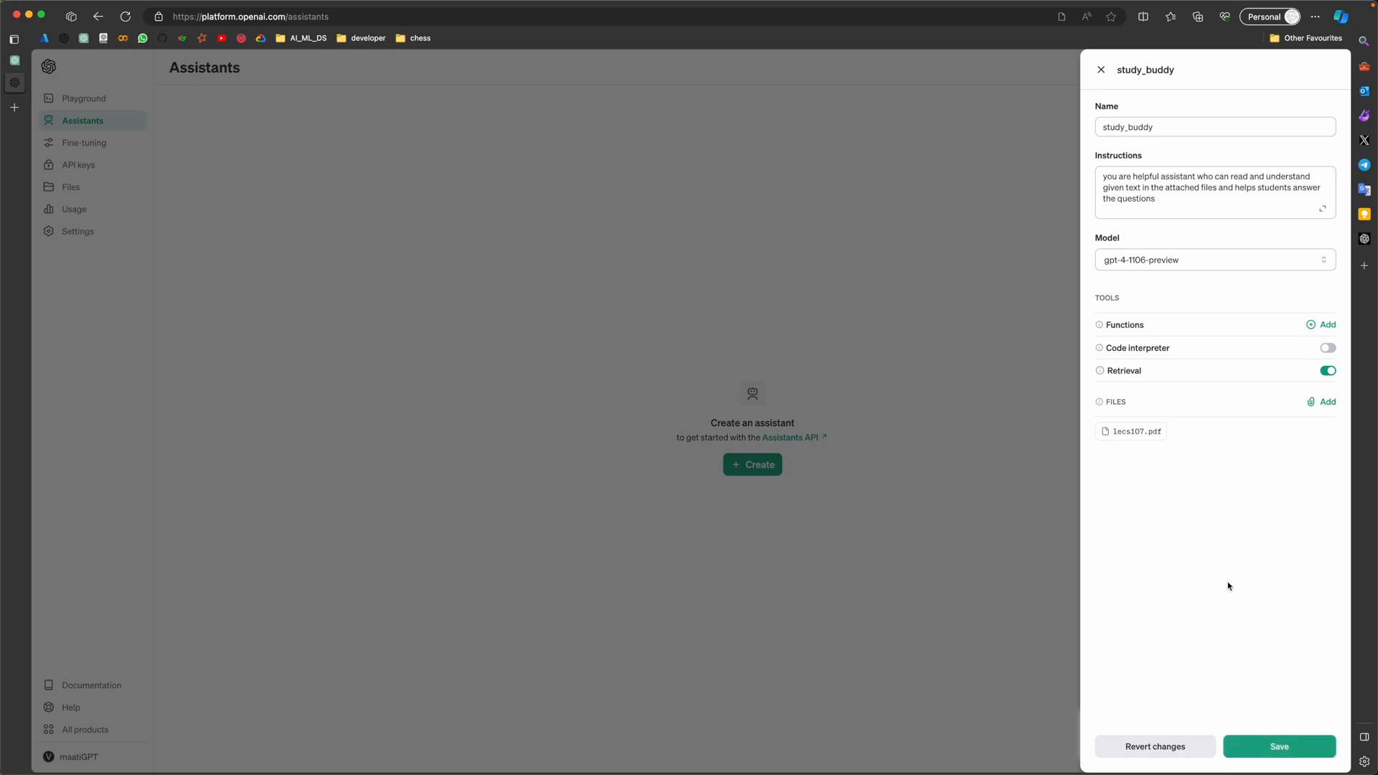
# Save study_buddy so it appears in the assistants list with lecs107.pdf attached.
pyautogui.click(1279, 746)
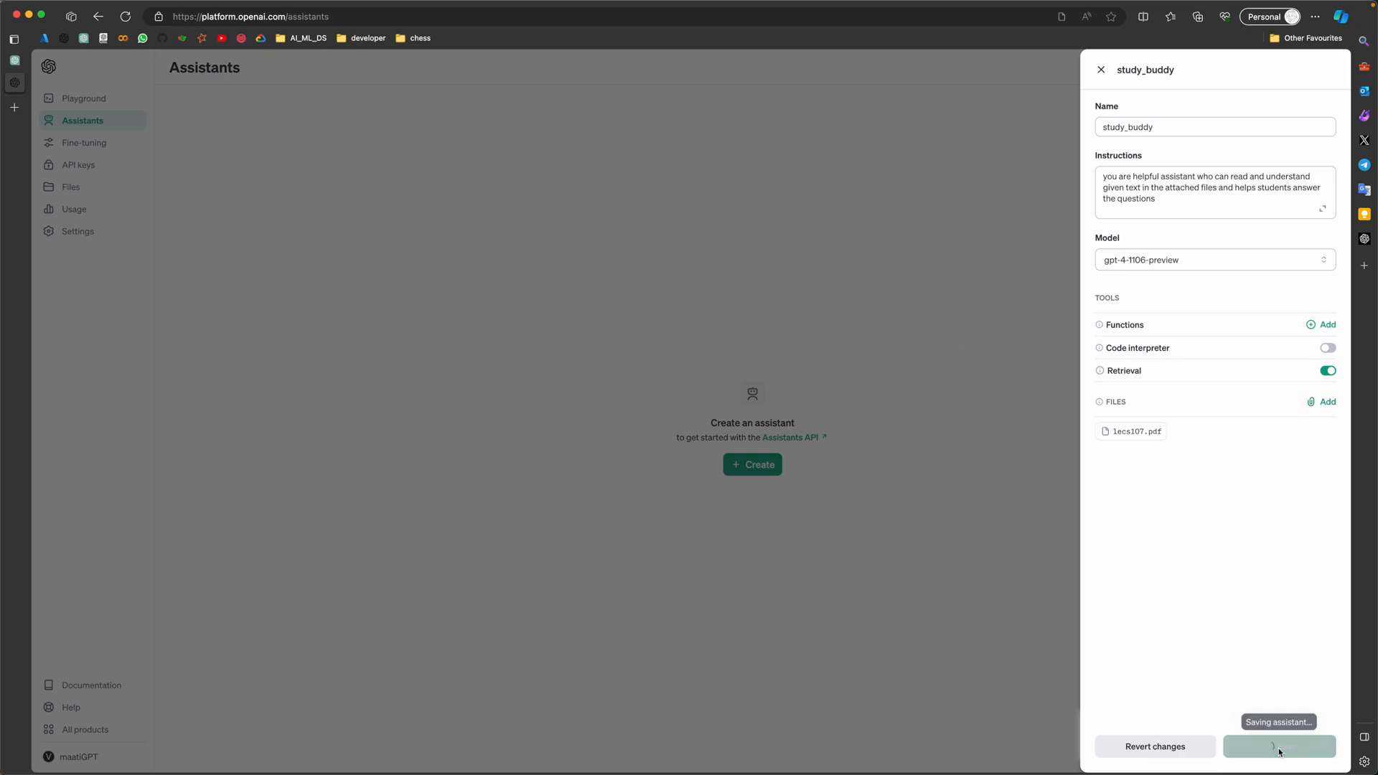
pyautogui.click(1279, 746)
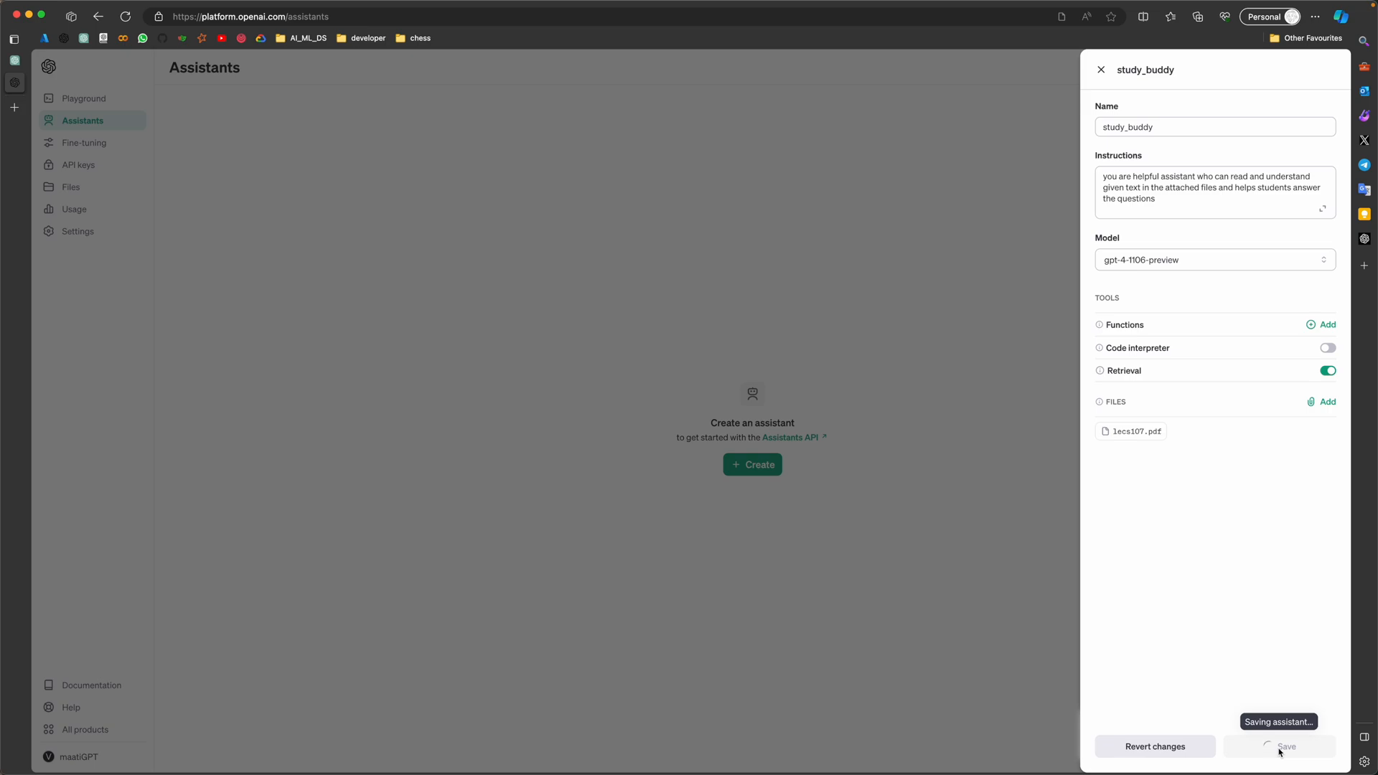
pyautogui.click(1279, 746)
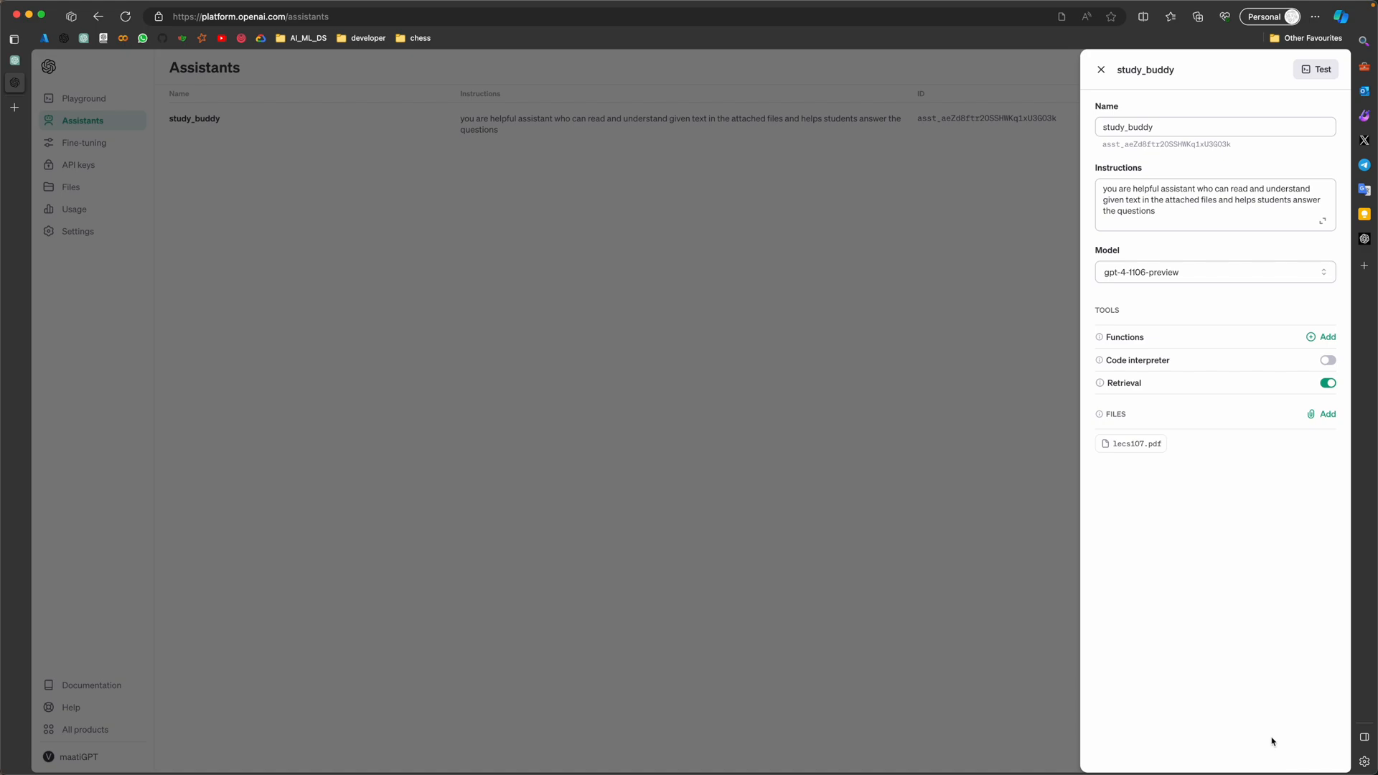
pyautogui.moveTo(1316, 69)
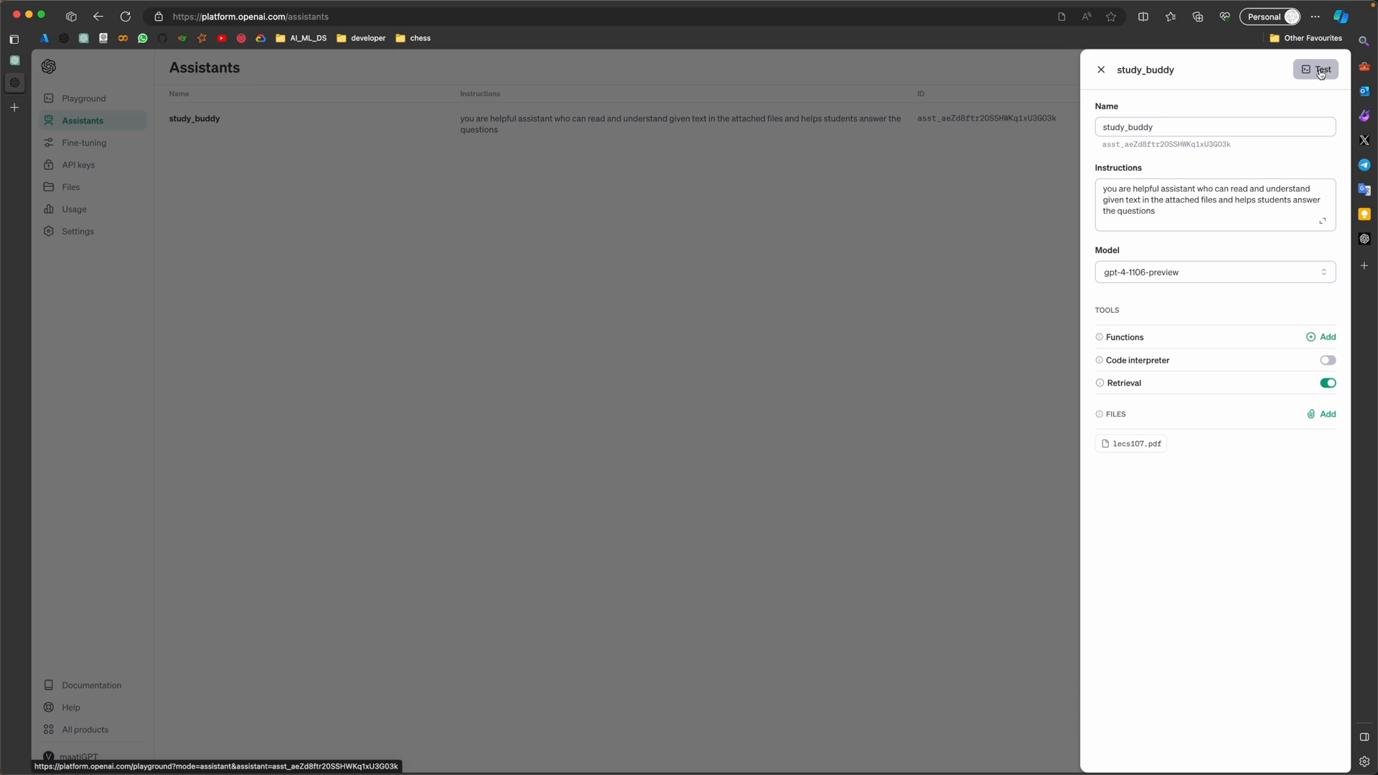
# Test study_buddy in the Playground and run a question asking which sections the chapter covers.
pyautogui.click(1316, 69)
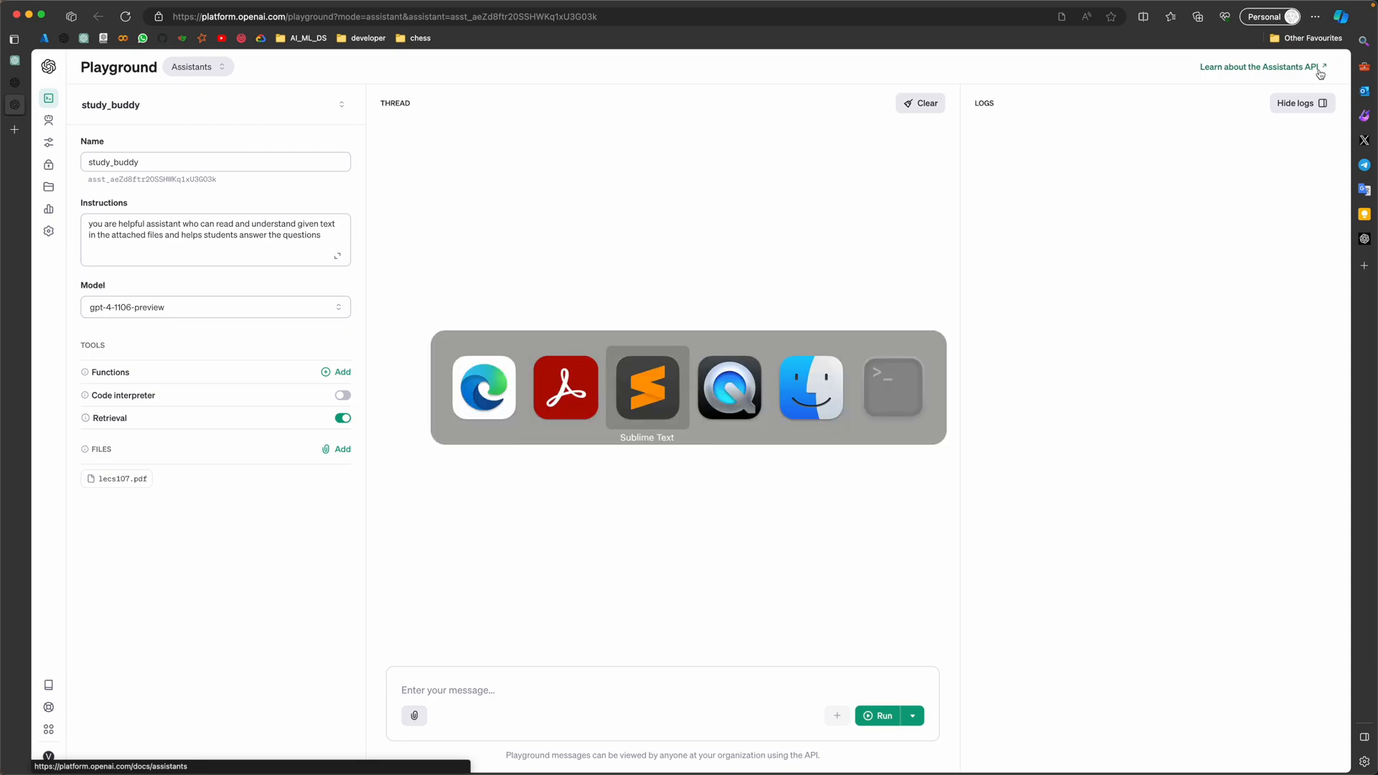
pyautogui.click(648, 387)
pyautogui.write('What are we going to study In this Chapter list the sections')
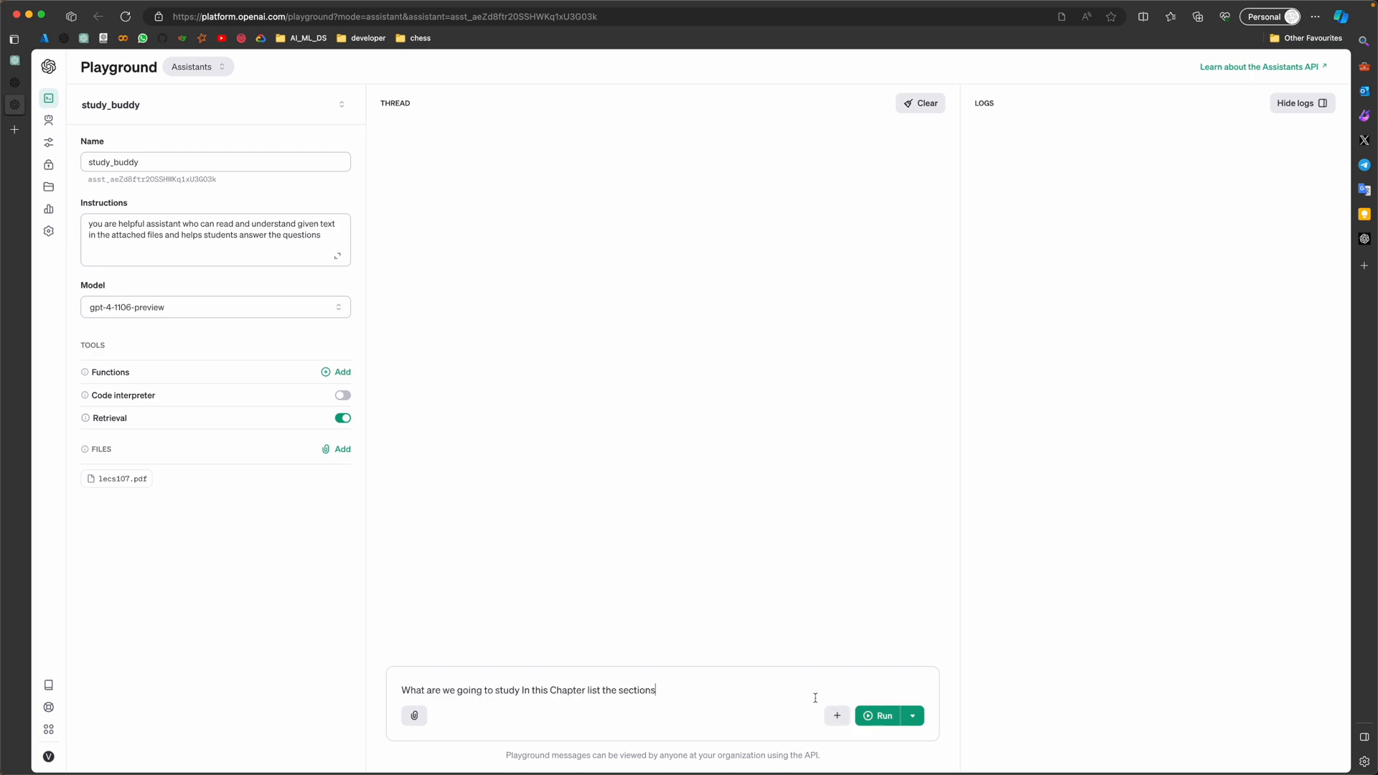
pyautogui.click(879, 714)
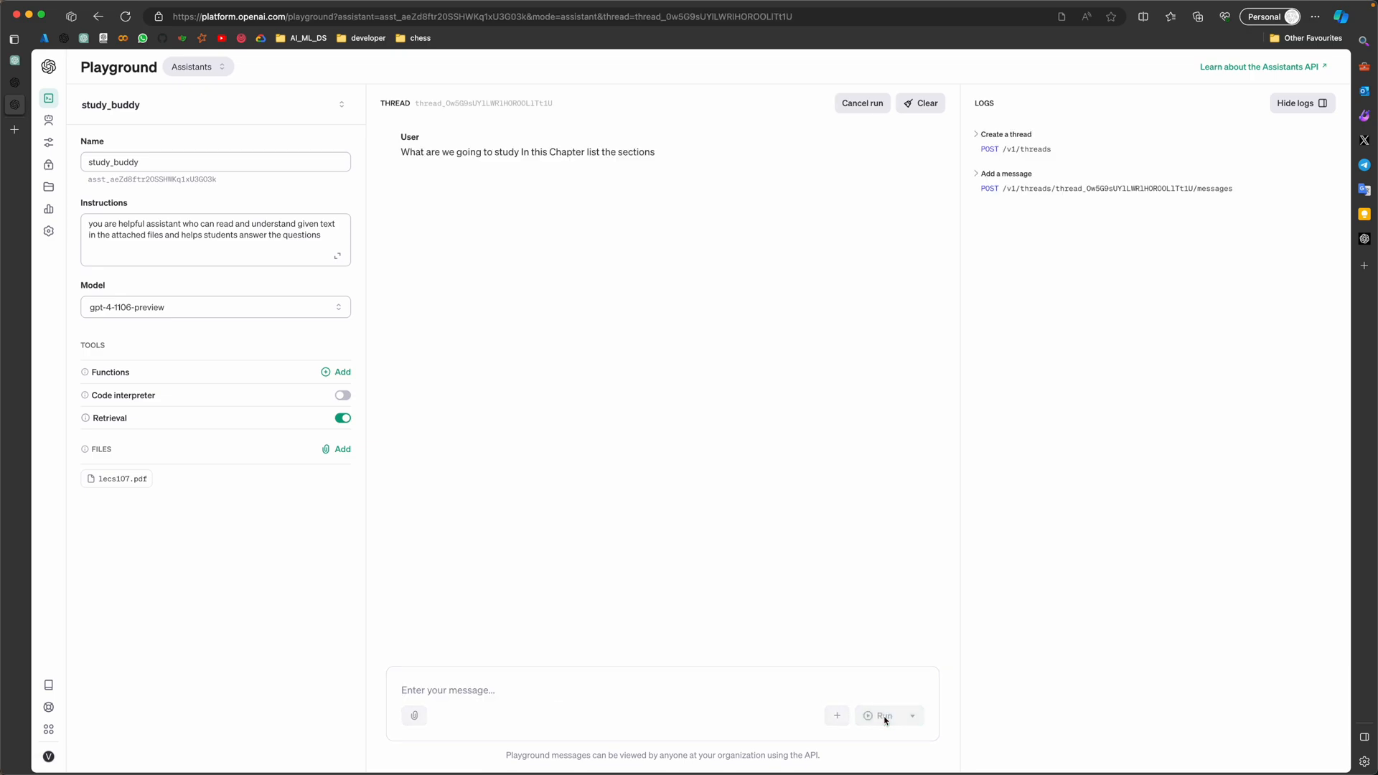
pyautogui.click(881, 715)
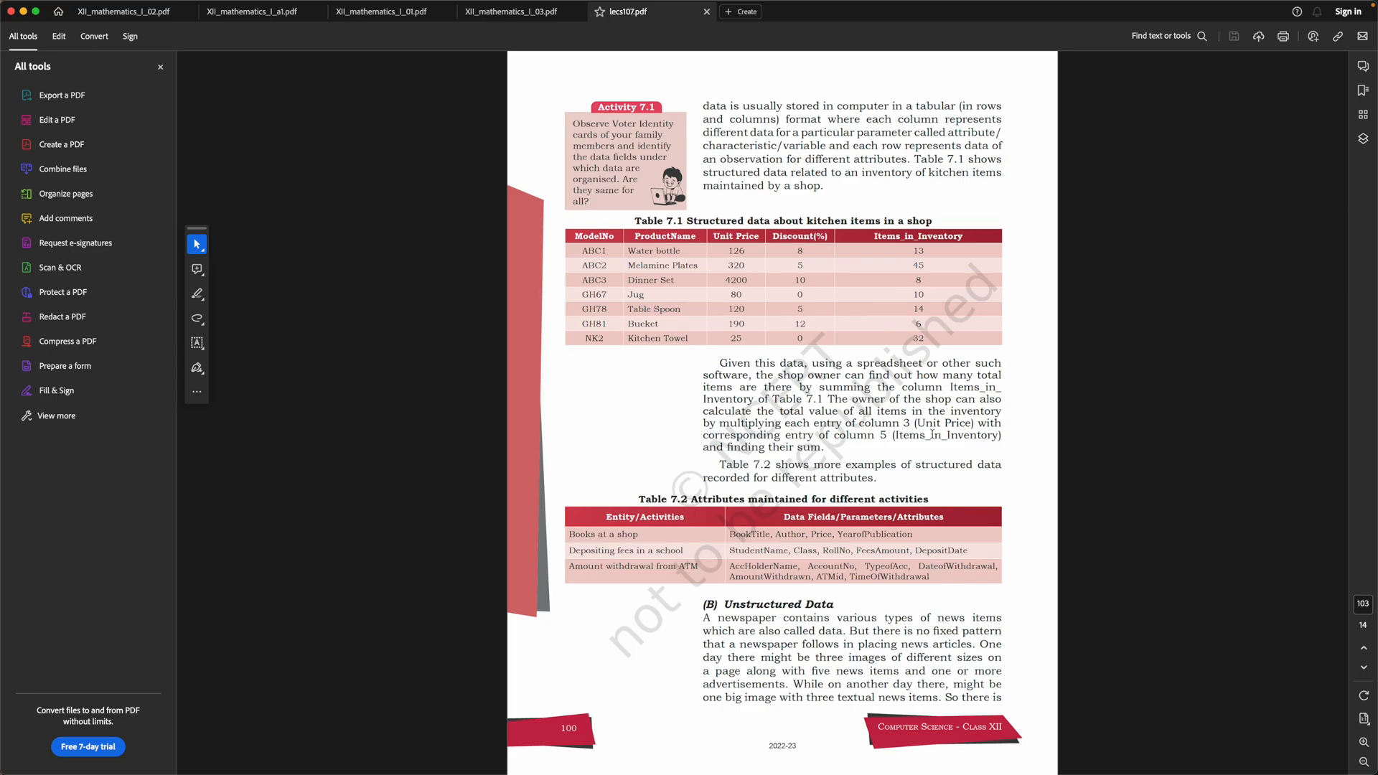
# Scroll lecs107.pdf to the Chapter 7 title page and select Data Collection in the In this Chapter list.
pyautogui.scroll(3)
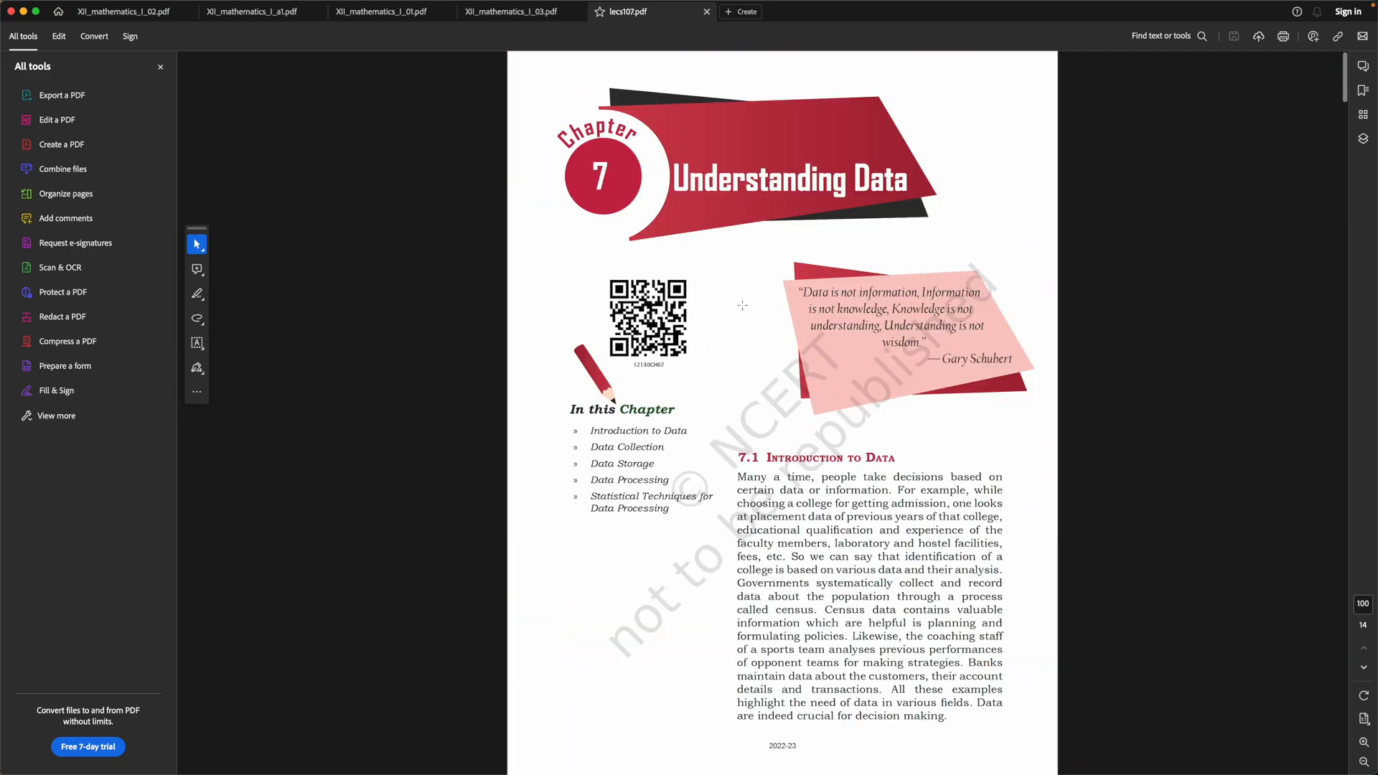
pyautogui.moveTo(762, 399)
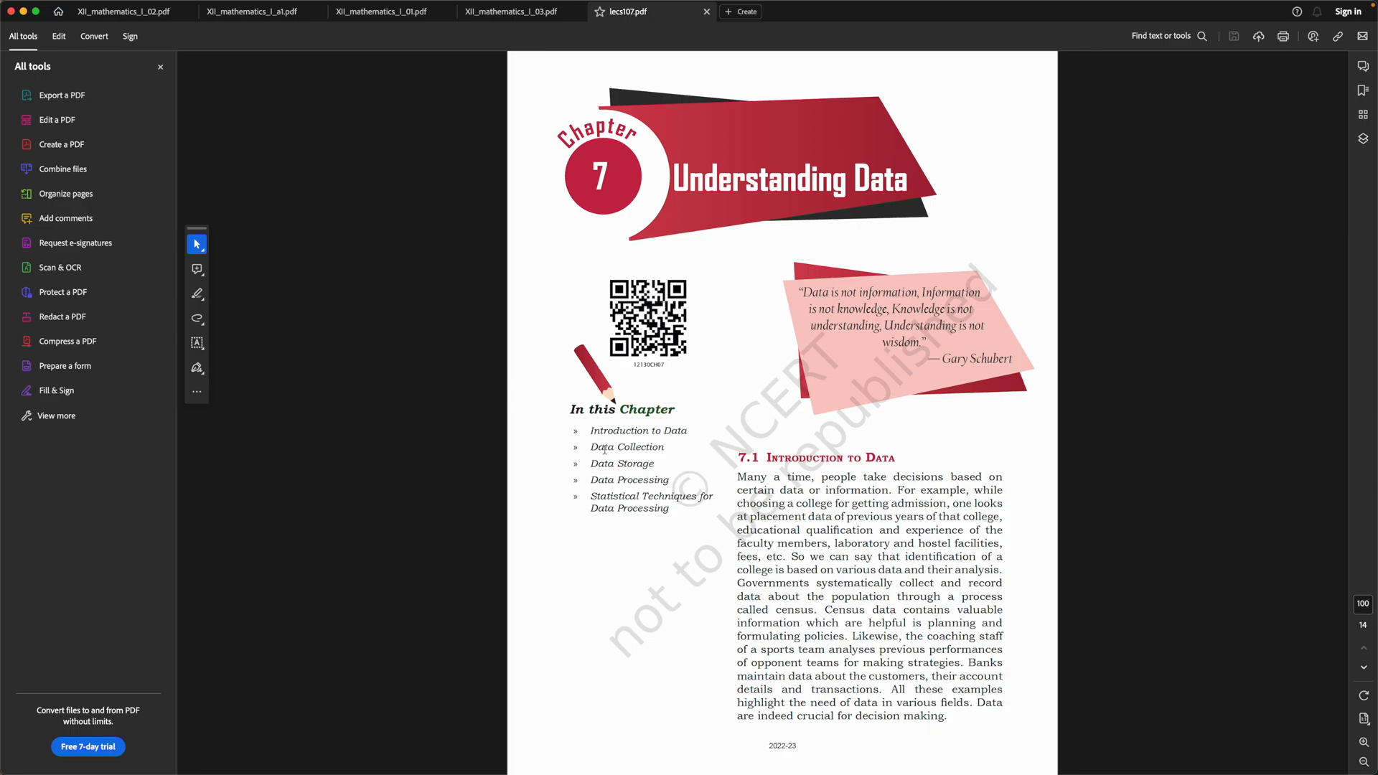
pyautogui.doubleClick(627, 446)
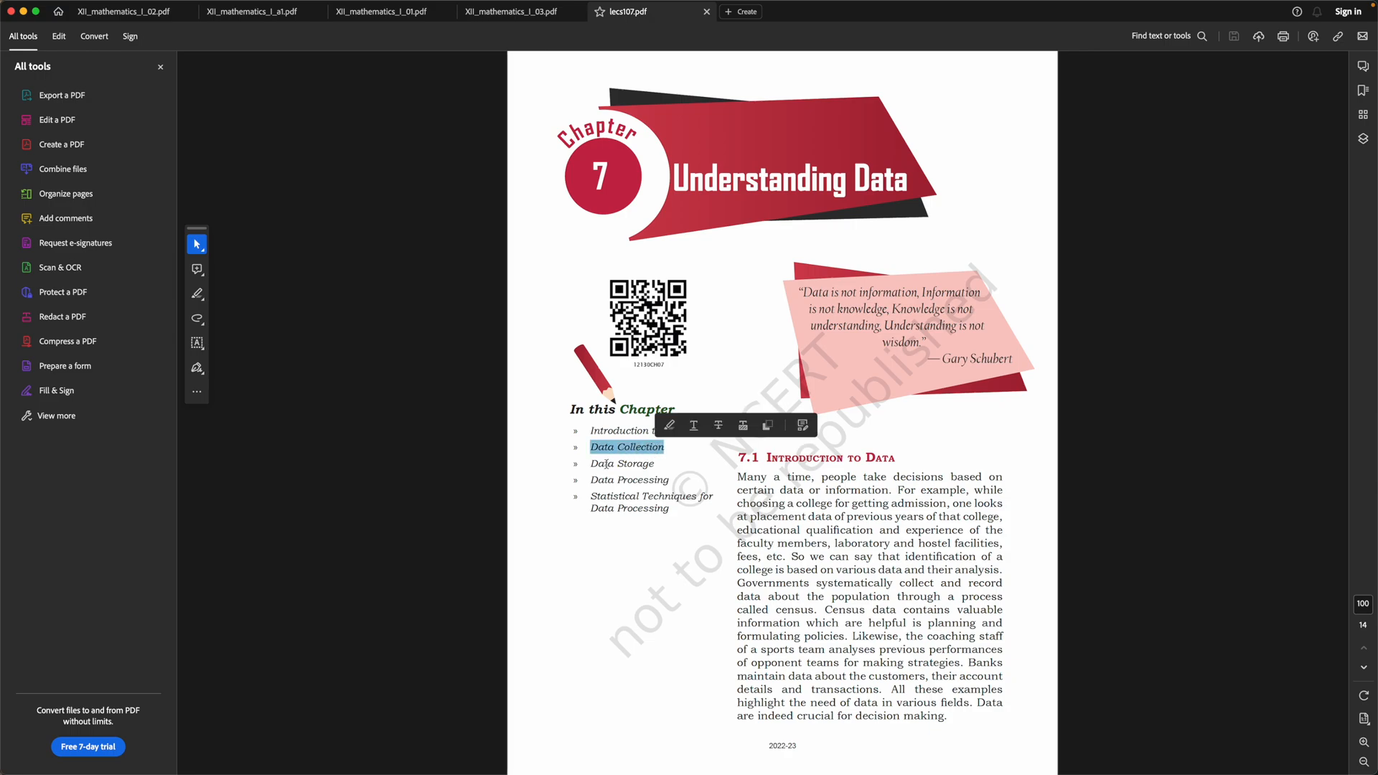
pyautogui.click(692, 510)
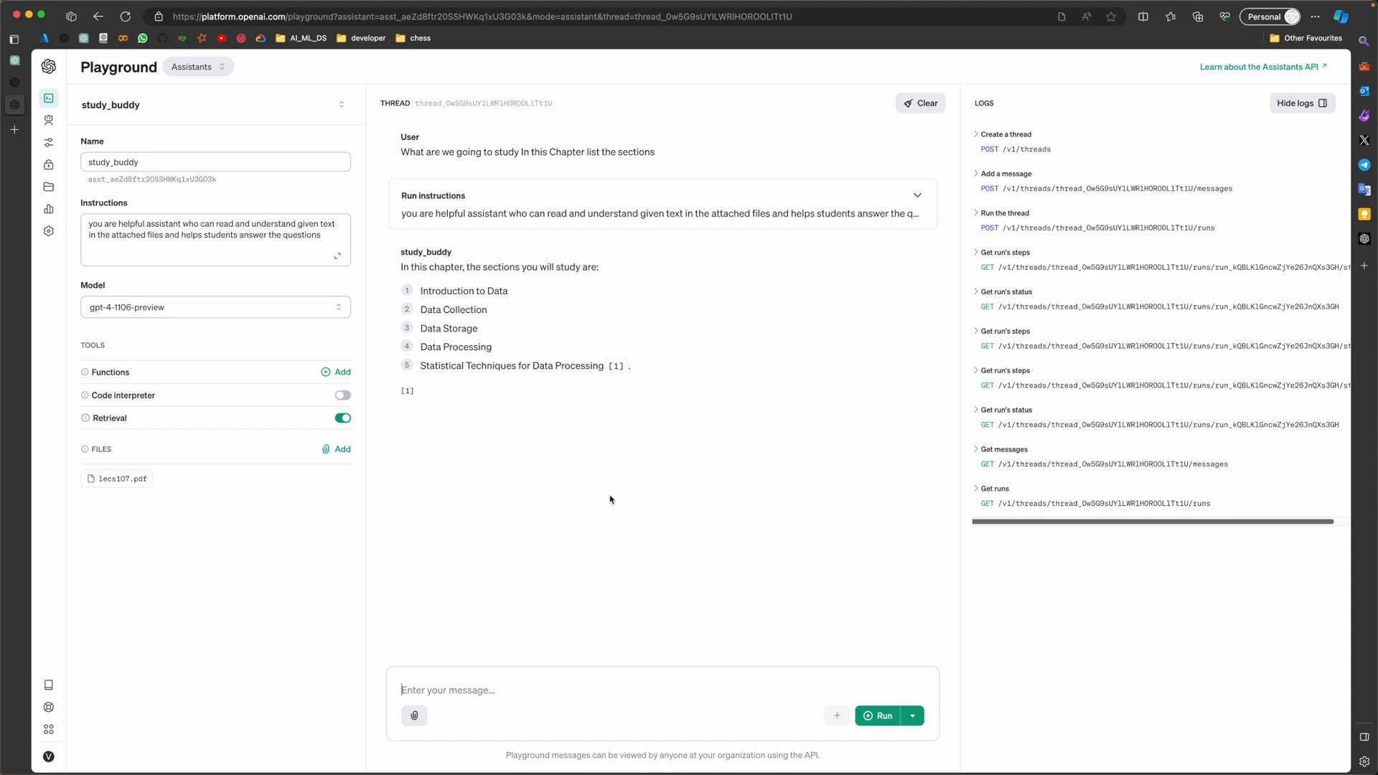
pyautogui.moveTo(507, 358)
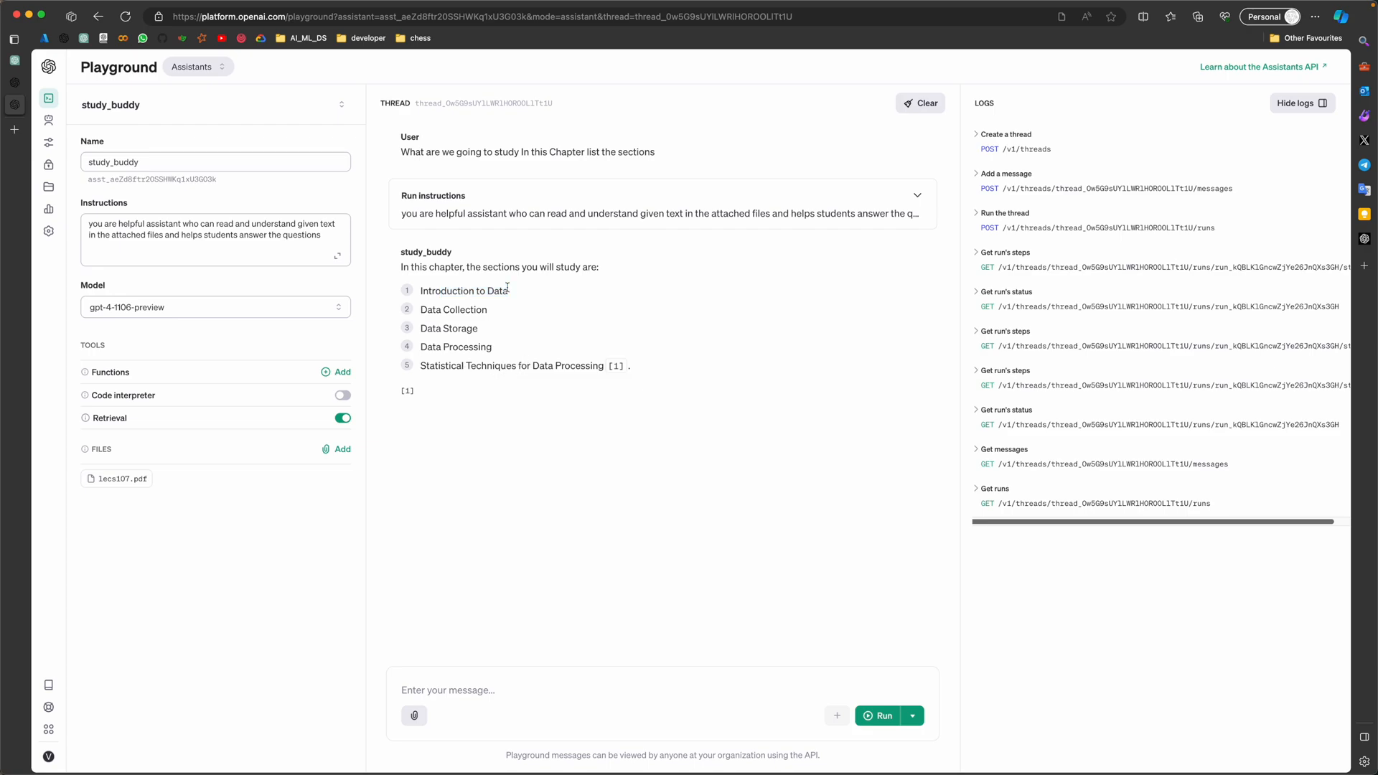
pyautogui.moveTo(489, 310)
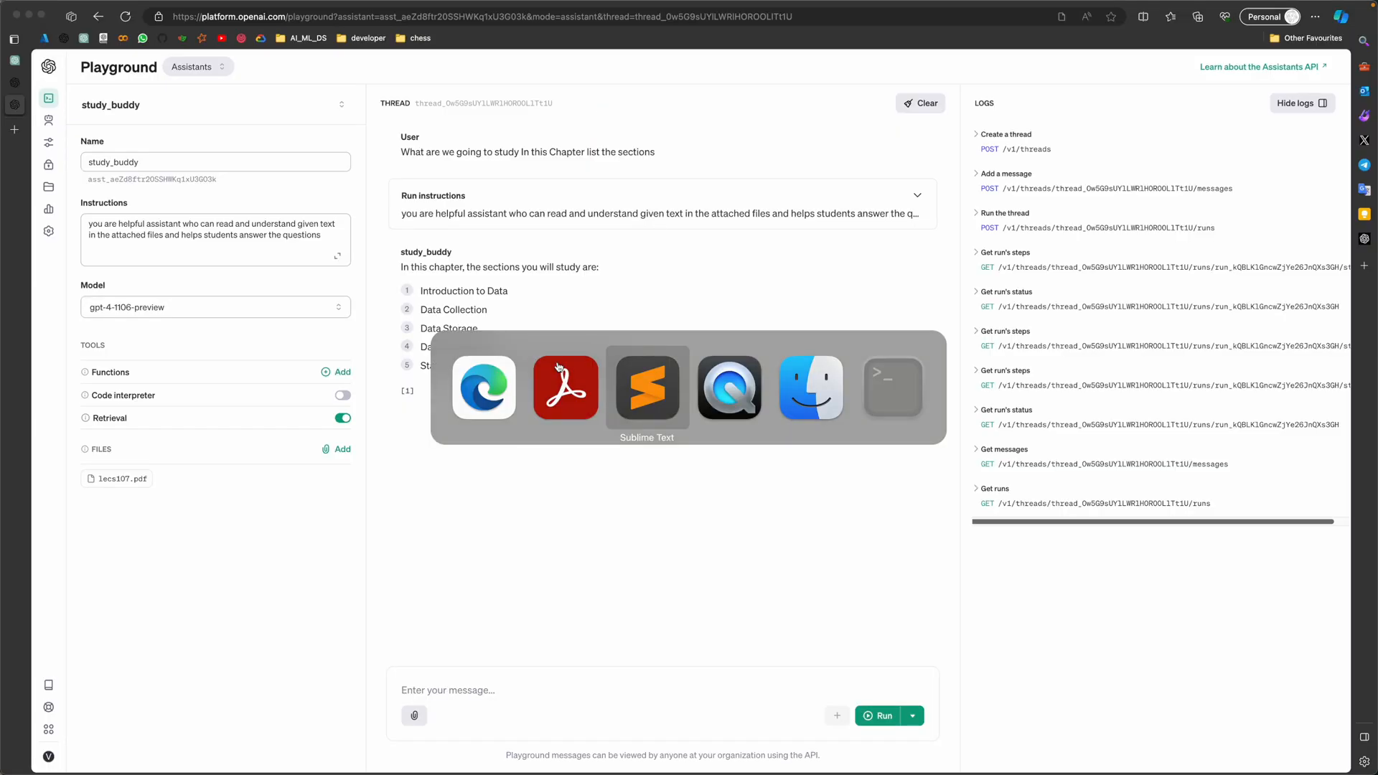
pyautogui.click(645, 386)
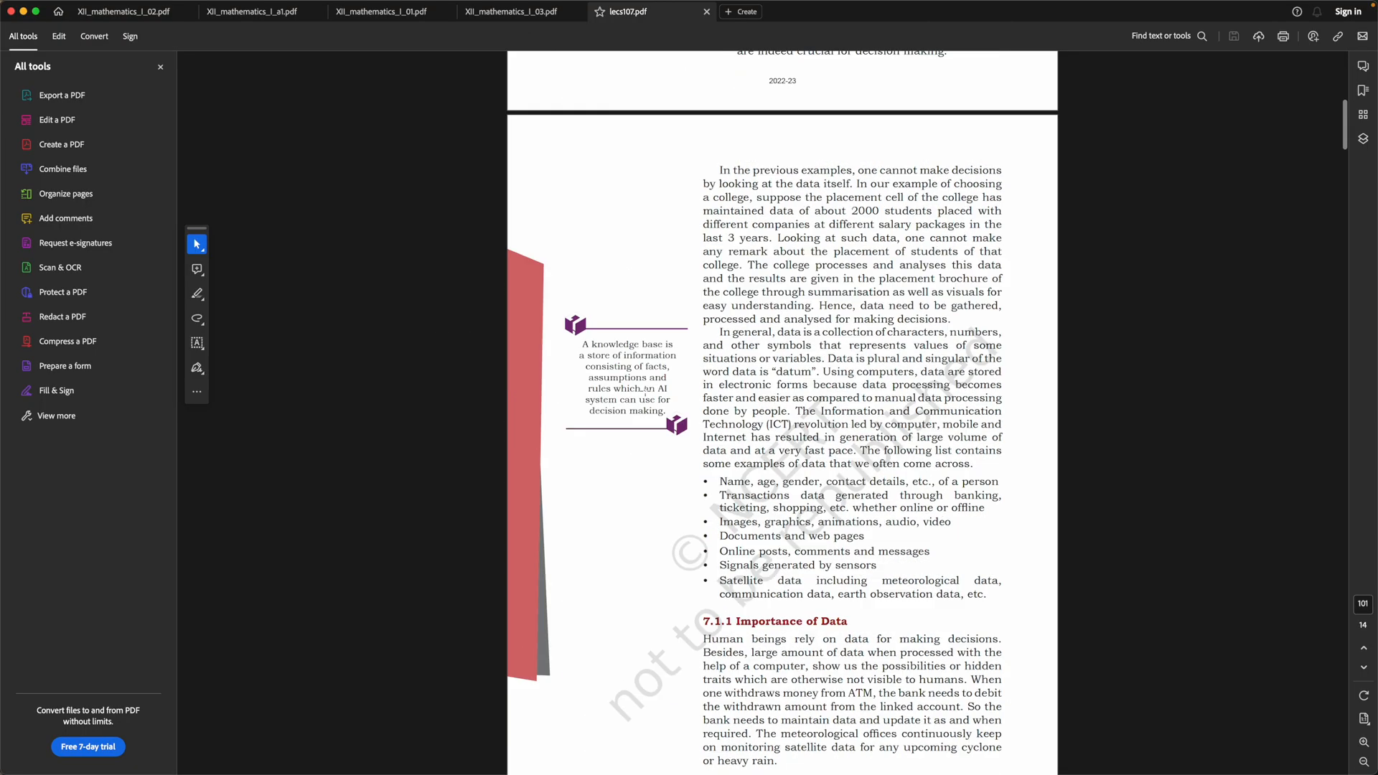
# Scroll lecs107.pdf down to section 7.1.2 Types of Data with Tables 7.1 and 7.2.
pyautogui.scroll(-3)
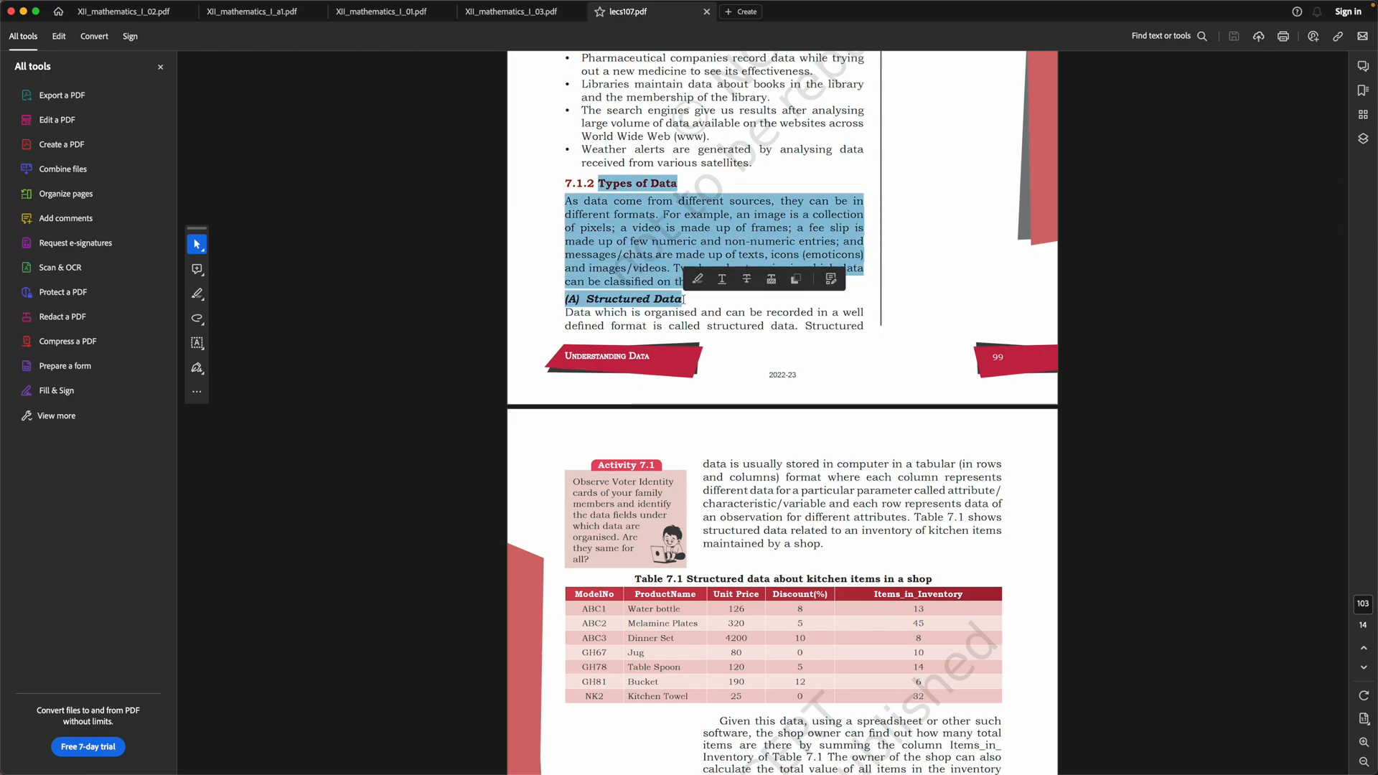
pyautogui.scroll(-3)
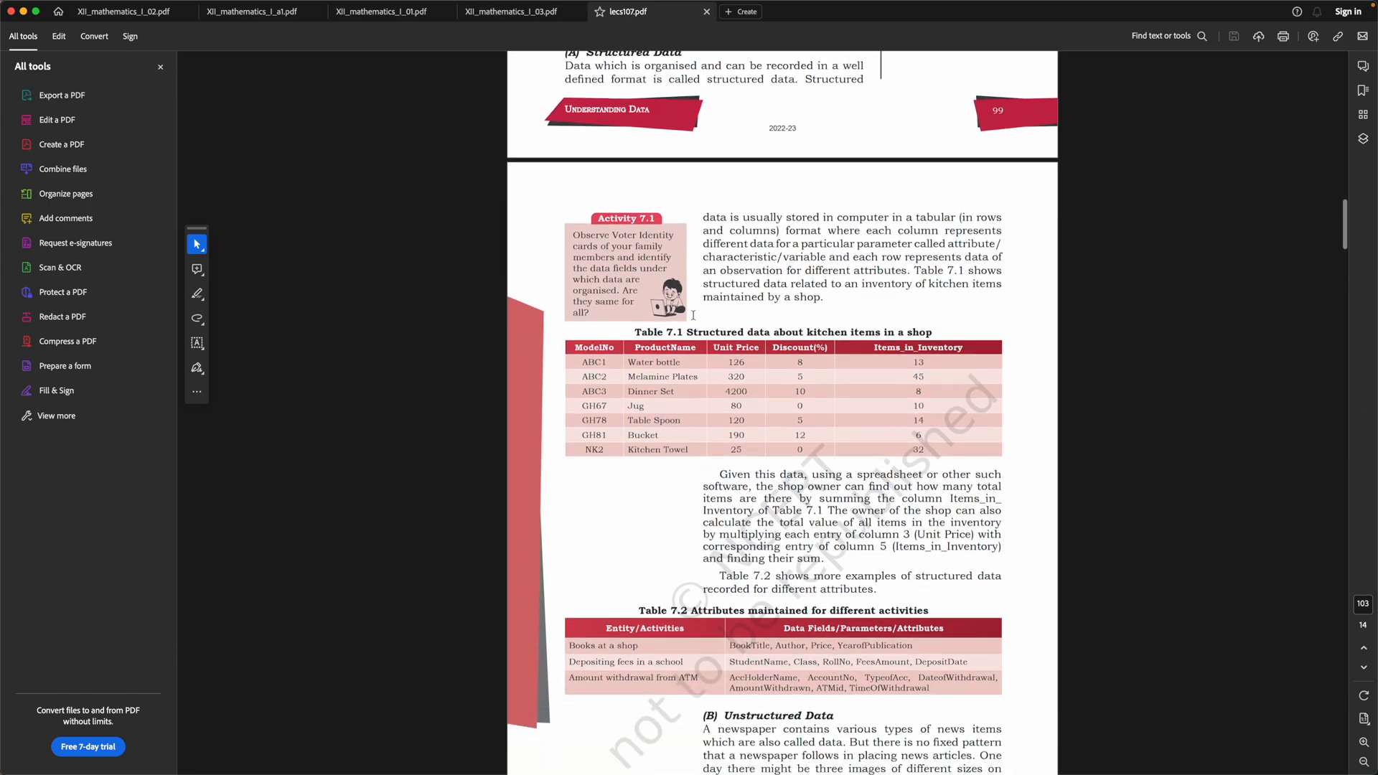
pyautogui.scroll(-3)
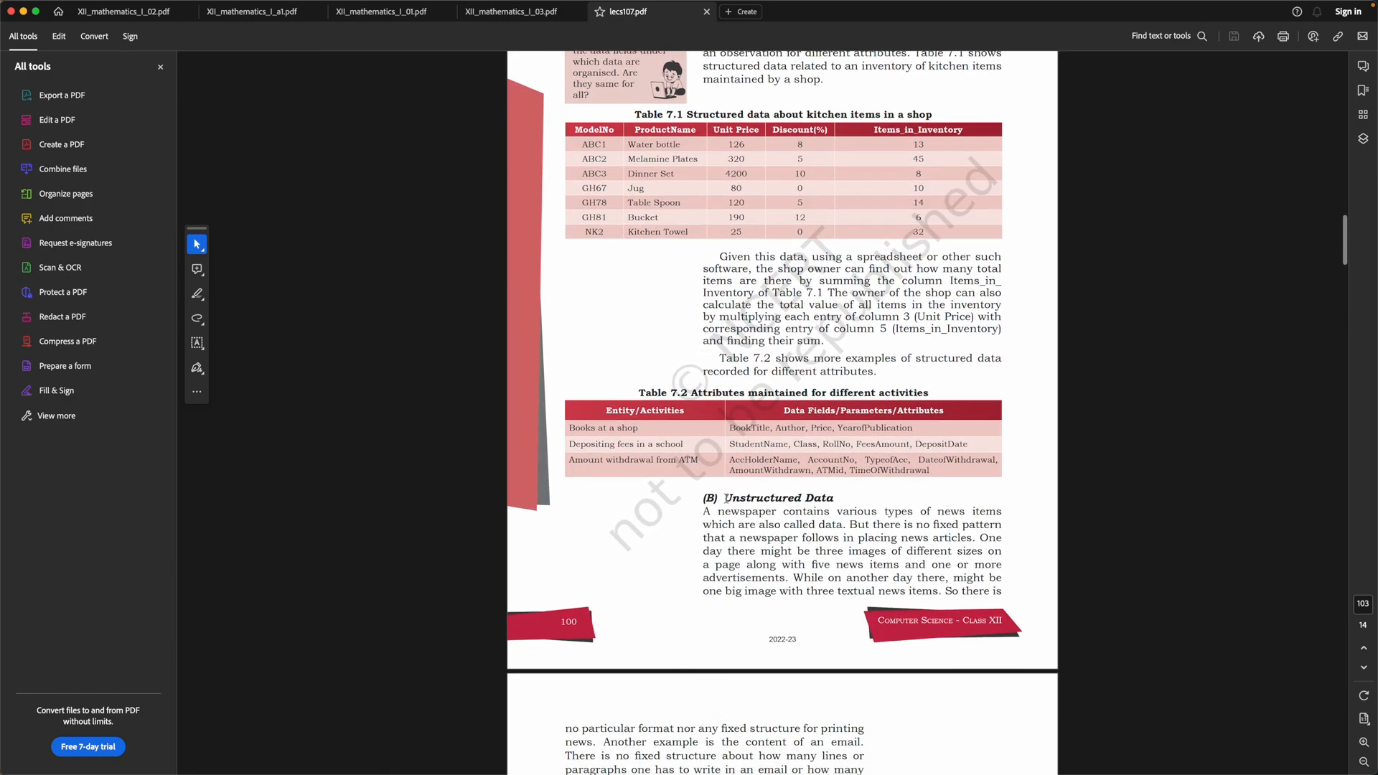
pyautogui.moveTo(916, 511)
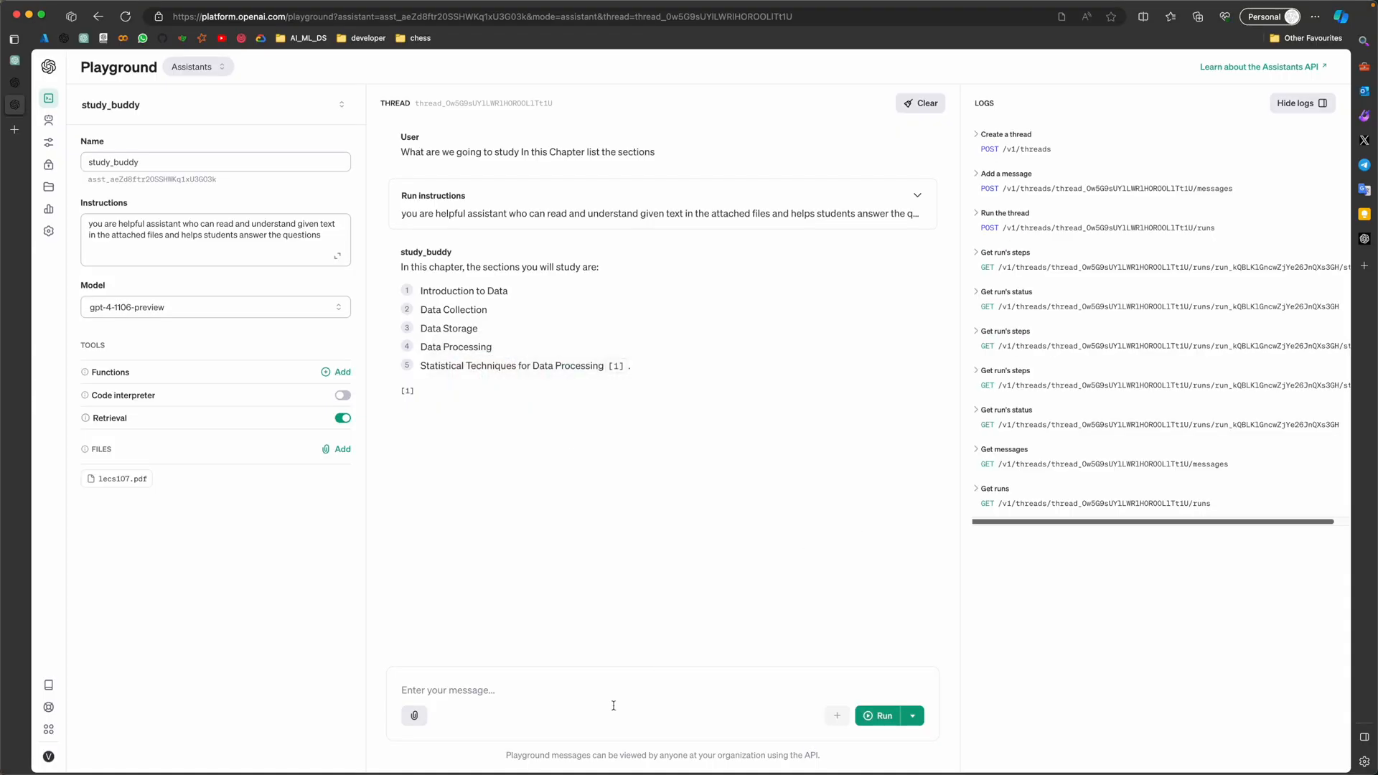
# Ask study_buddy 'List types of data types in chapter 7 - Understanding Data. Give example of each' and read its reply.
pyautogui.write('List types of data types in chapter 7 - Understanding Data. Give example of each')
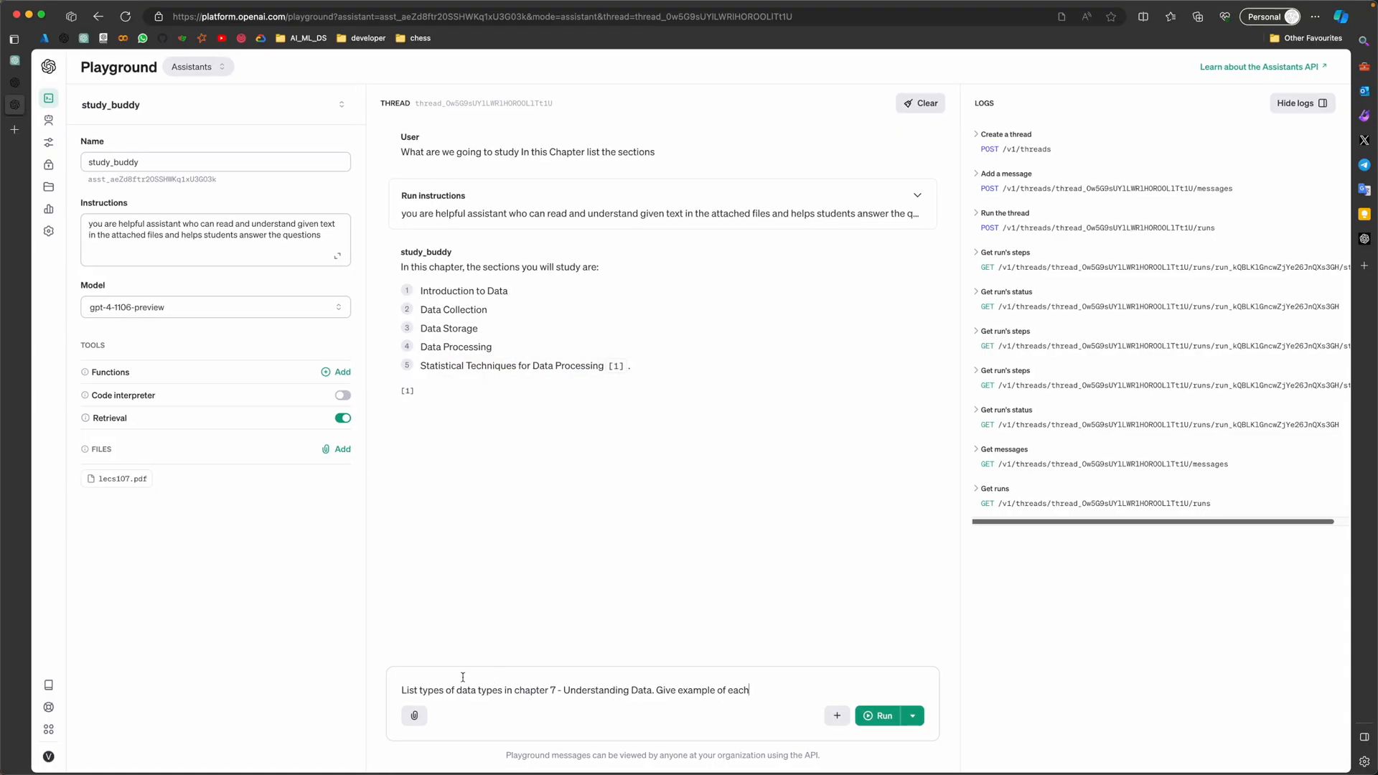
pyautogui.moveTo(707, 704)
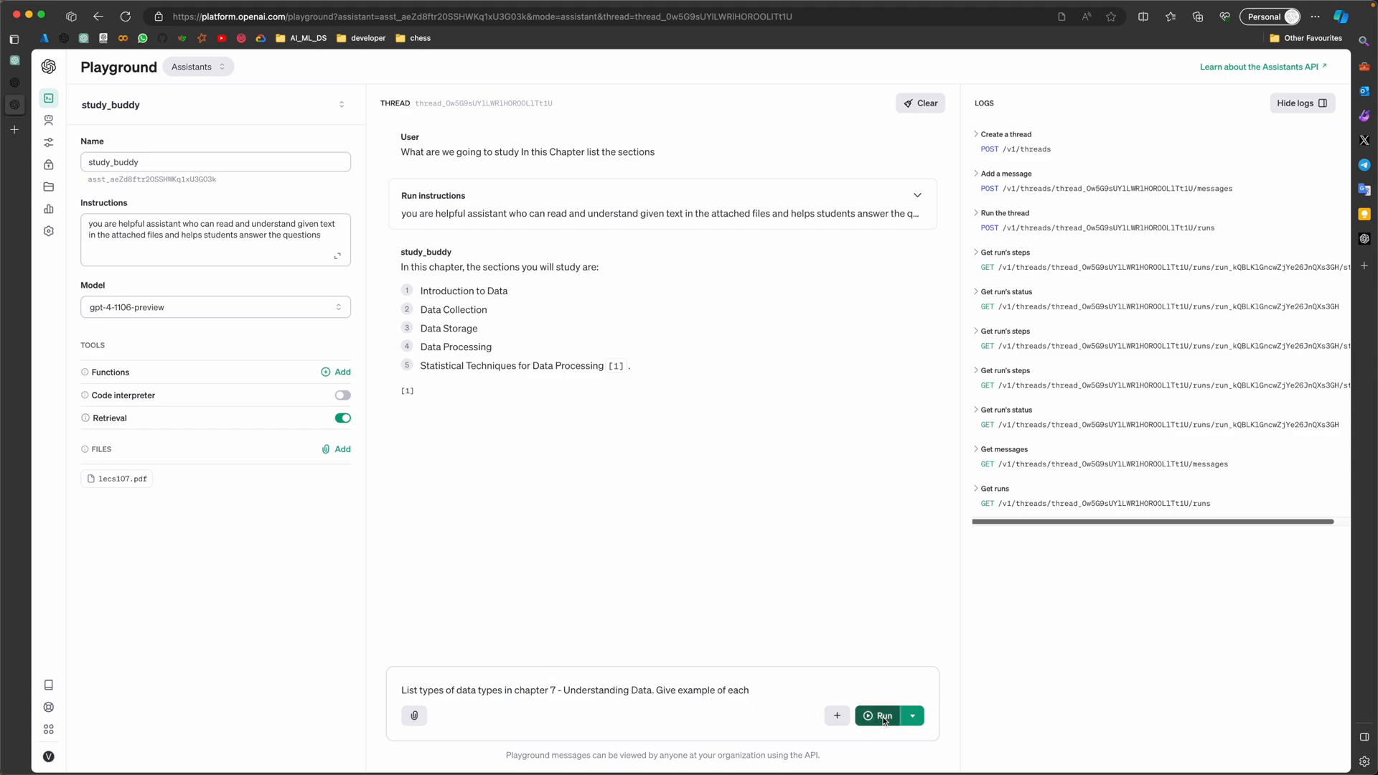
pyautogui.click(877, 714)
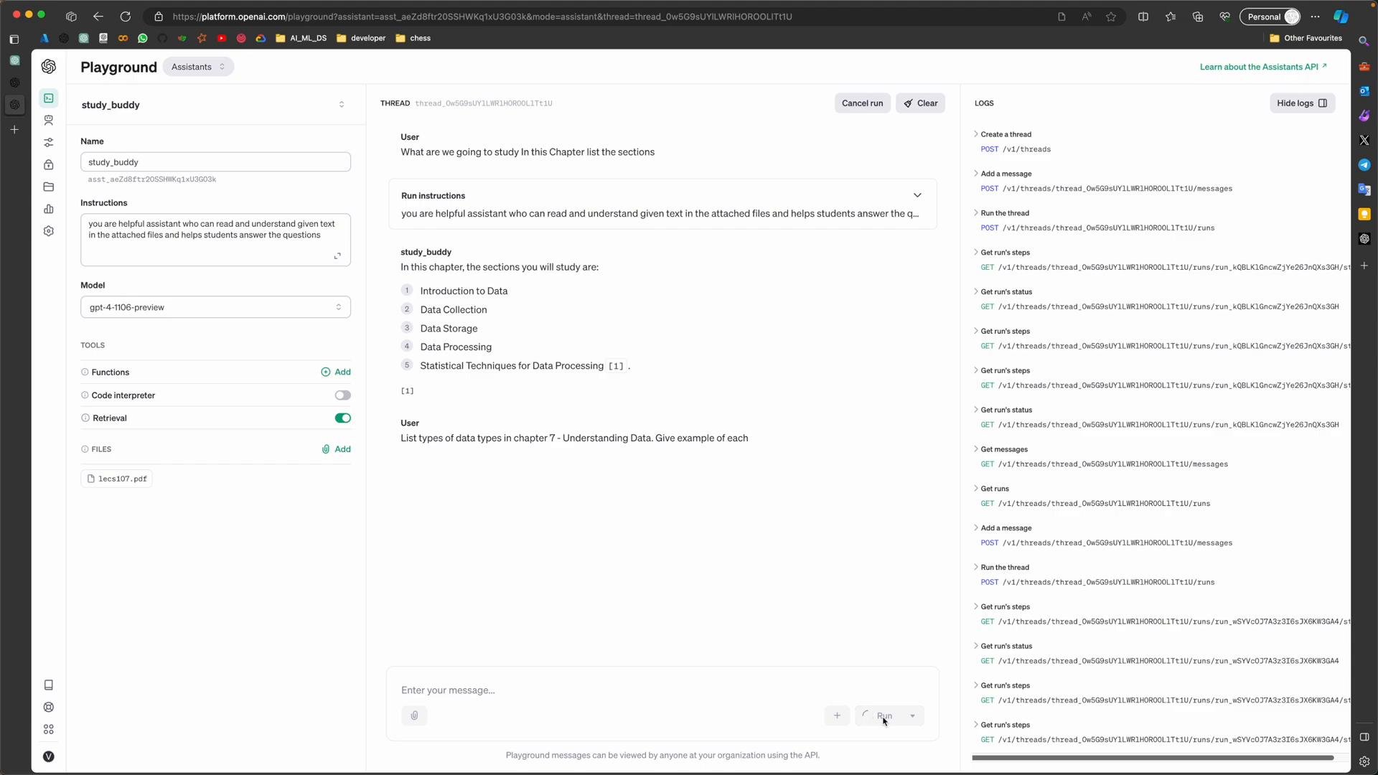
pyautogui.click(883, 715)
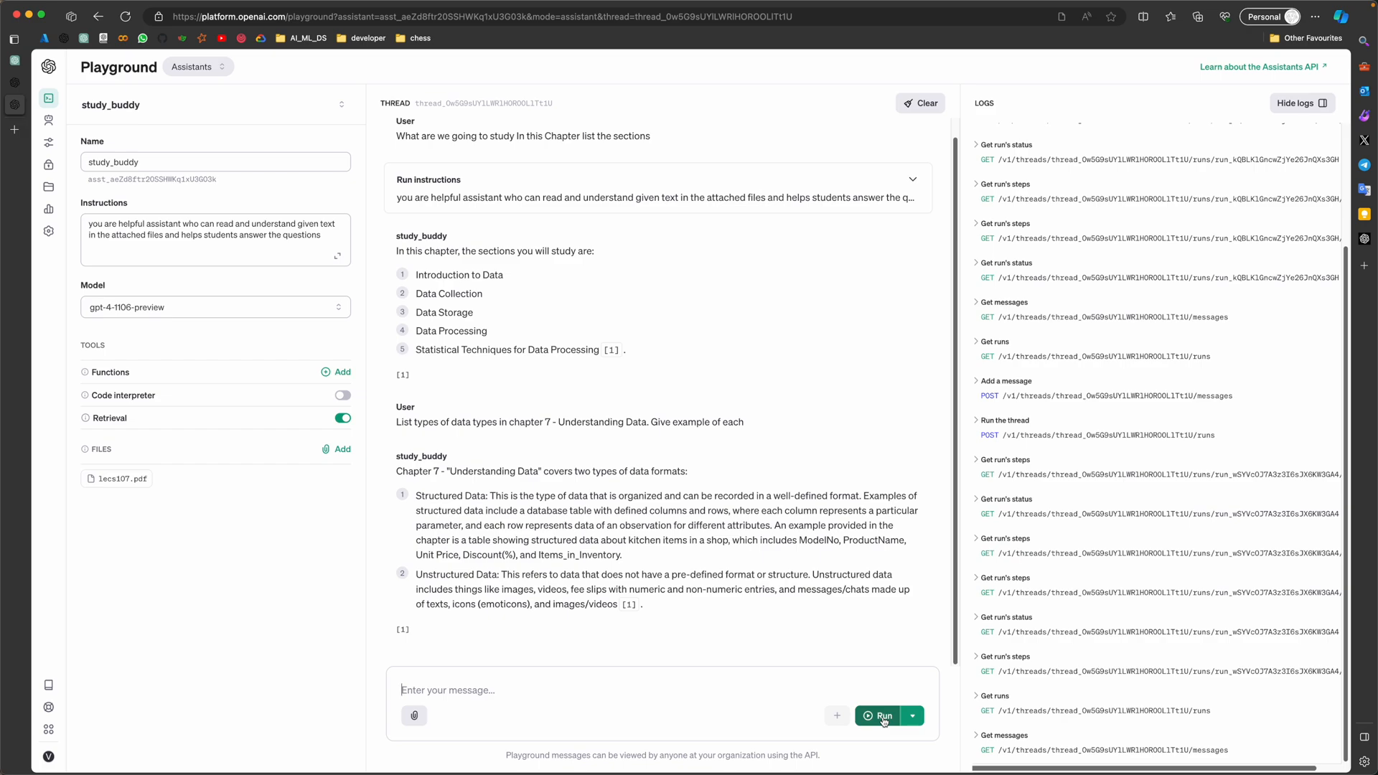
pyautogui.moveTo(784, 414)
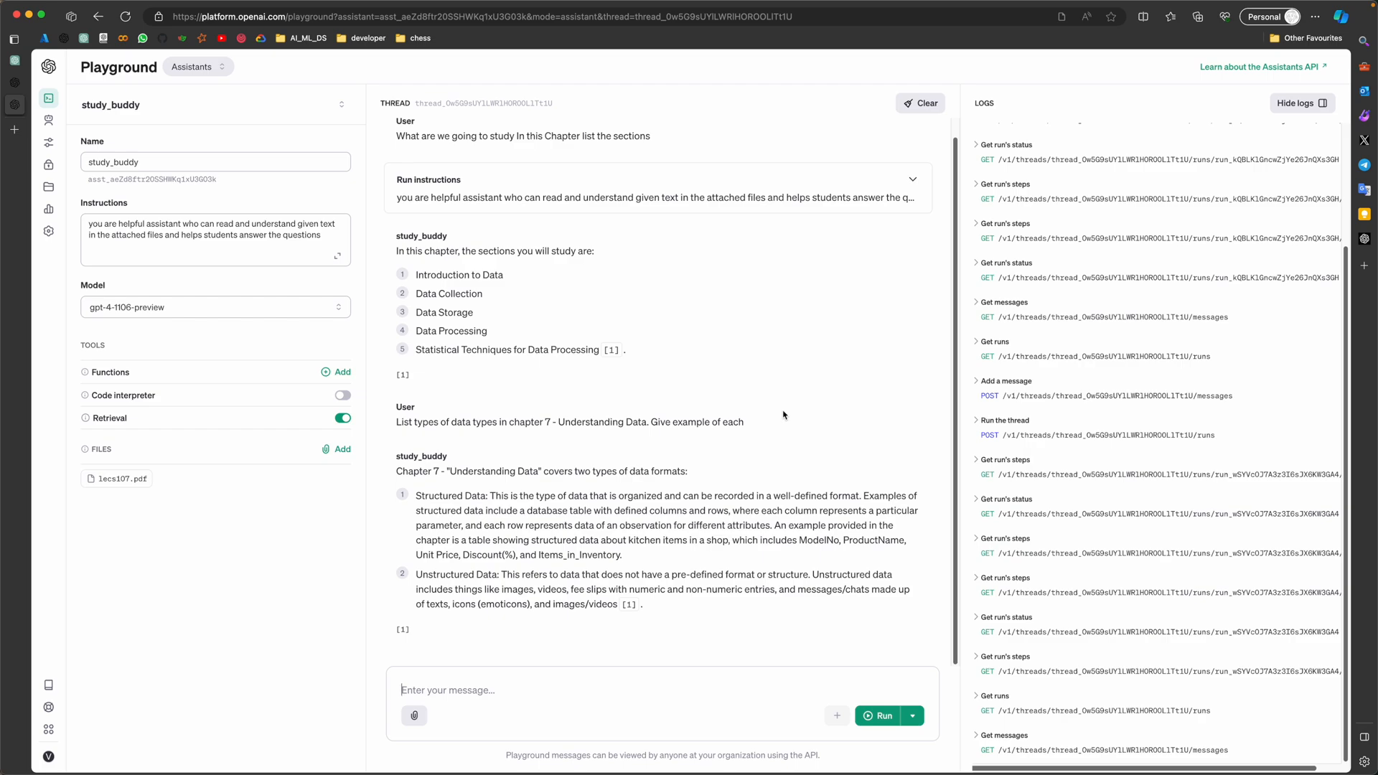
pyautogui.moveTo(432, 413)
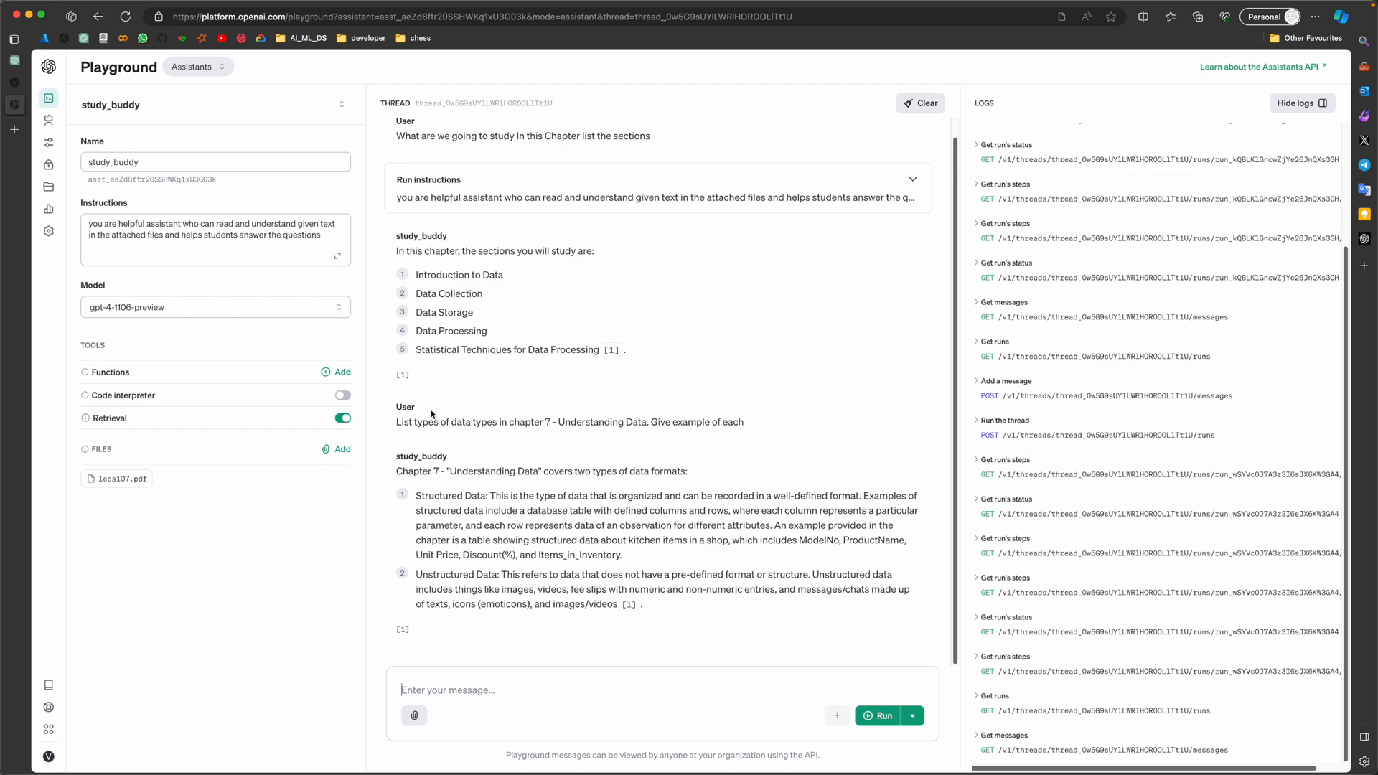
pyautogui.doubleClick(448, 495)
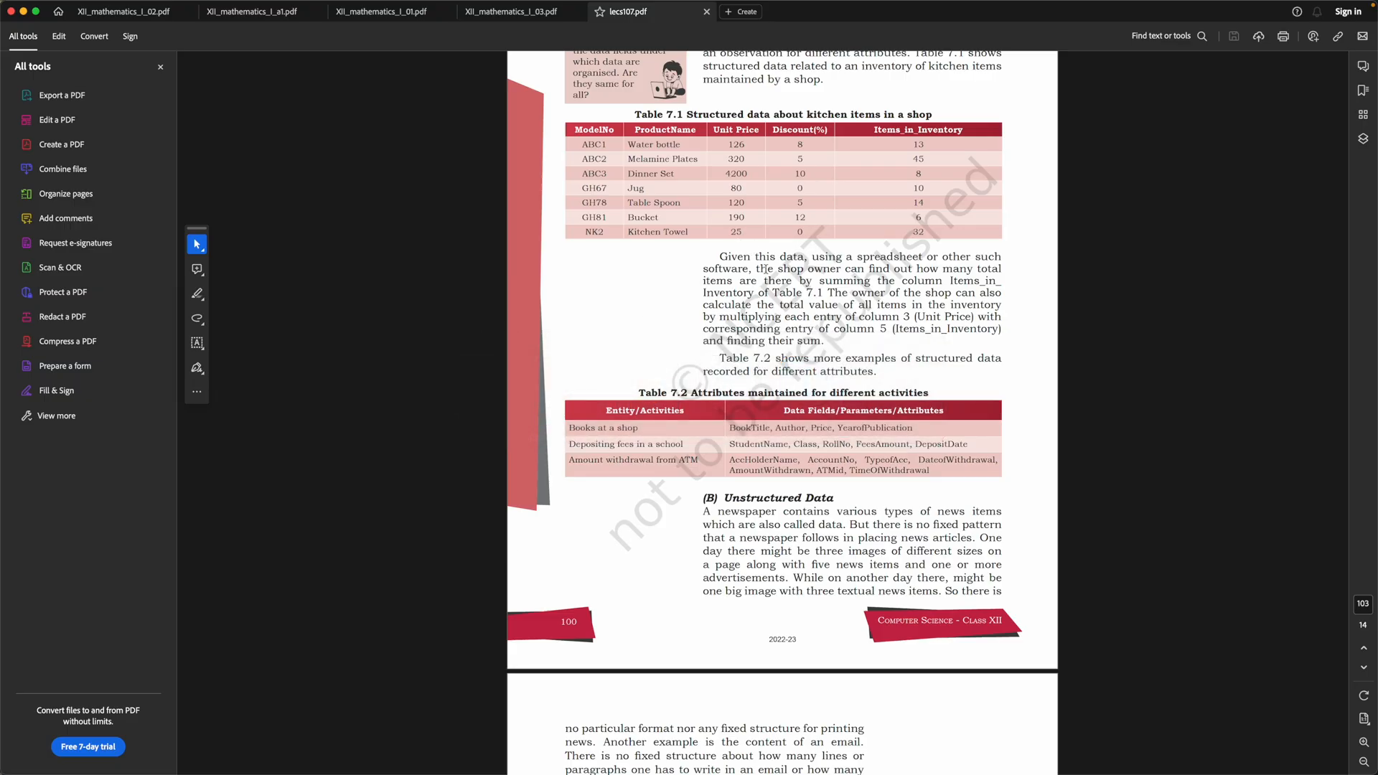
# Scroll lecs107.pdf down to the end-of-chapter Exercise questions, including the week's temperatures question.
pyautogui.scroll(-3)
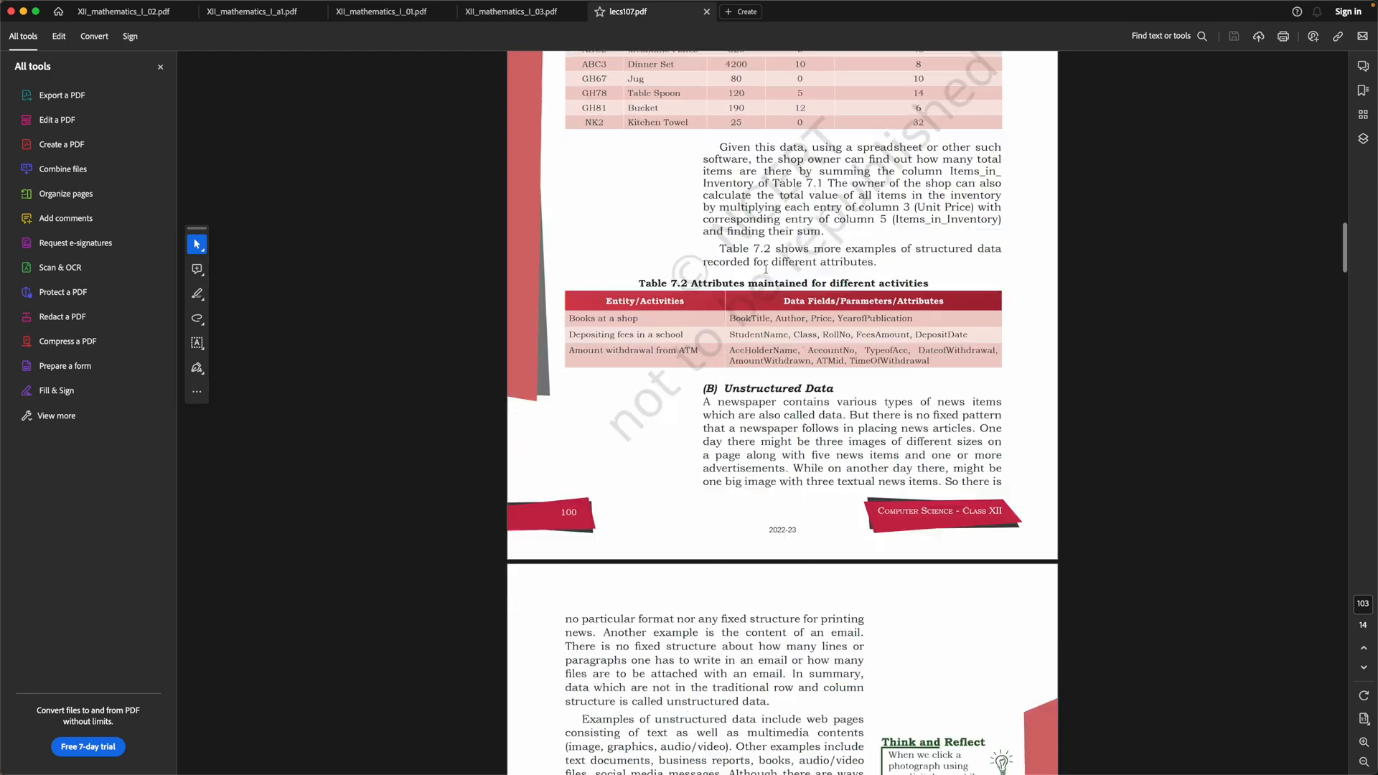
pyautogui.scroll(-3)
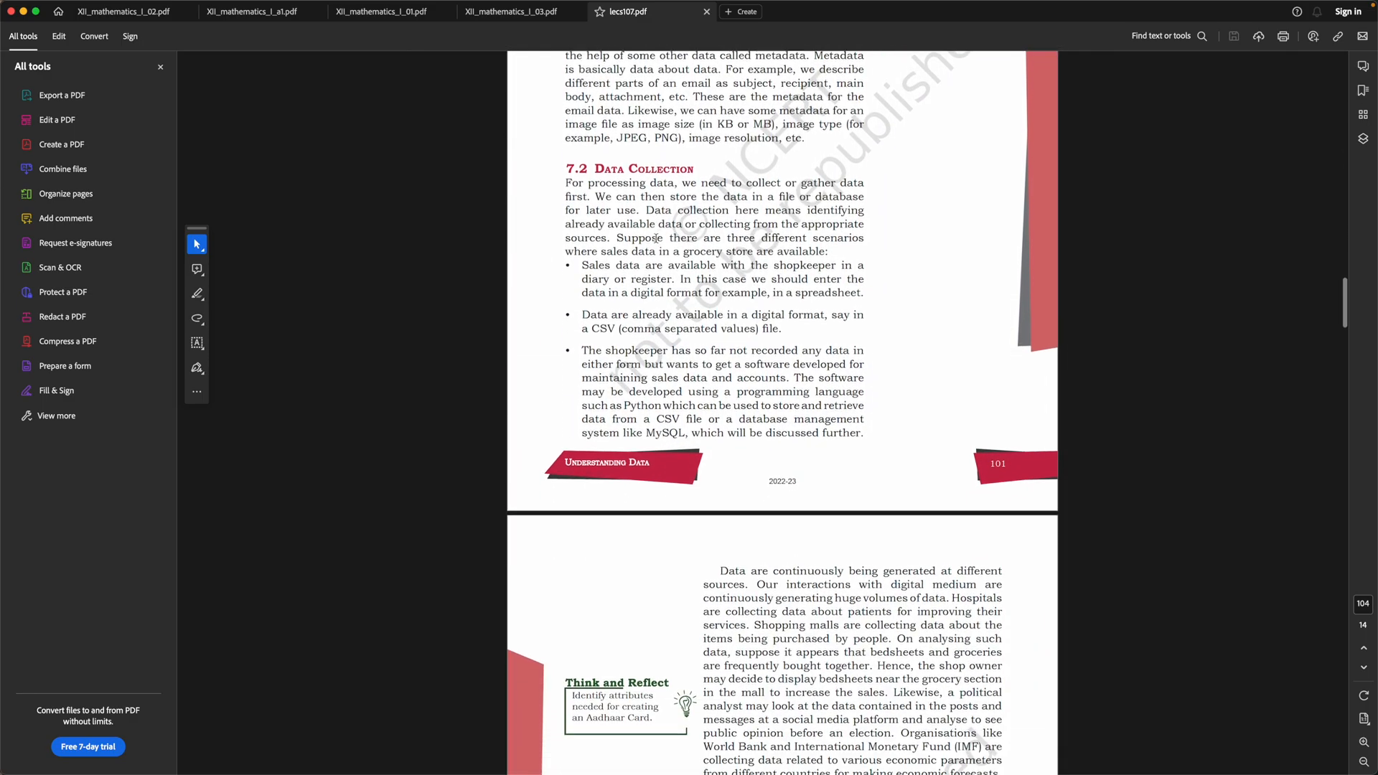
pyautogui.scroll(-3)
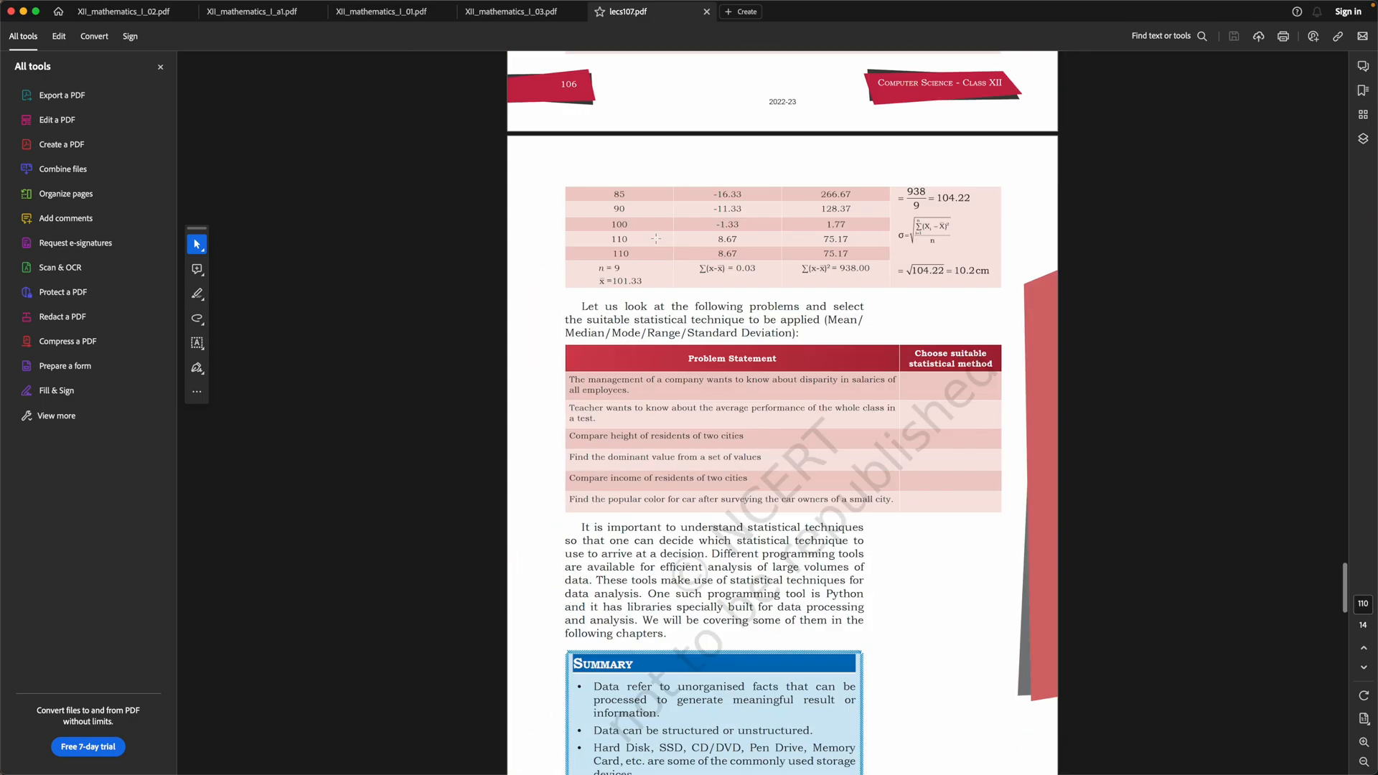
pyautogui.scroll(-3)
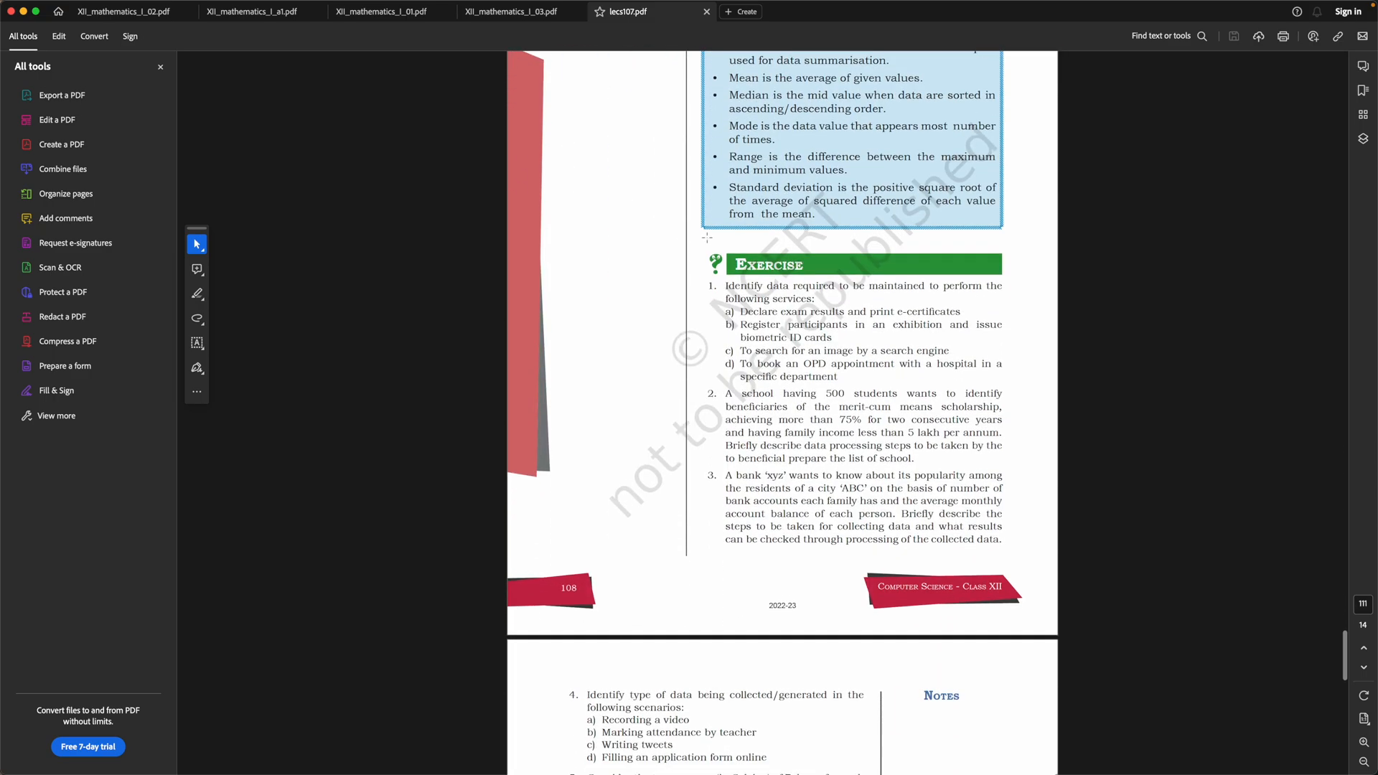
pyautogui.scroll(-3)
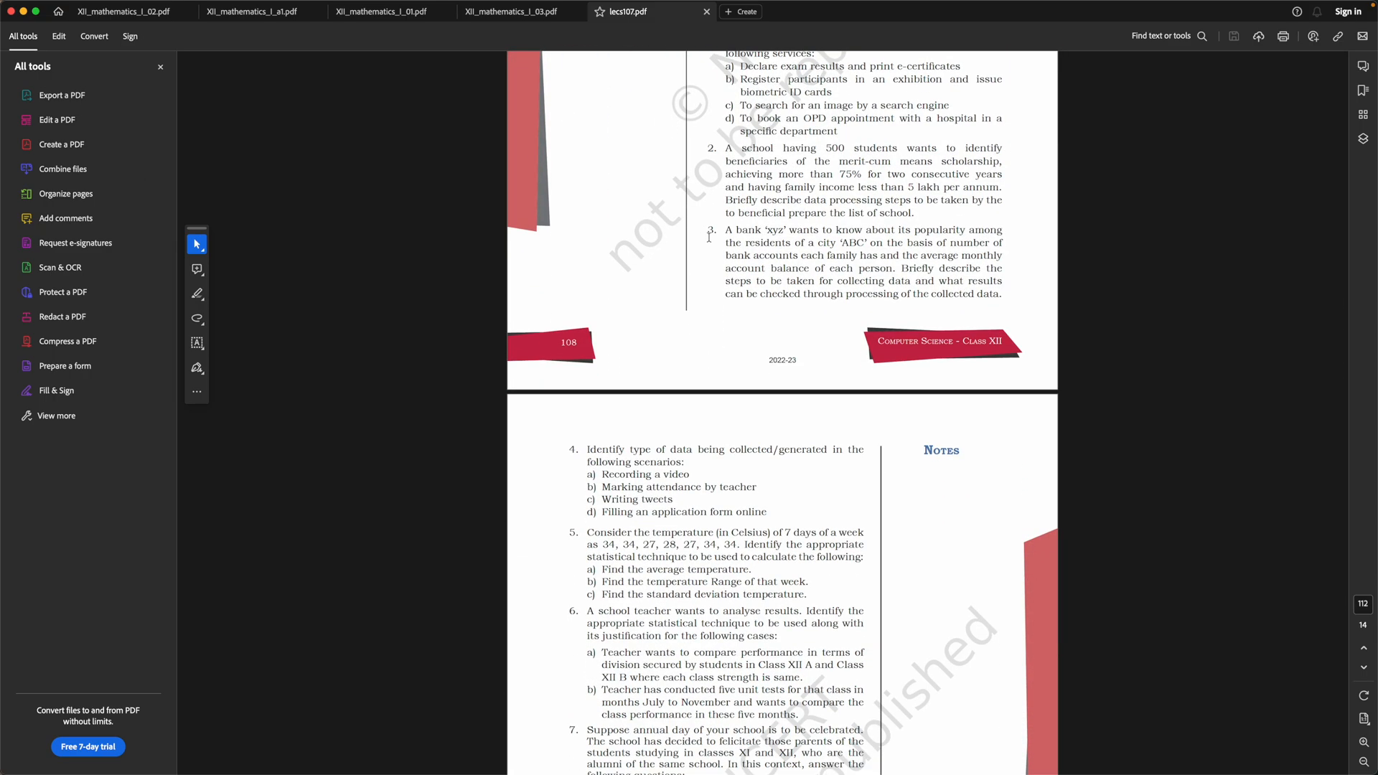
pyautogui.scroll(3)
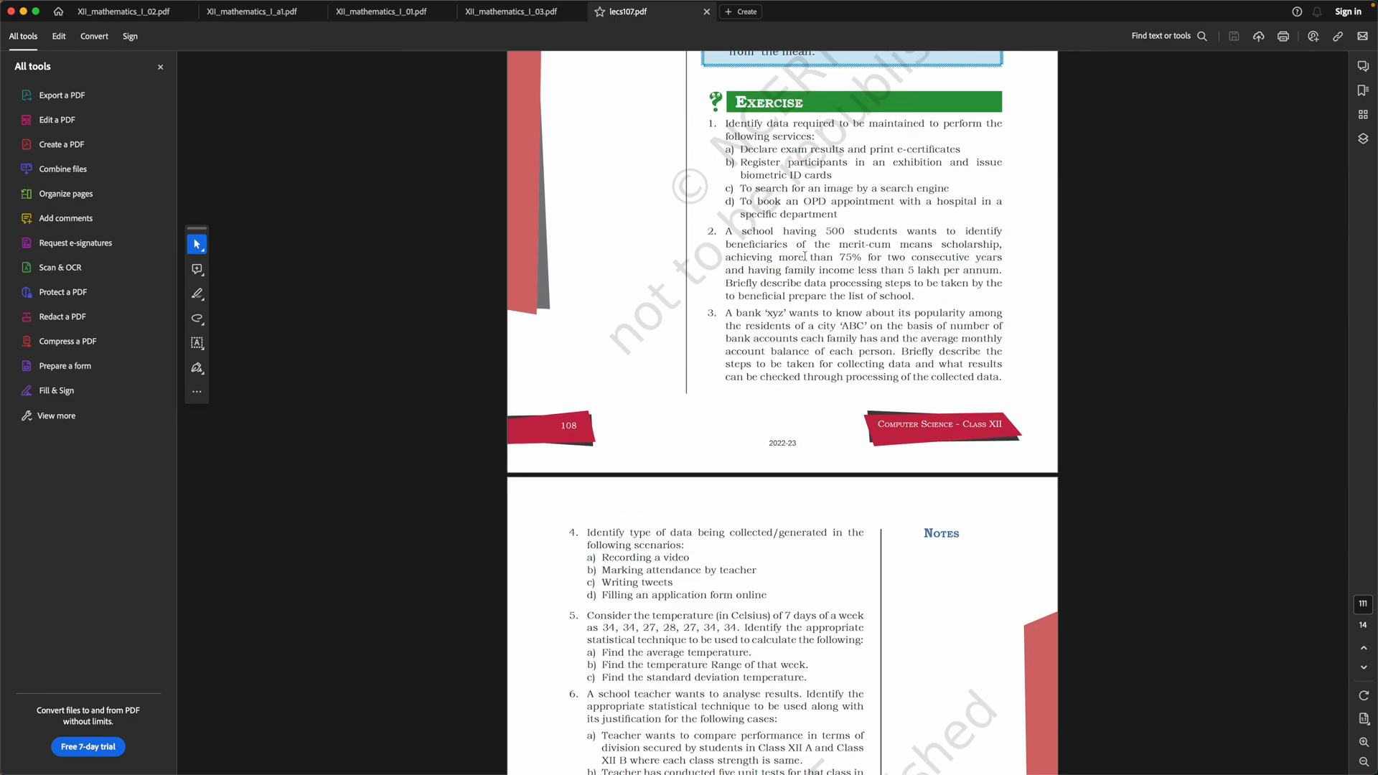
pyautogui.moveTo(814, 101)
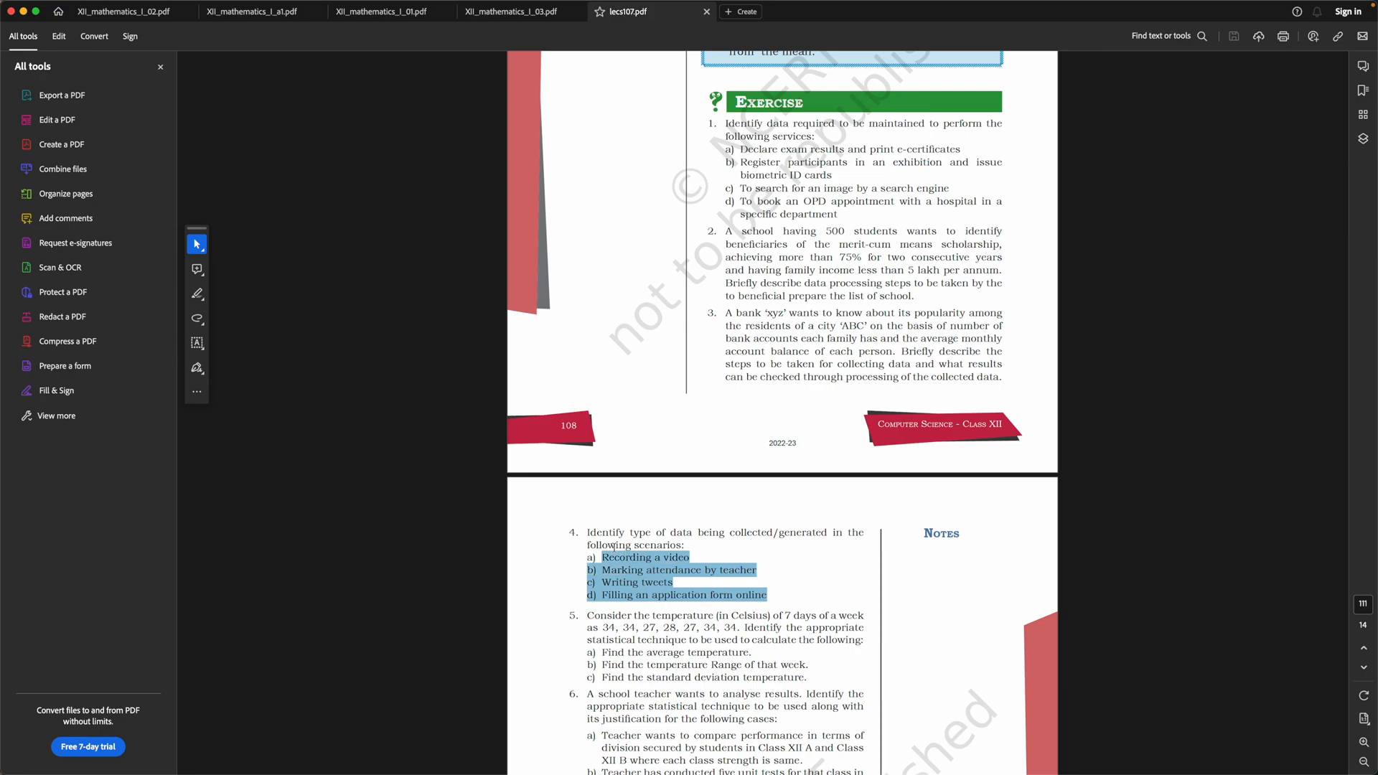
pyautogui.scroll(-3)
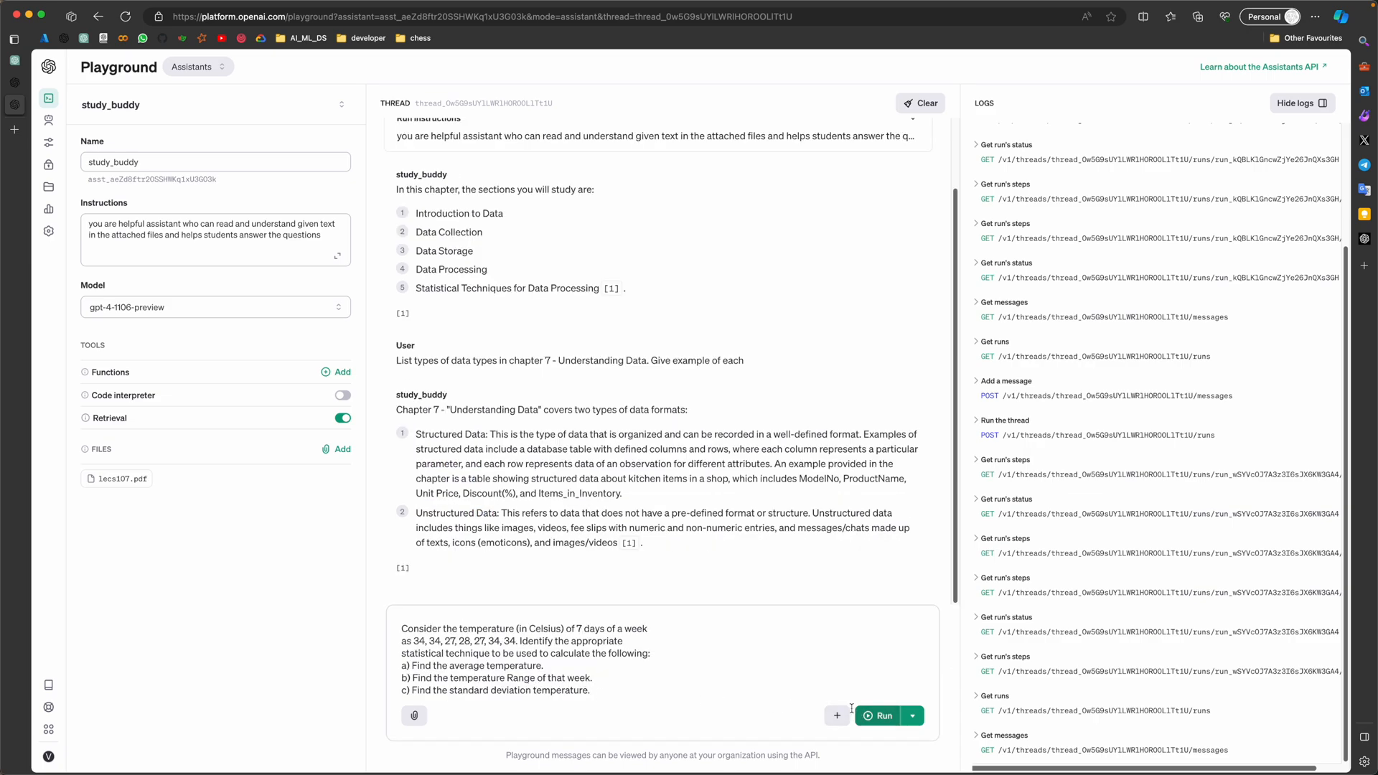
# Run the pasted temperature question and review the answer naming Mean, Range and Standard Deviation.
pyautogui.click(875, 715)
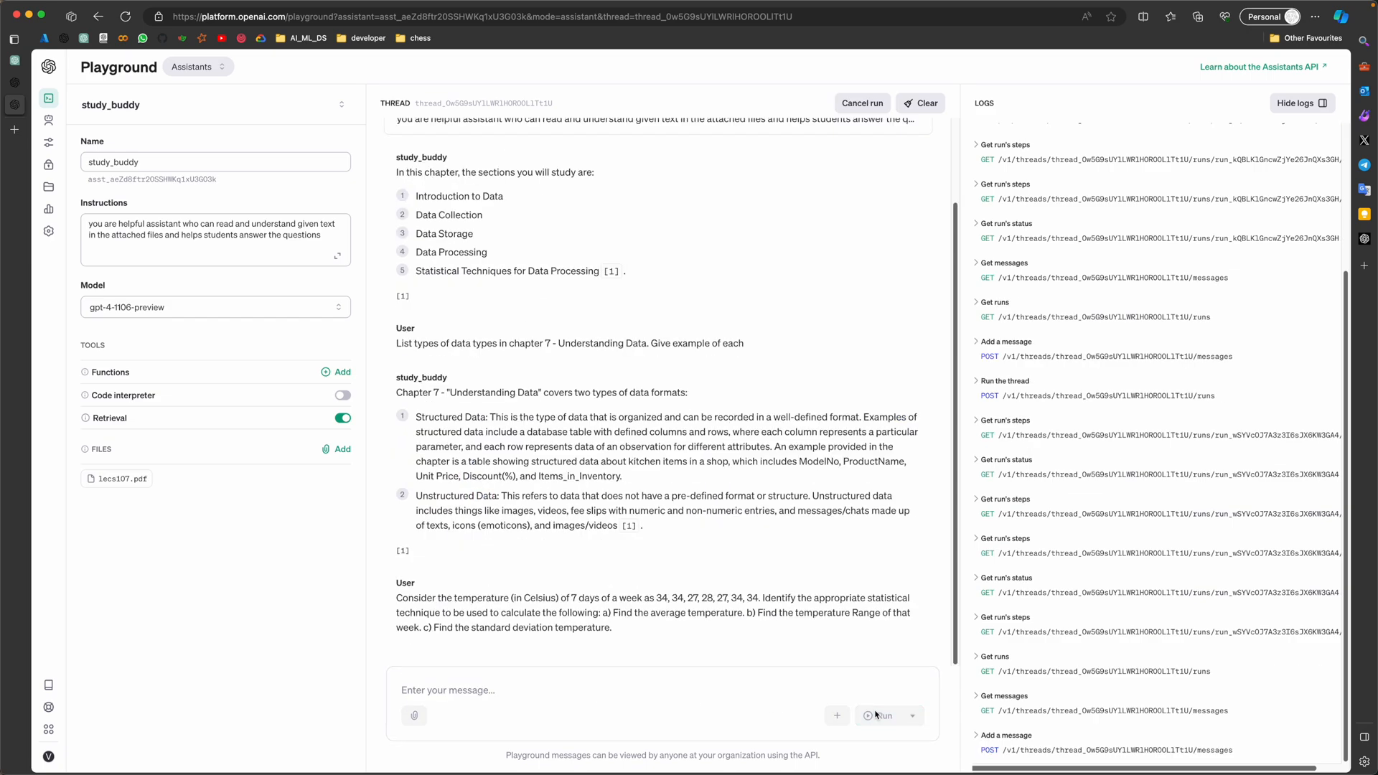
pyautogui.scroll(-3)
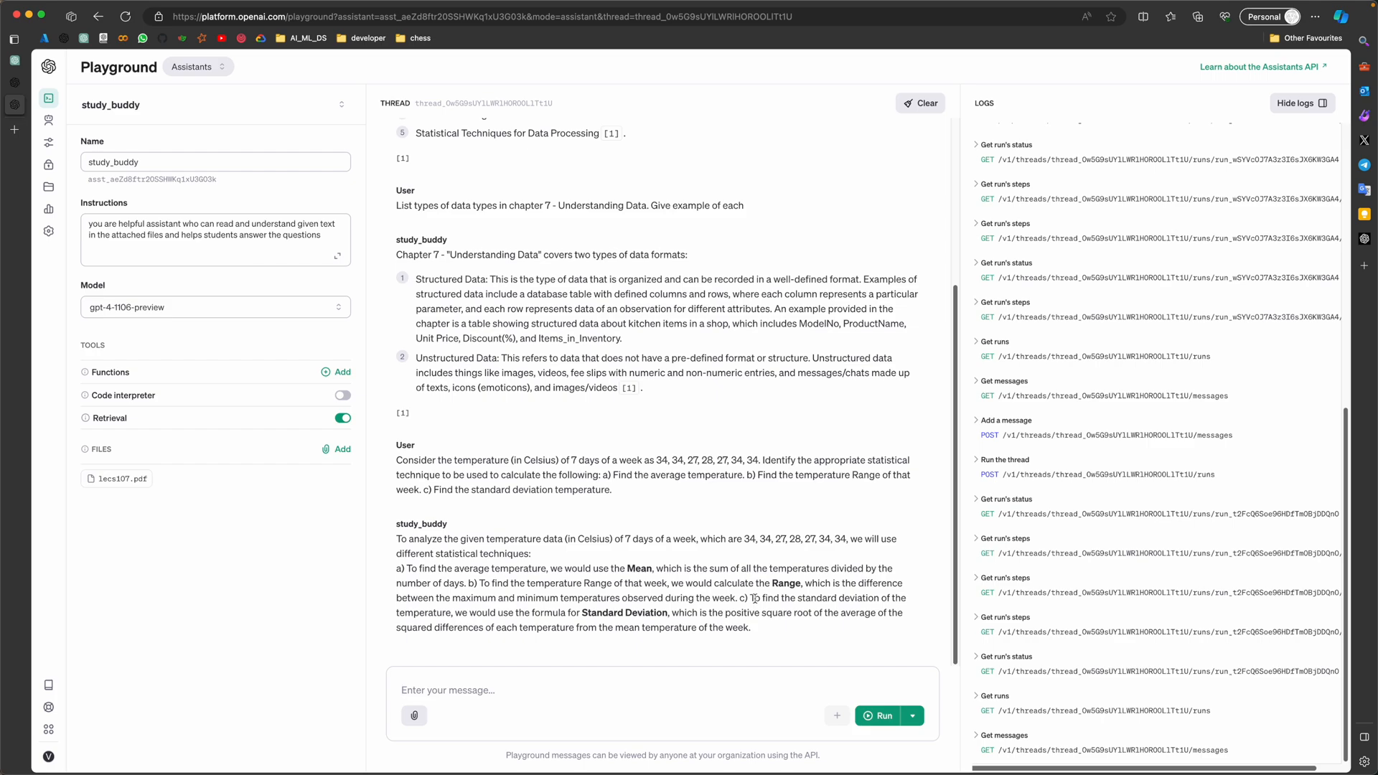
pyautogui.moveTo(526, 527)
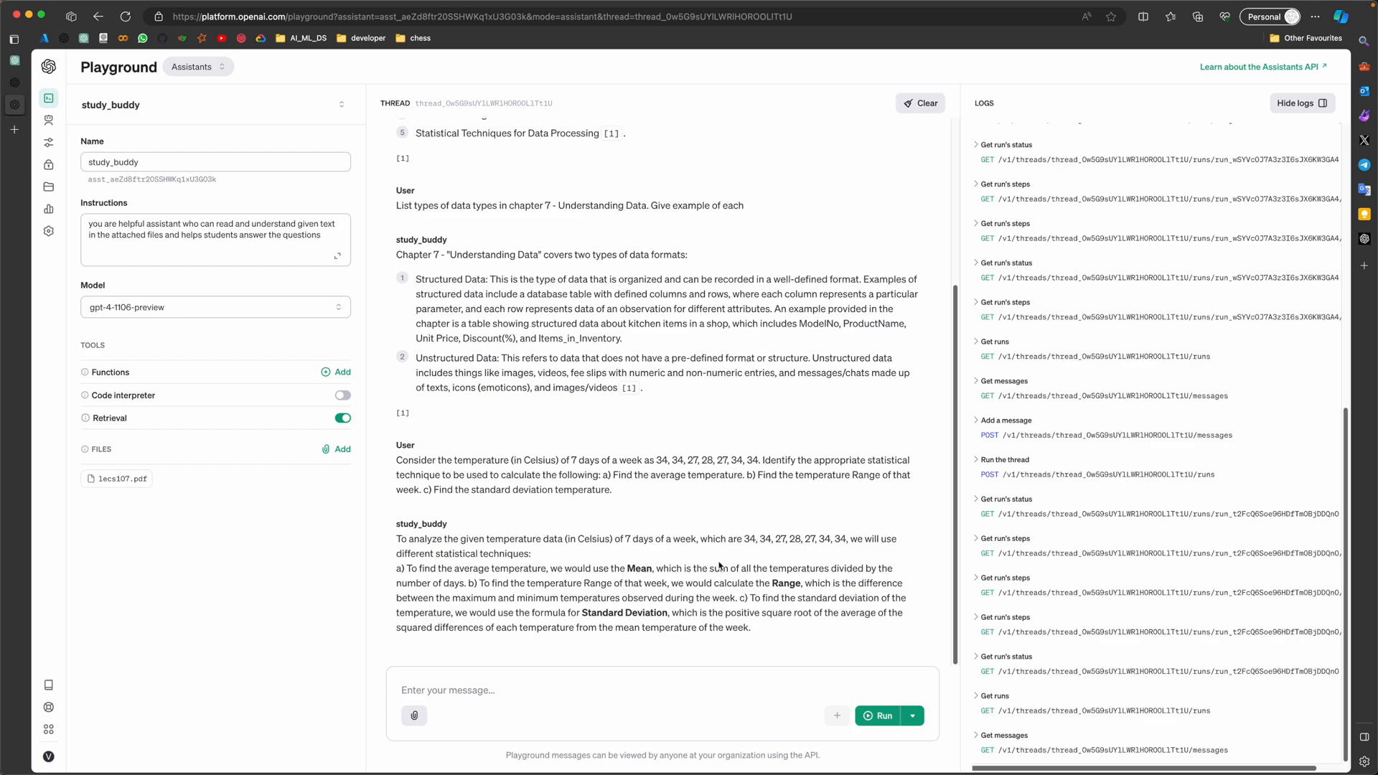
pyautogui.moveTo(511, 551)
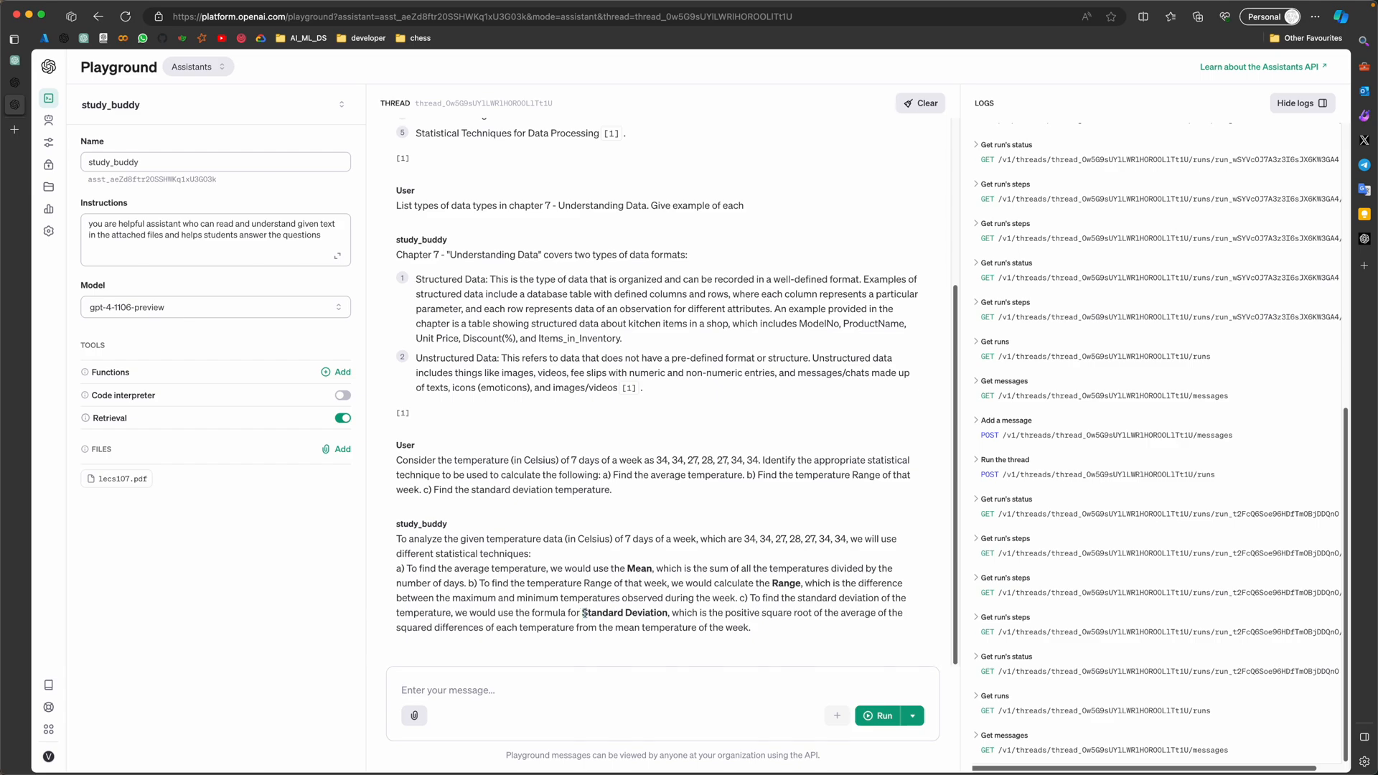
pyautogui.doubleClick(625, 613)
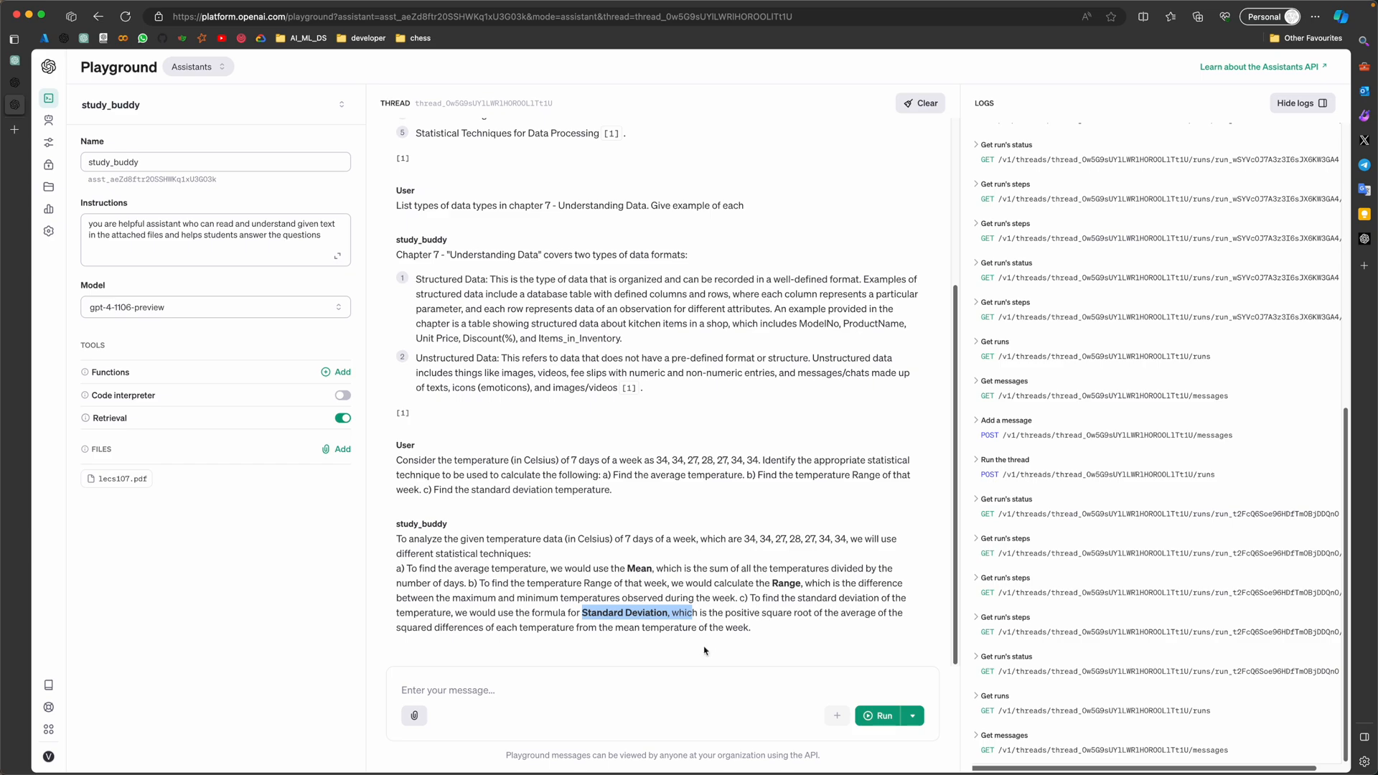
pyautogui.click(650, 690)
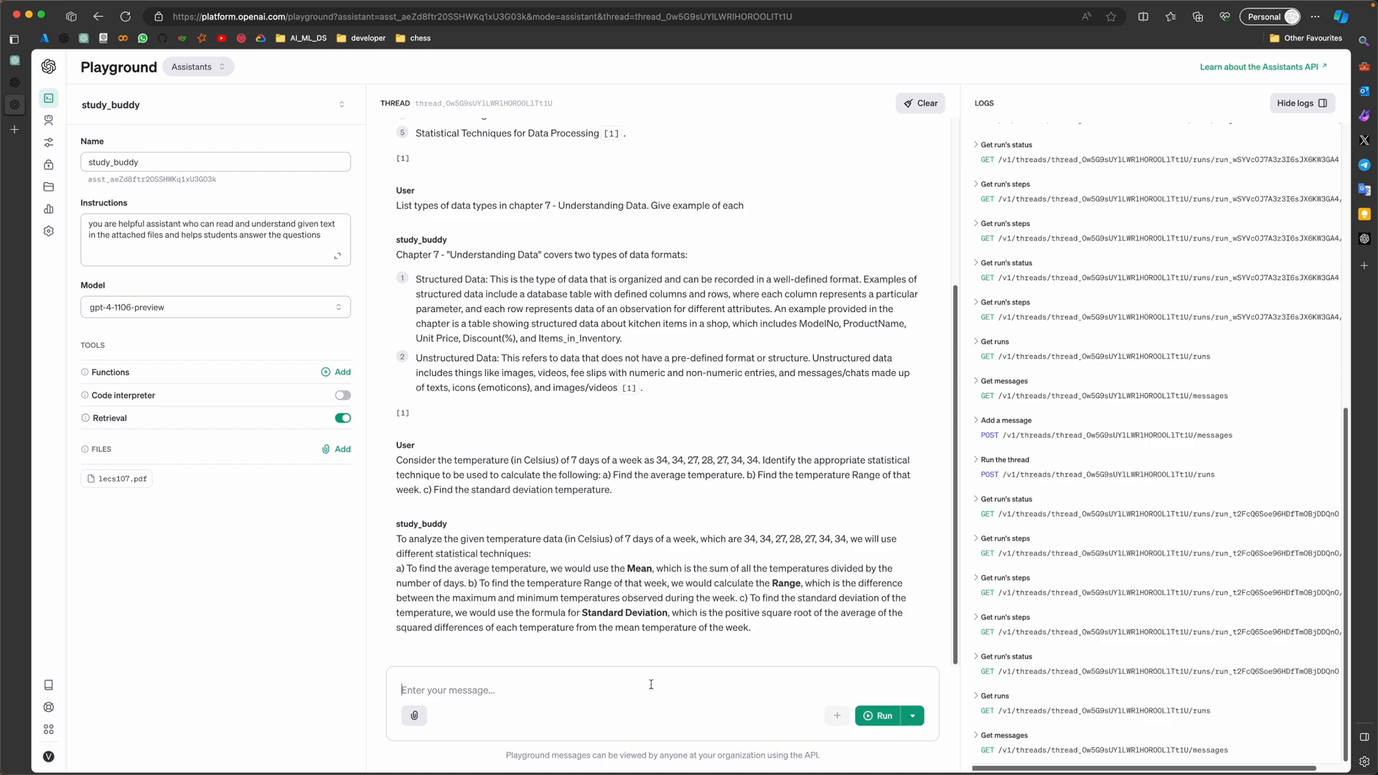
# Request 5 multiple-choice questions from the exercise, each with 4 options and only one correct answer, and run it.
pyautogui.write('based on the e')
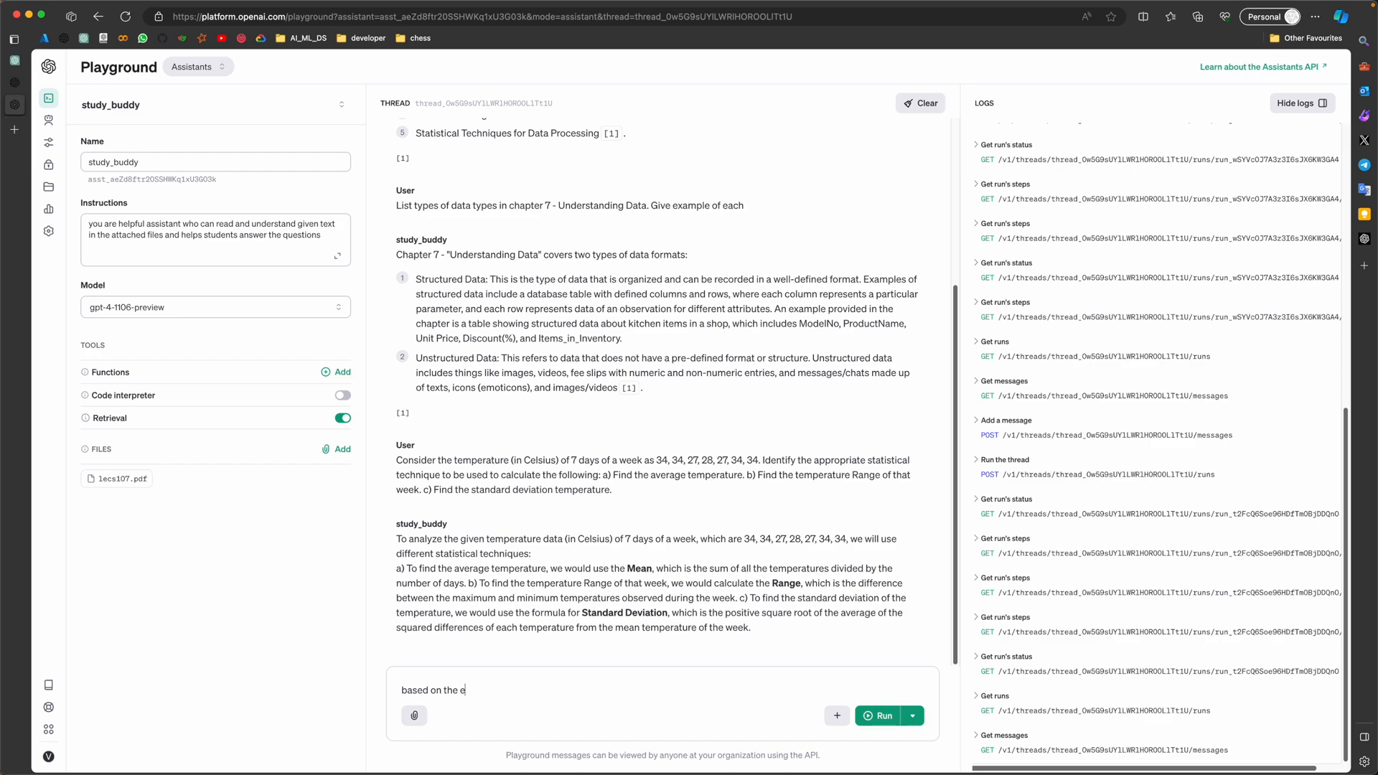
pyautogui.write('xample')
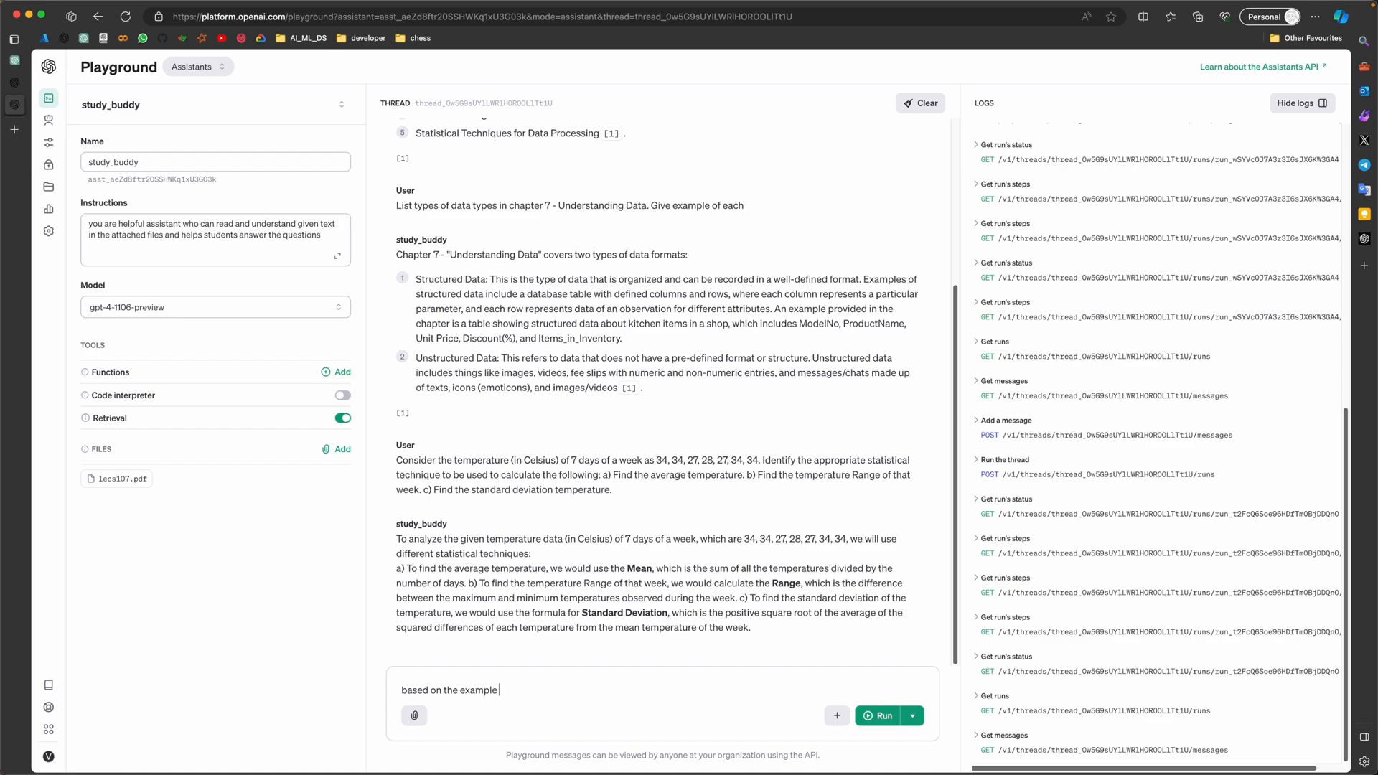
pyautogui.write('excer')
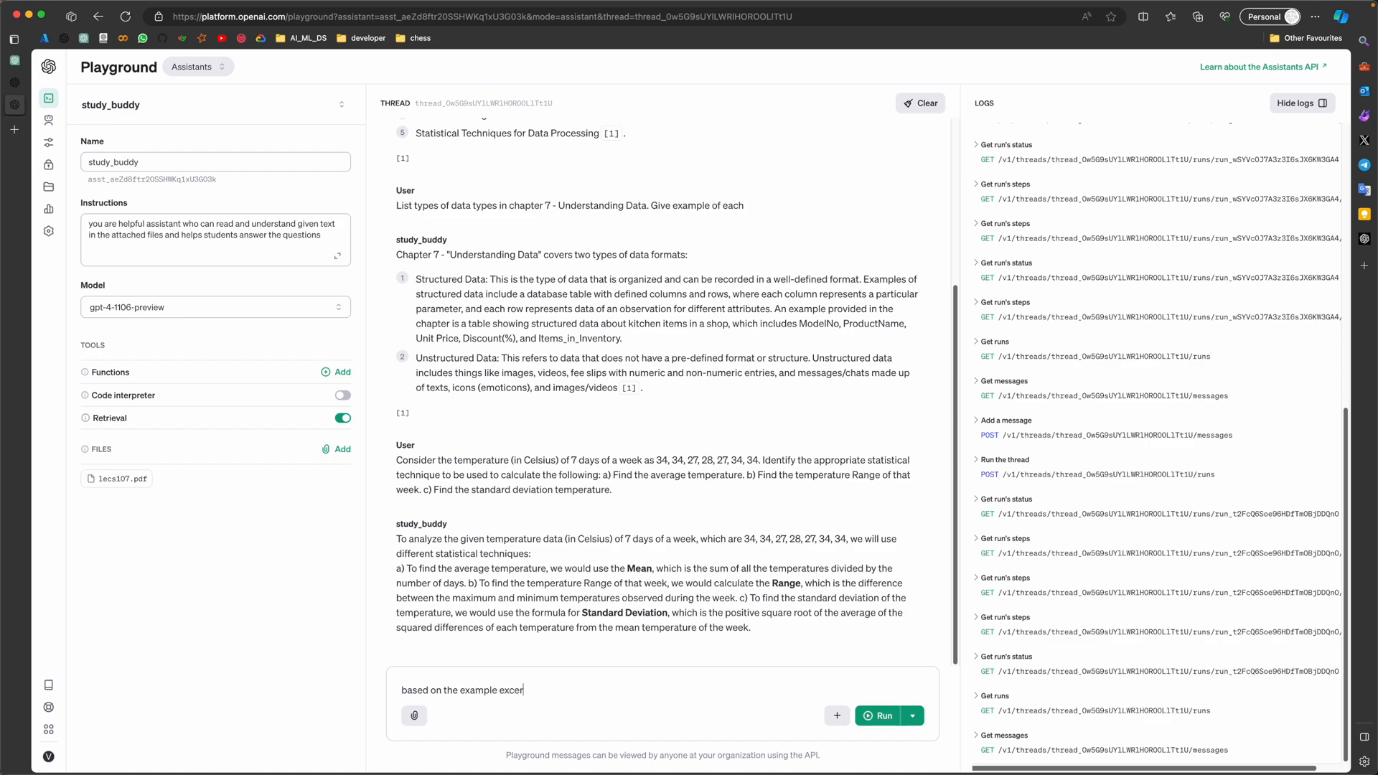
pyautogui.write('cise')
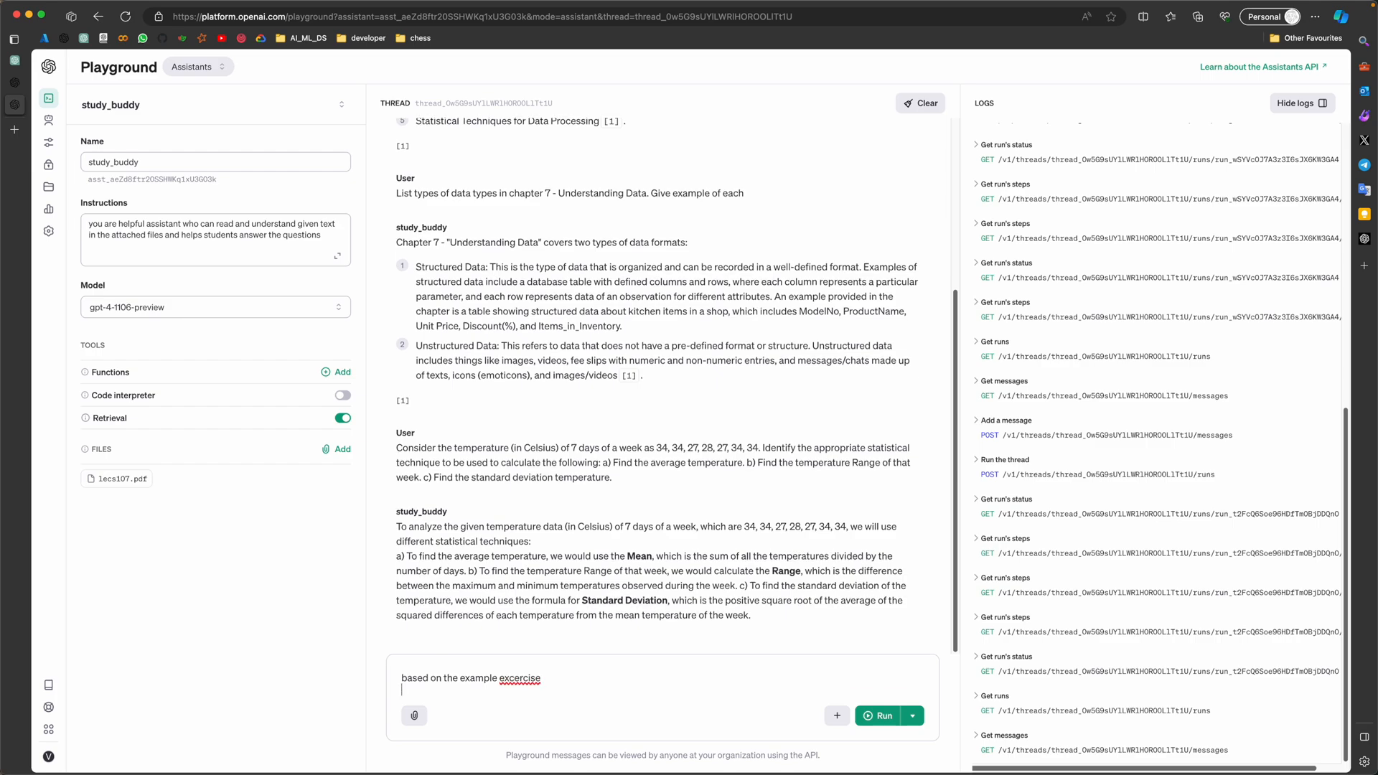
pyautogui.write('generate')
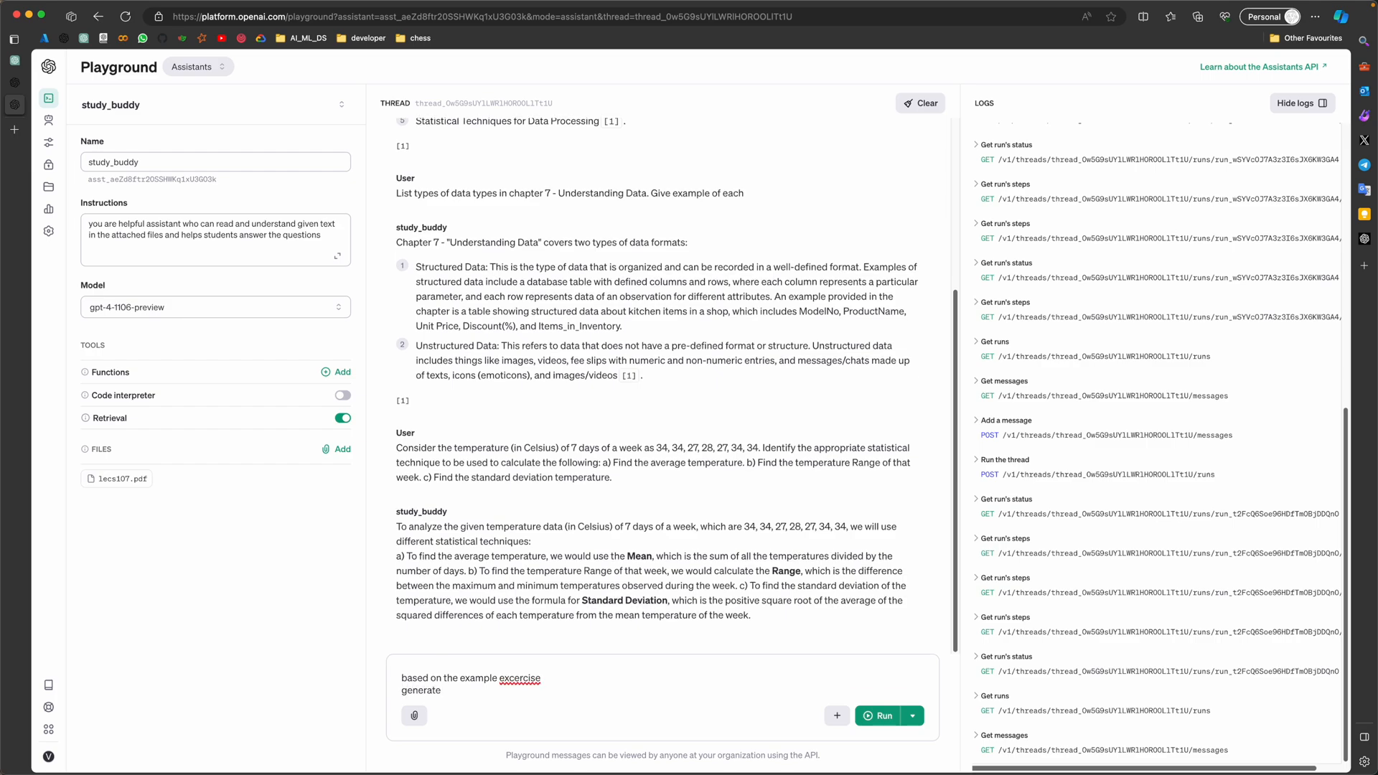
pyautogui.write('5 questions with multip')
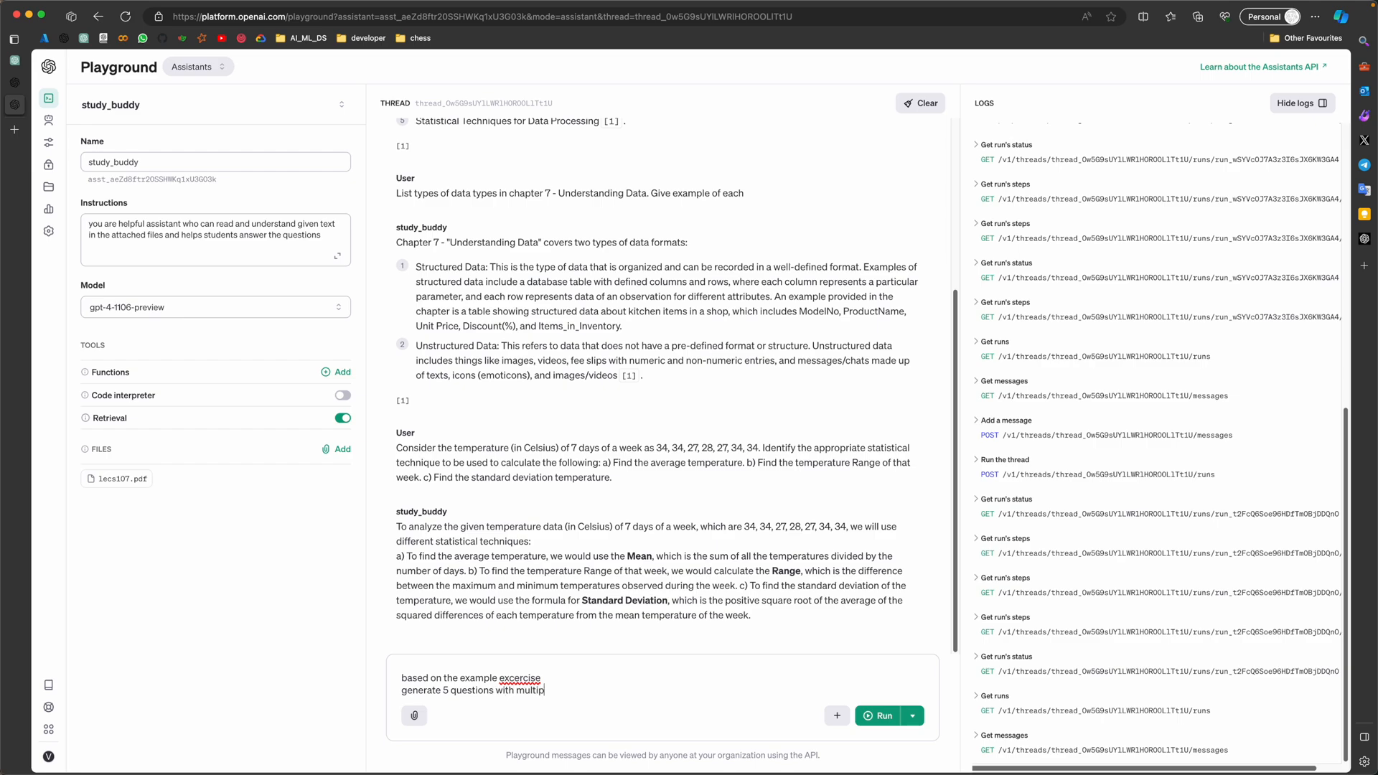
pyautogui.write('le cjo')
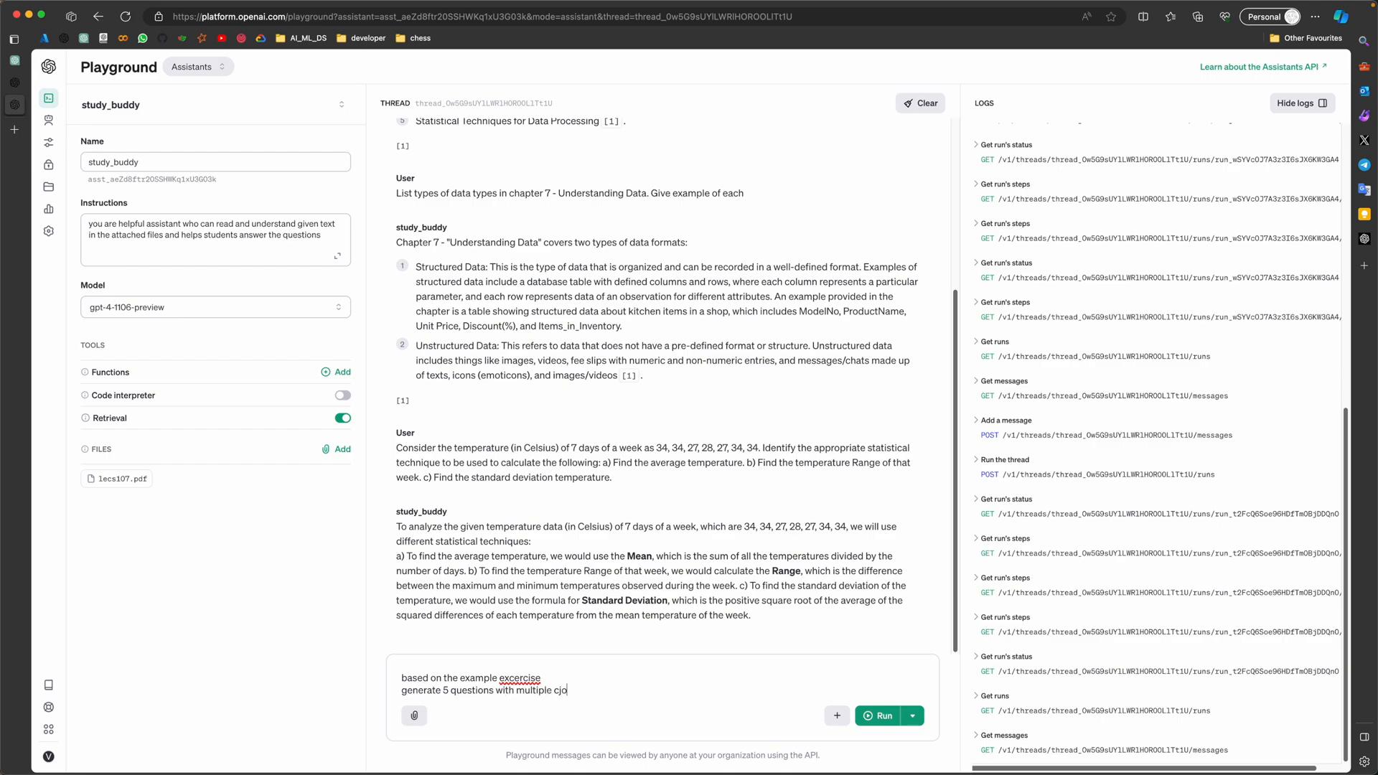
pyautogui.write('choice a')
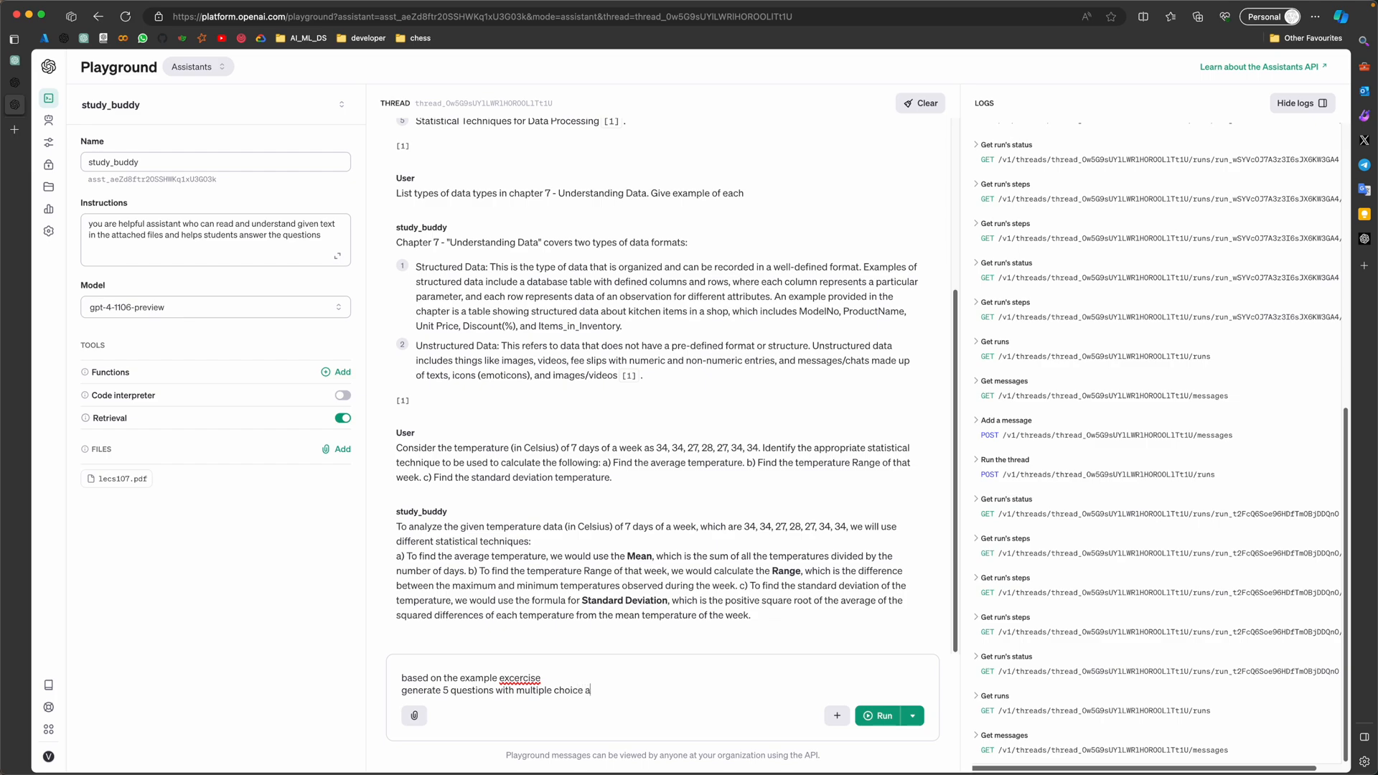
pyautogui.write('nswers.')
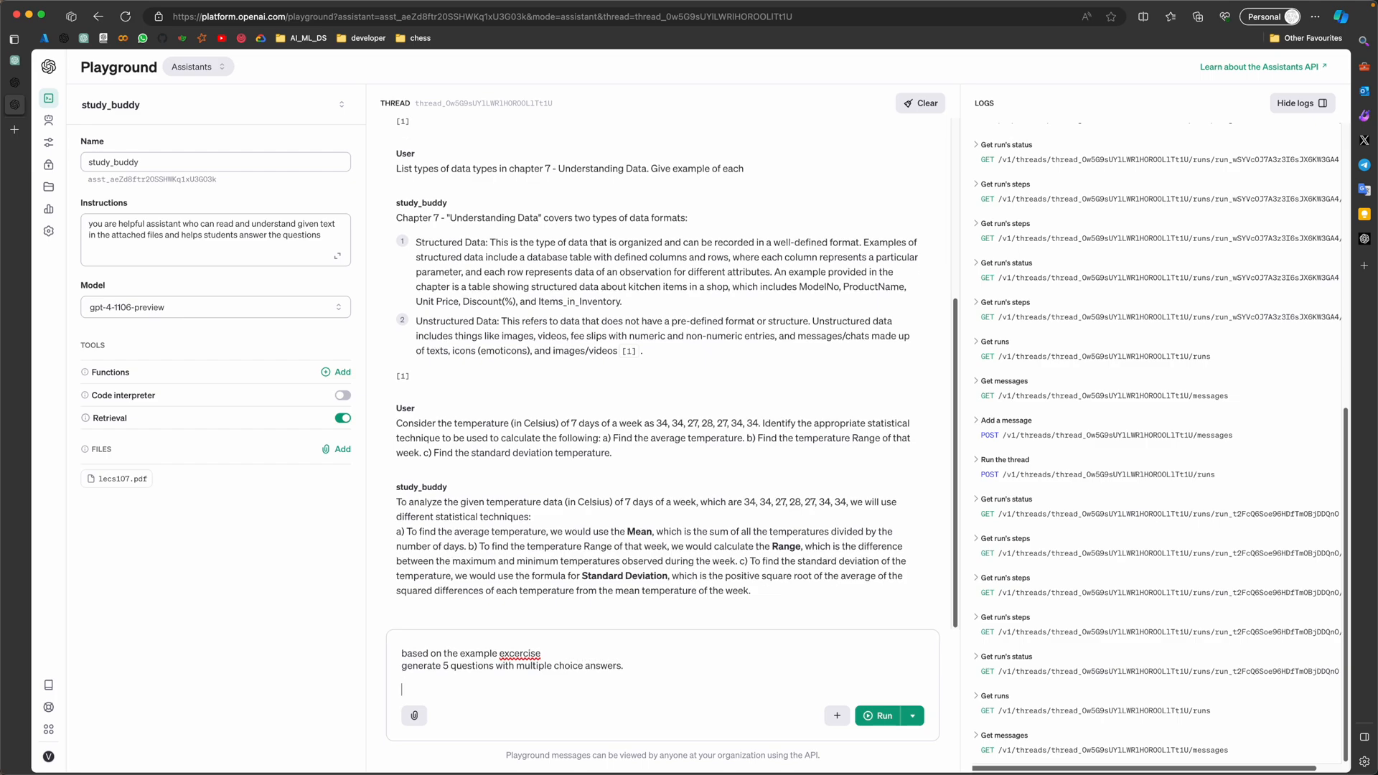
pyautogui.write('each question')
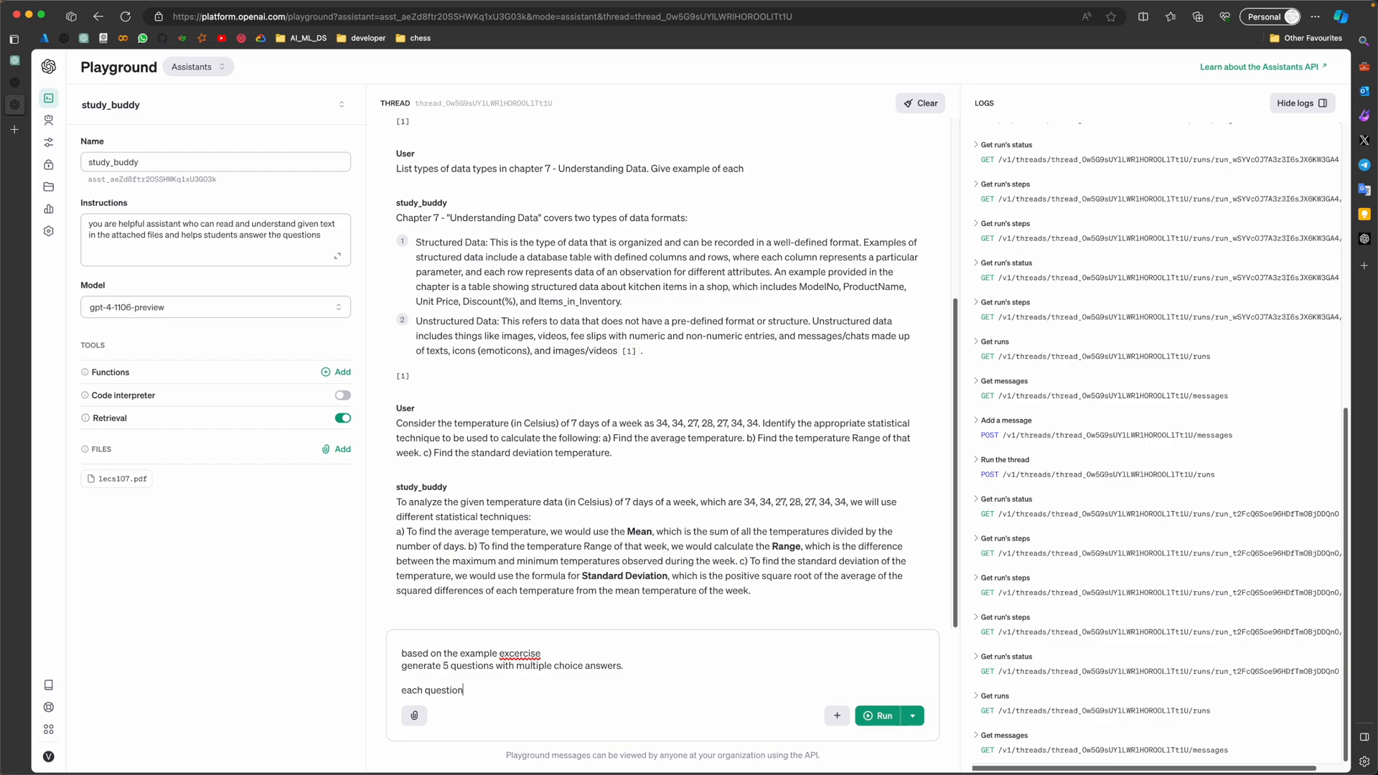
pyautogui.write('should be')
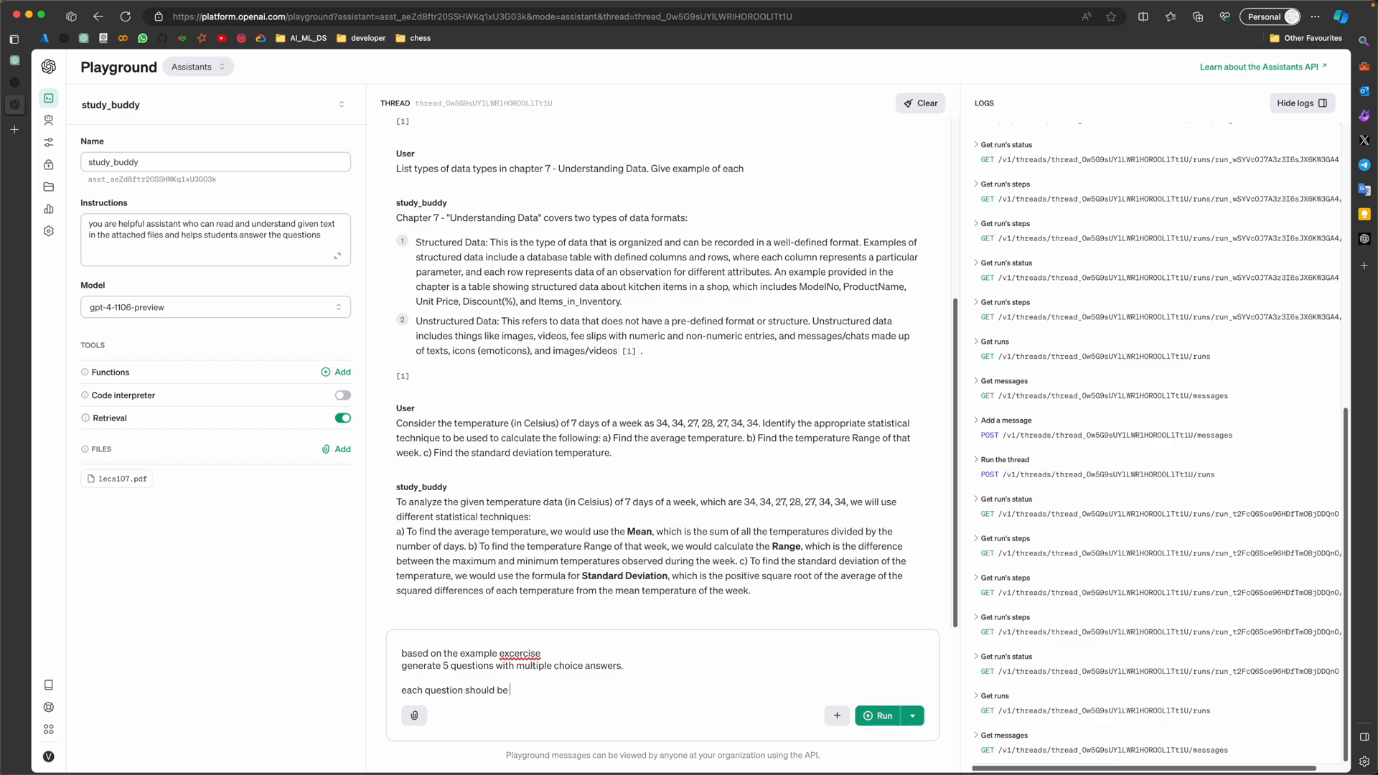
pyautogui.write('given')
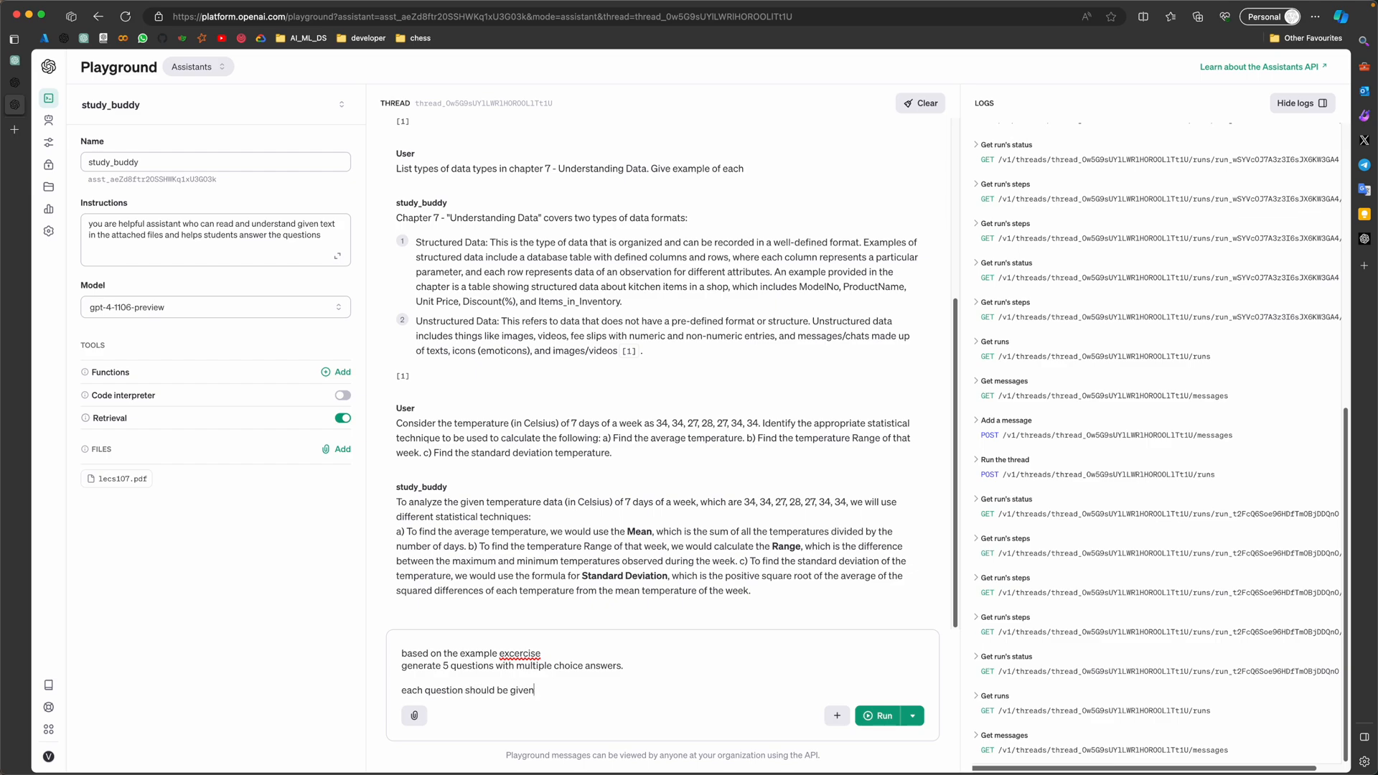
pyautogui.write('4 options to')
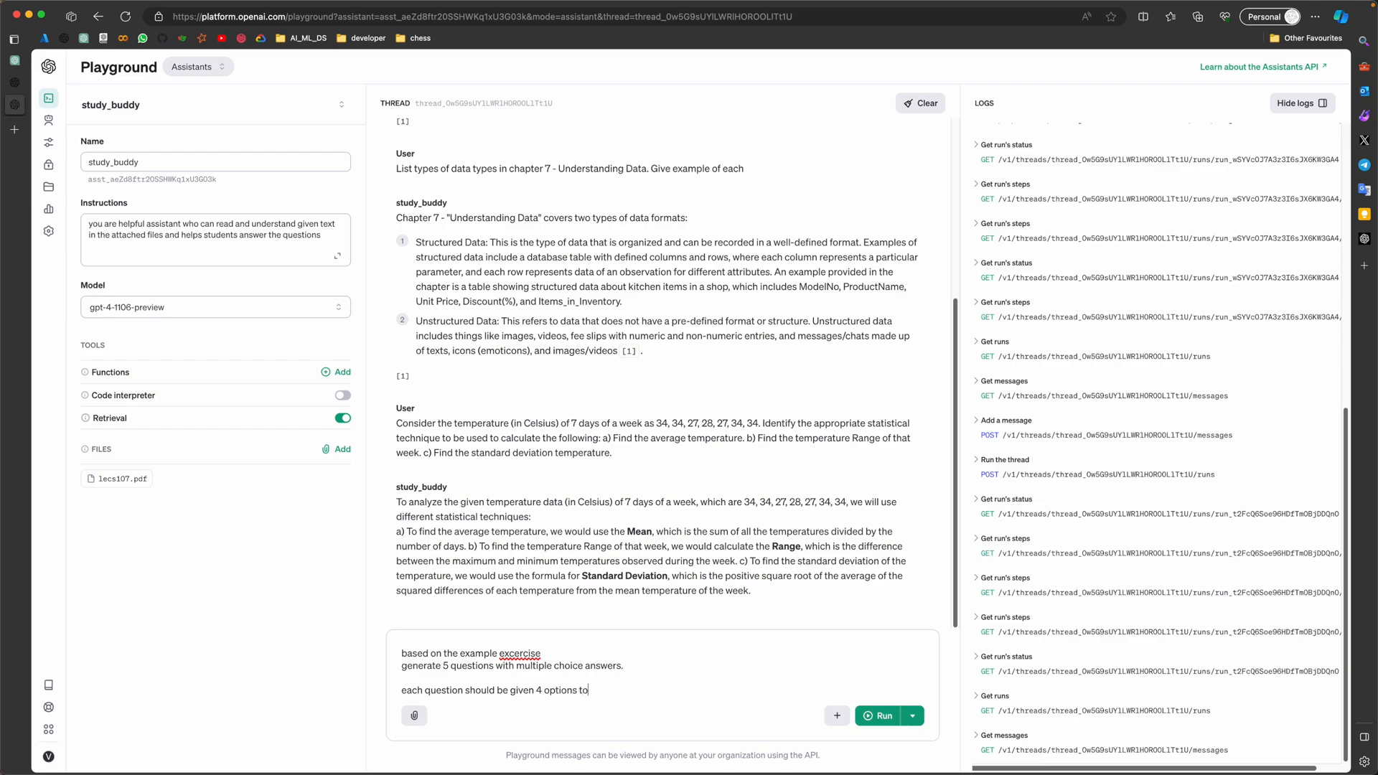
pyautogui.write('chose from.')
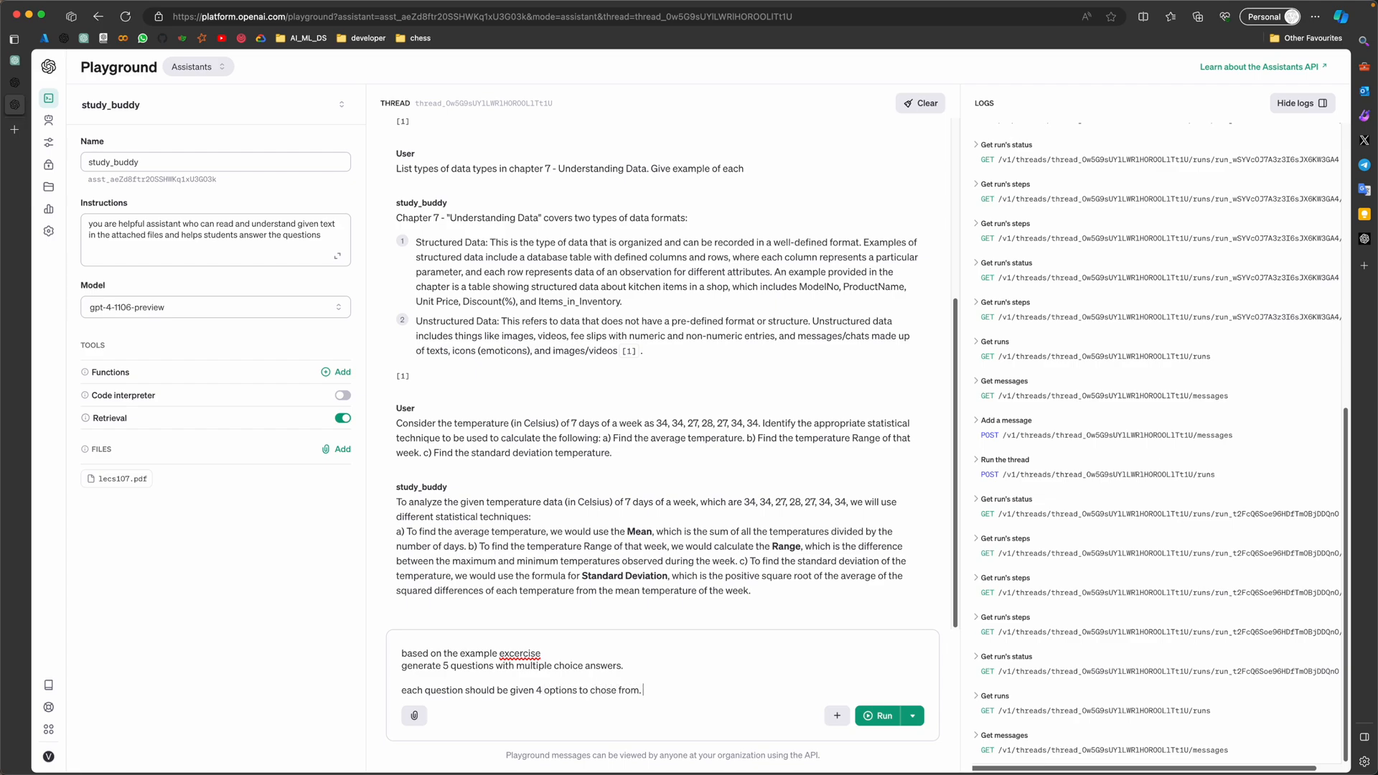
pyautogui.write('there should')
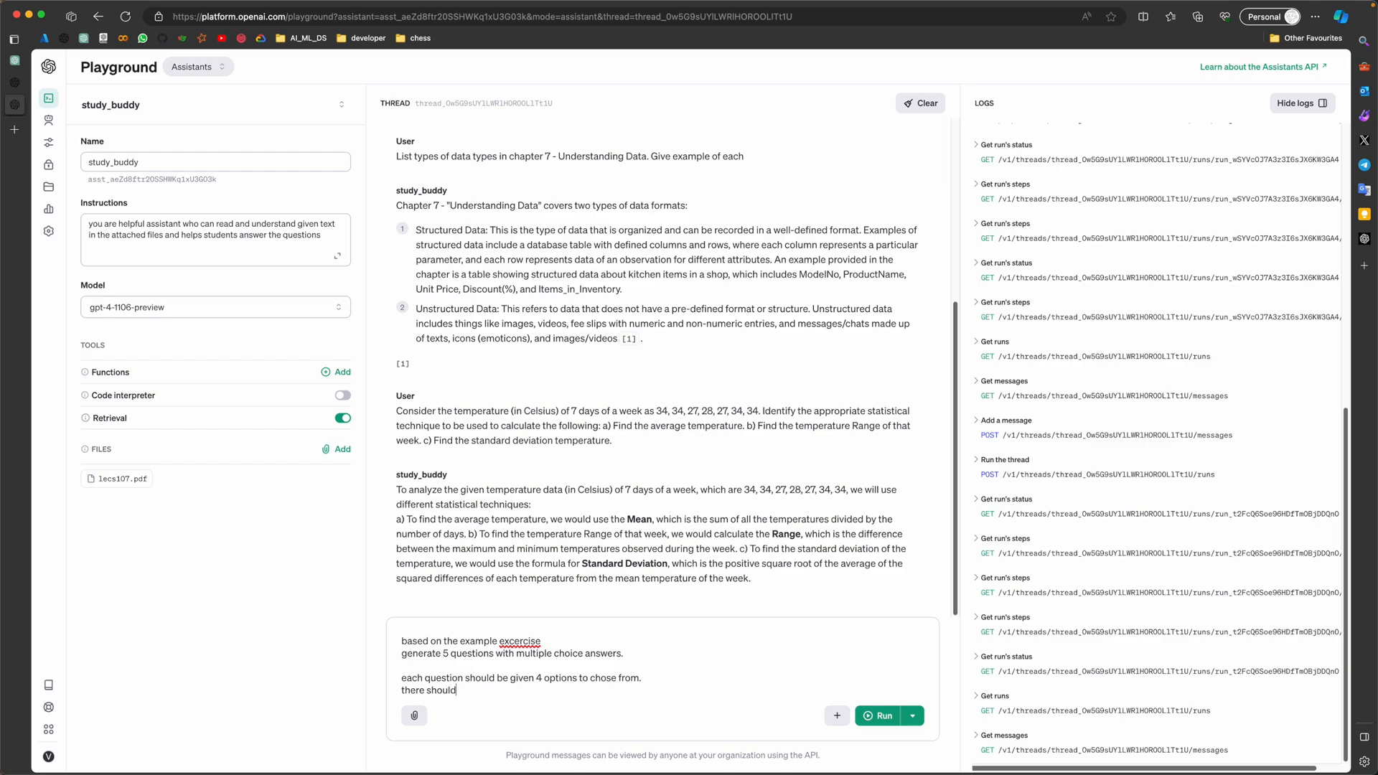
pyautogui.write('be only one co')
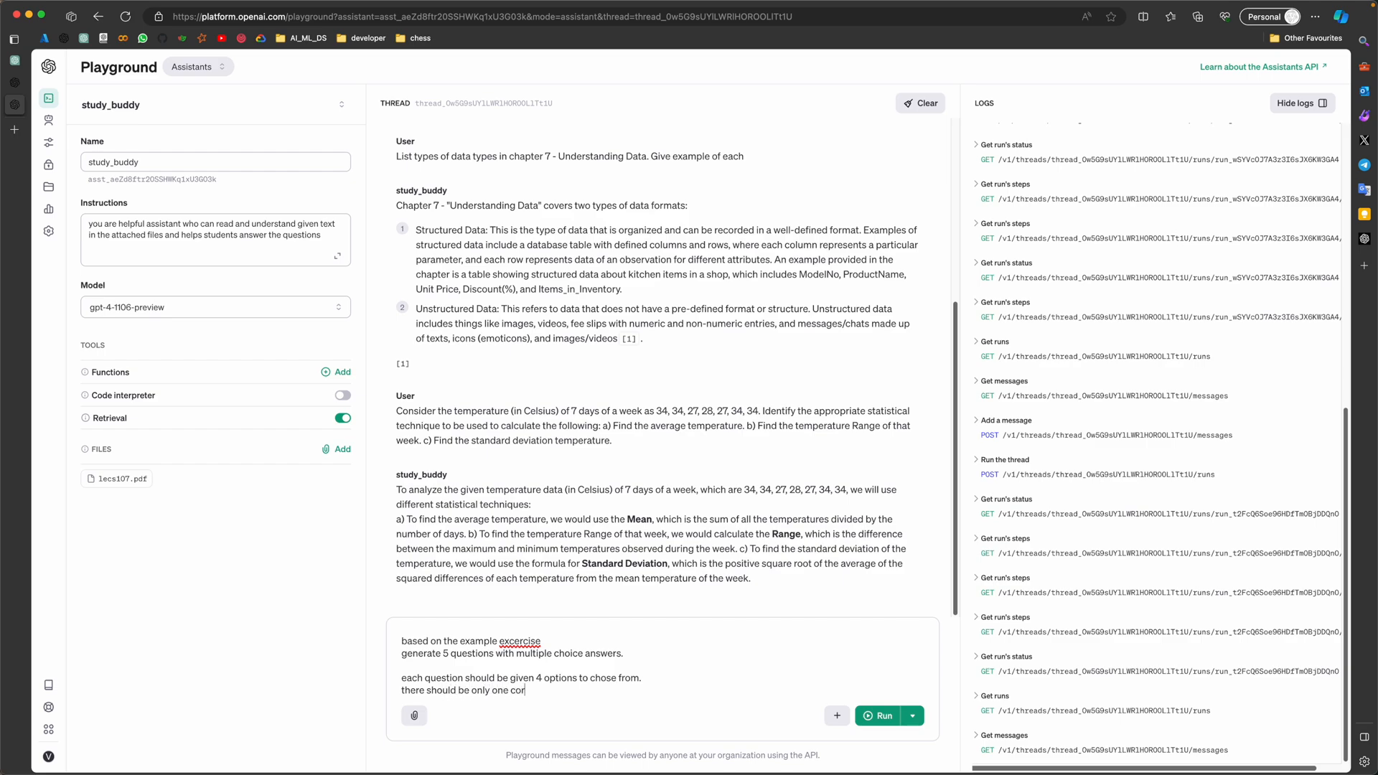
pyautogui.write('rect ans')
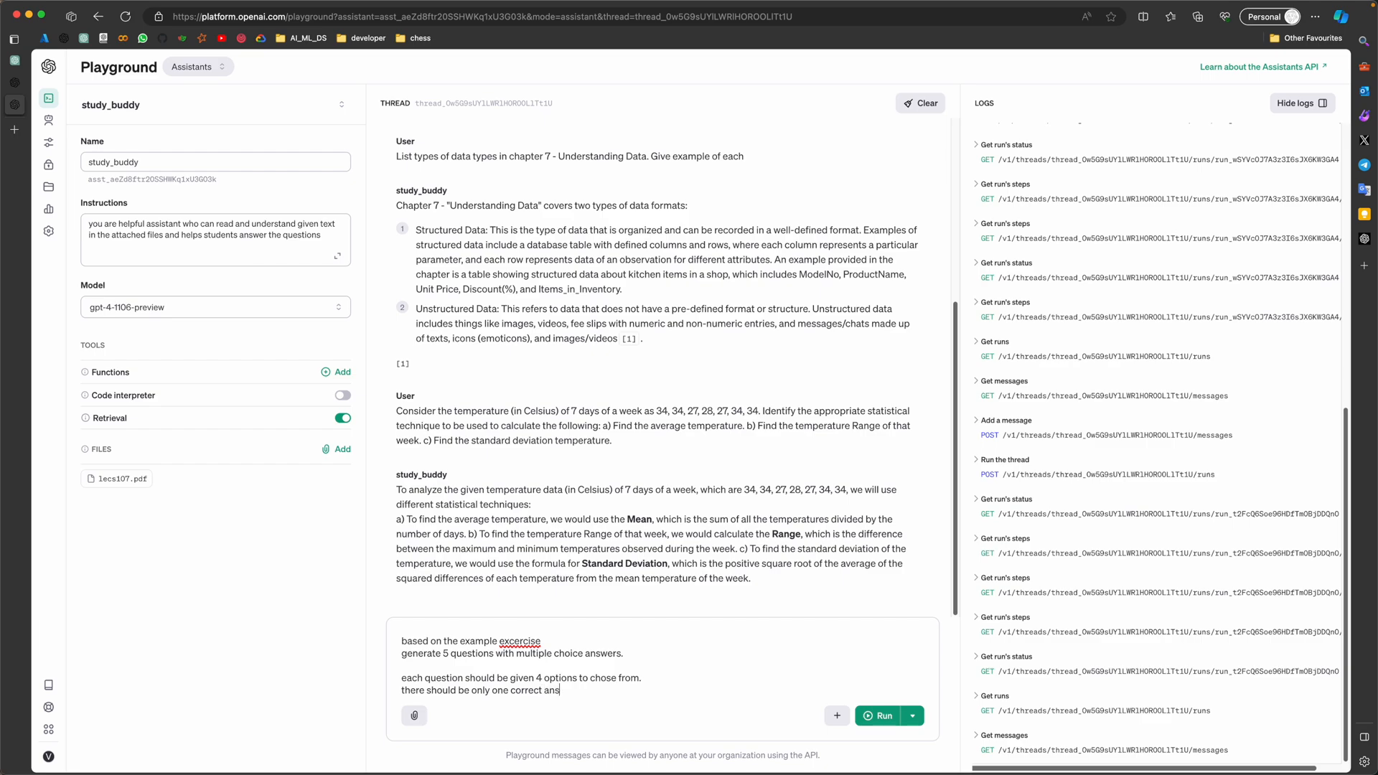
pyautogui.click(878, 715)
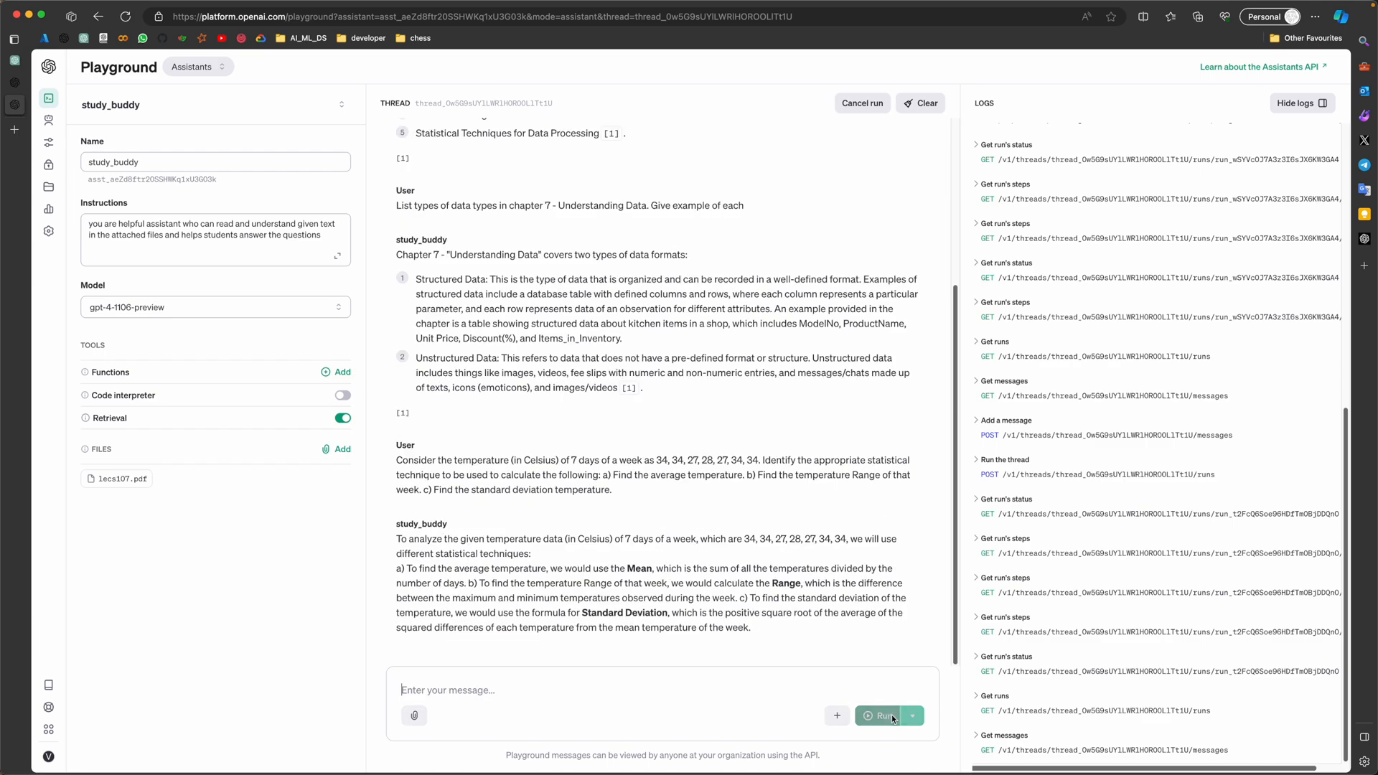
pyautogui.click(881, 714)
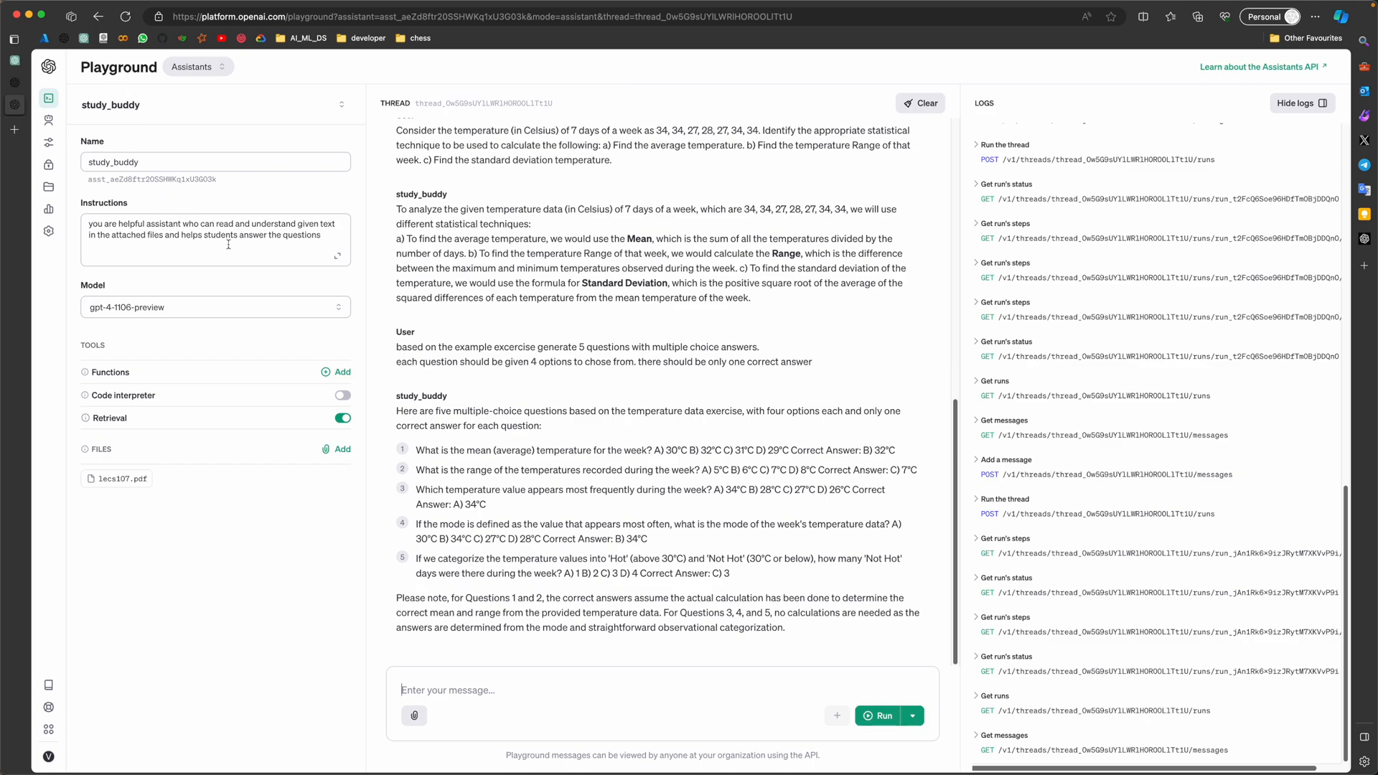
# Show the browser's vertical tab list with ChatGPT and Assistants tabs.
pyautogui.click(215, 240)
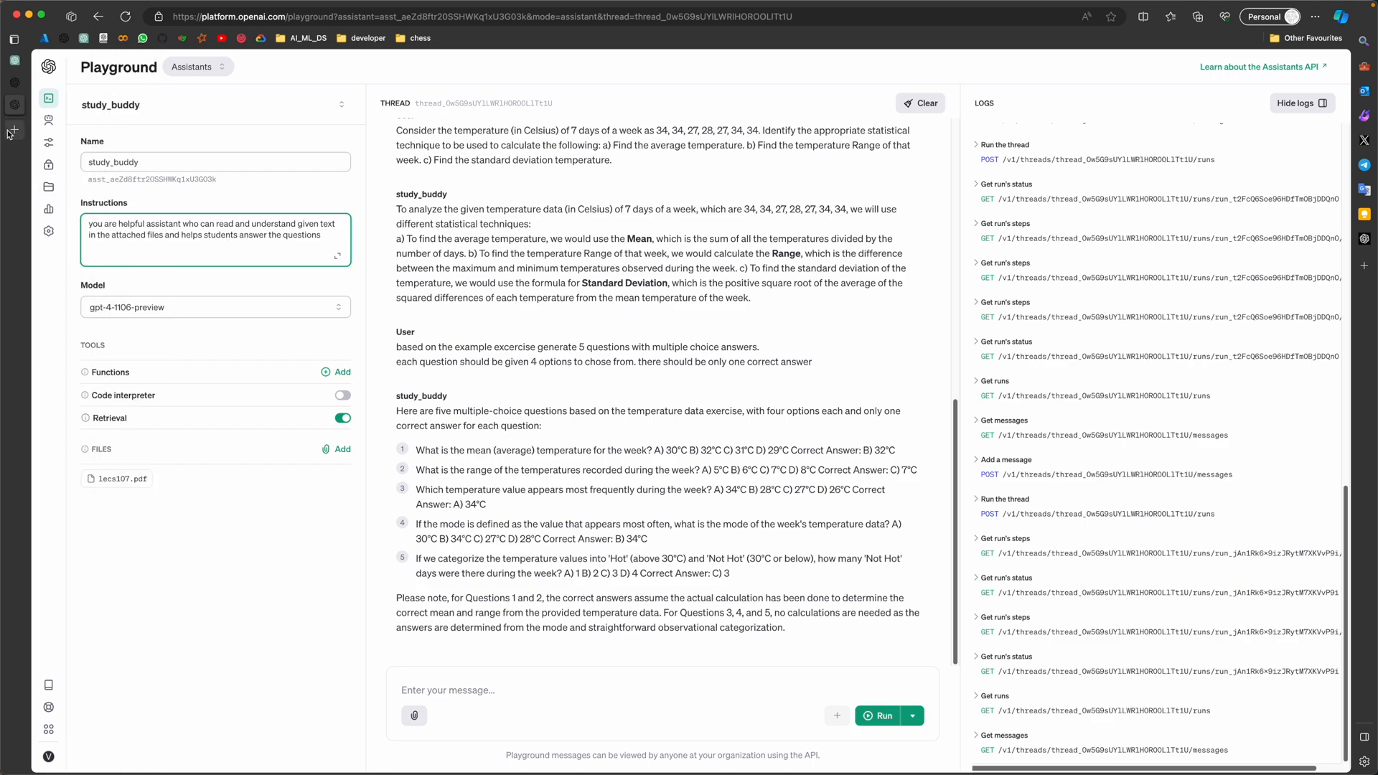
pyautogui.click(13, 15)
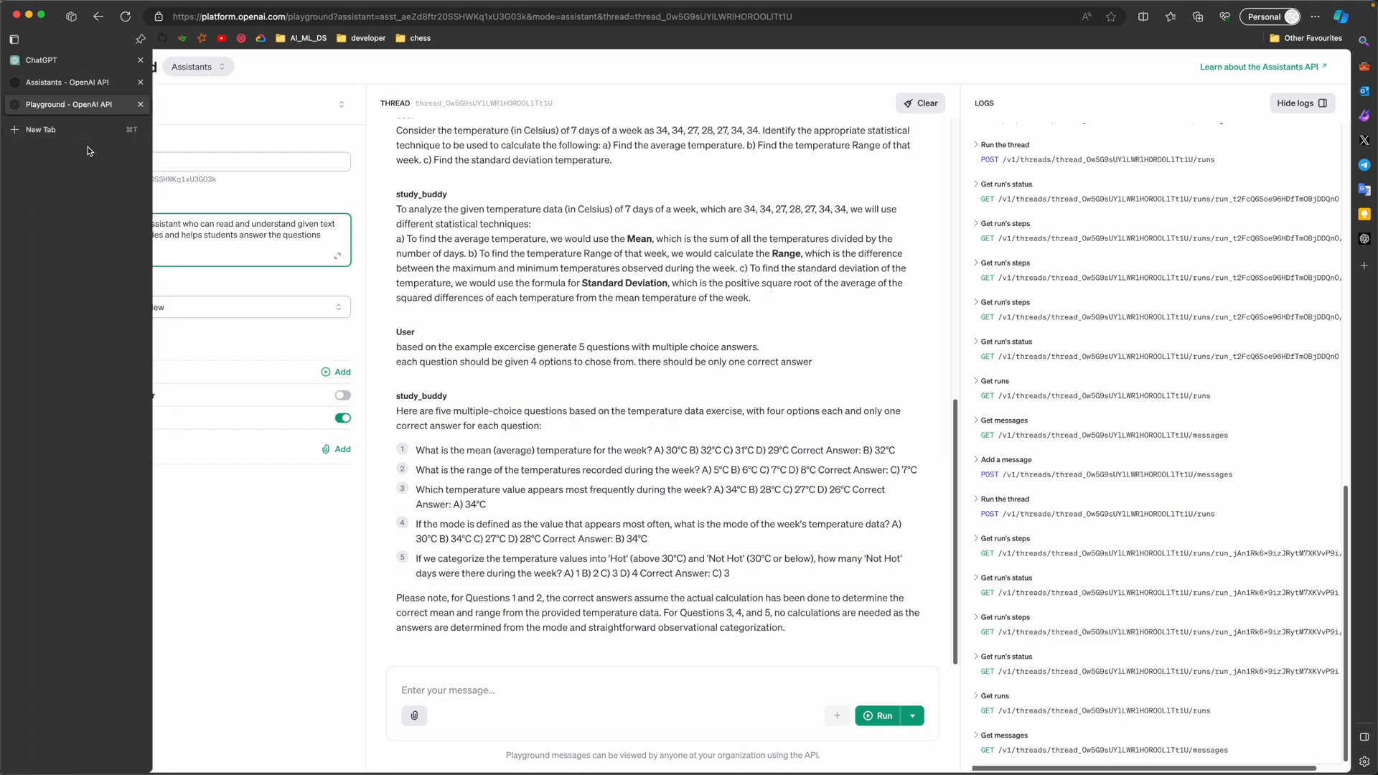